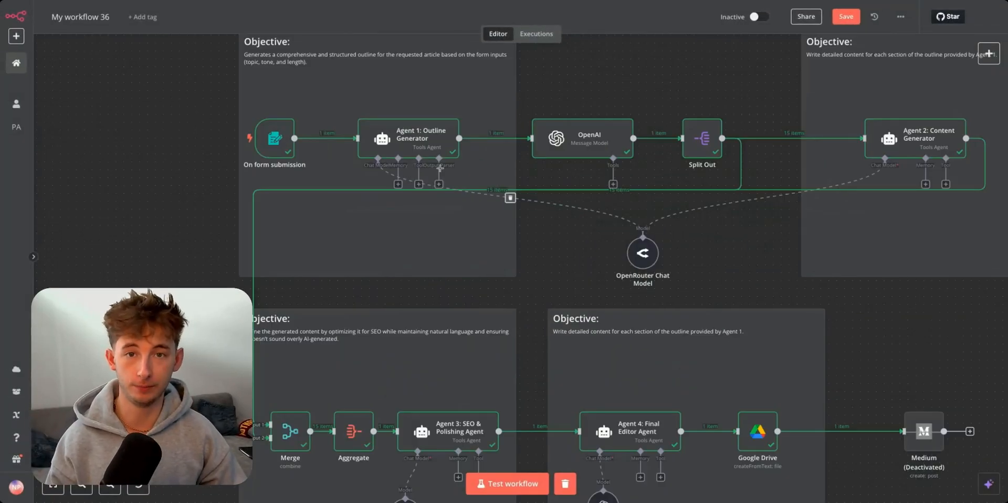
Step: Inspect the Outline Generator and Content Generator agents' outputs in the n8n workflow
double_click(407, 139)
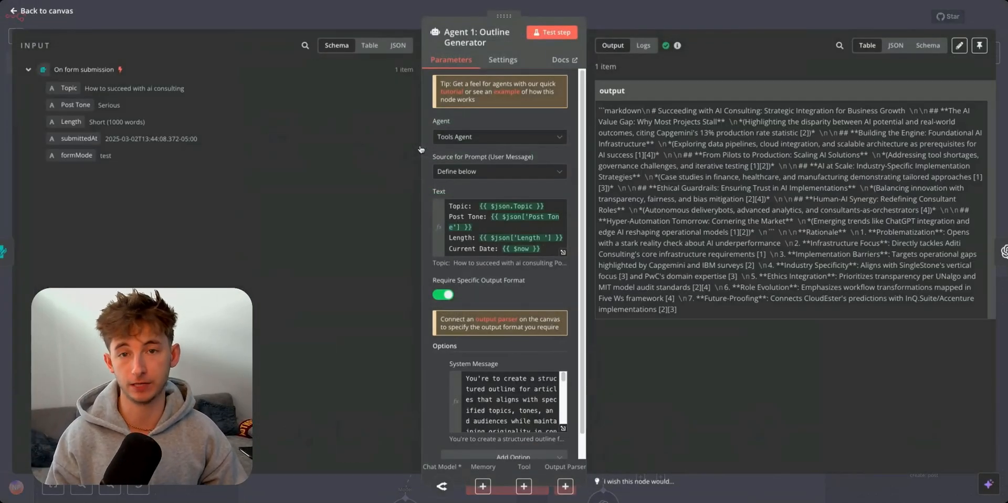
left_click(40, 11)
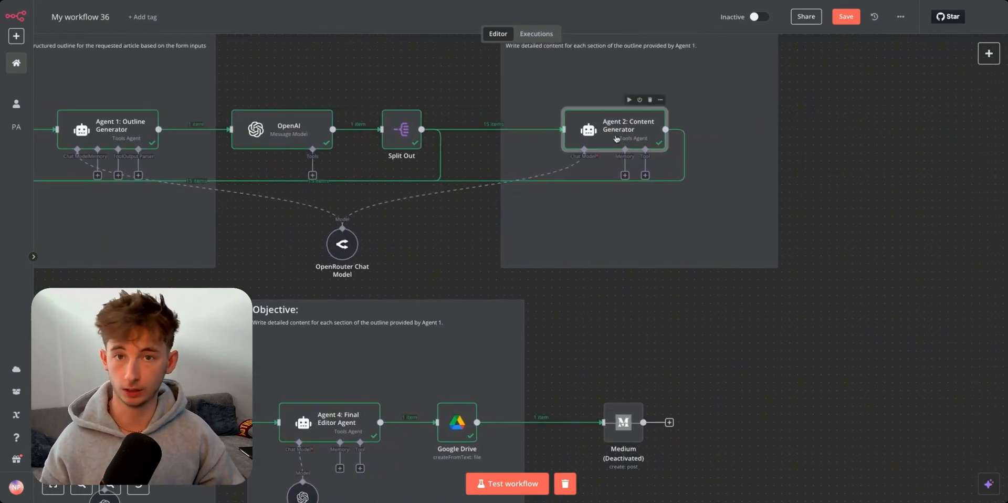
double_click(629, 129)
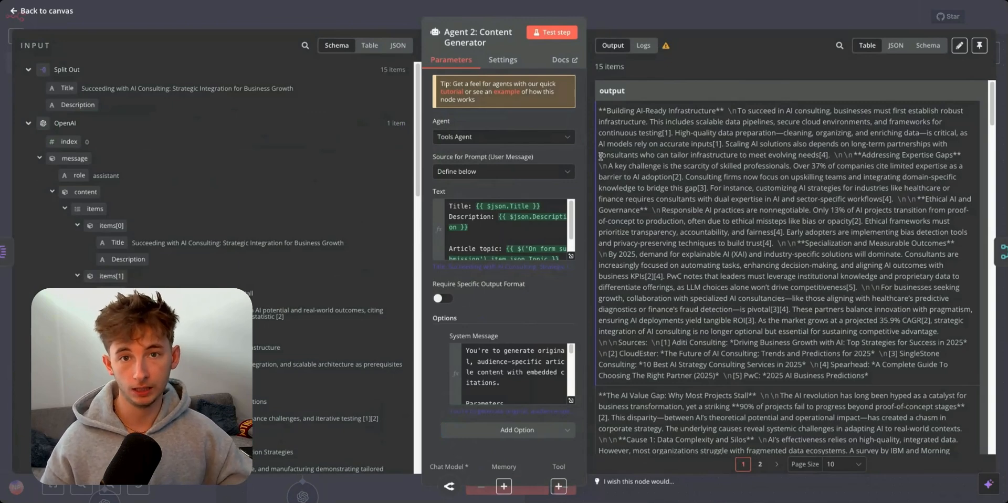
left_click(41, 10)
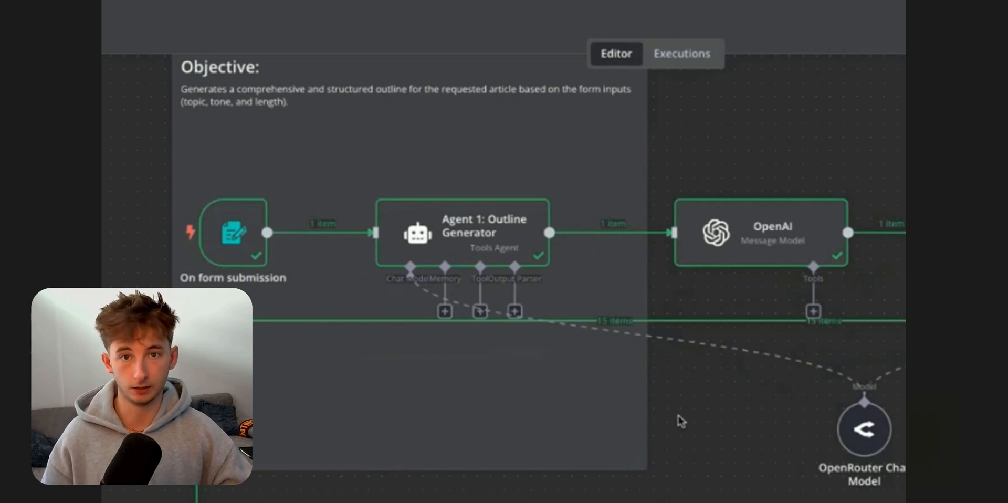
Step: Review the Outline Generator and Content Generator agents' details once more
double_click(460, 232)
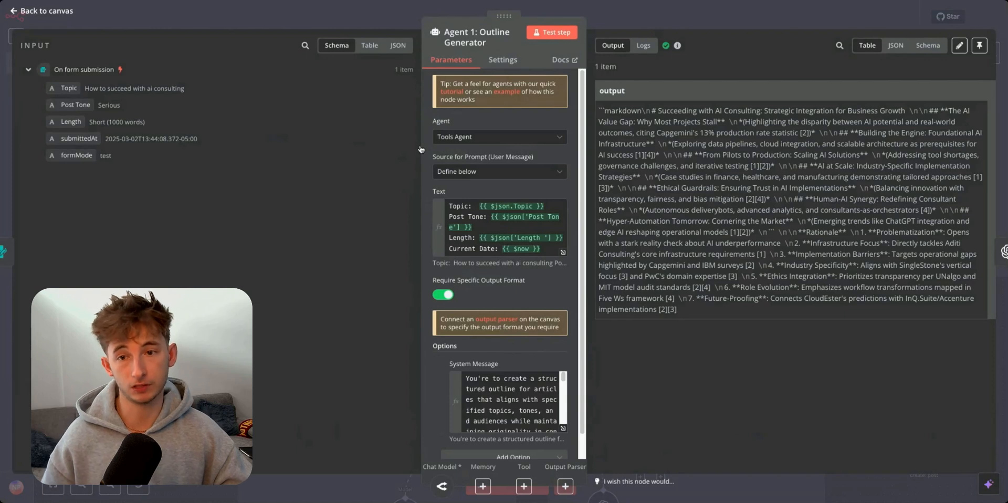
mouse_move(418, 145)
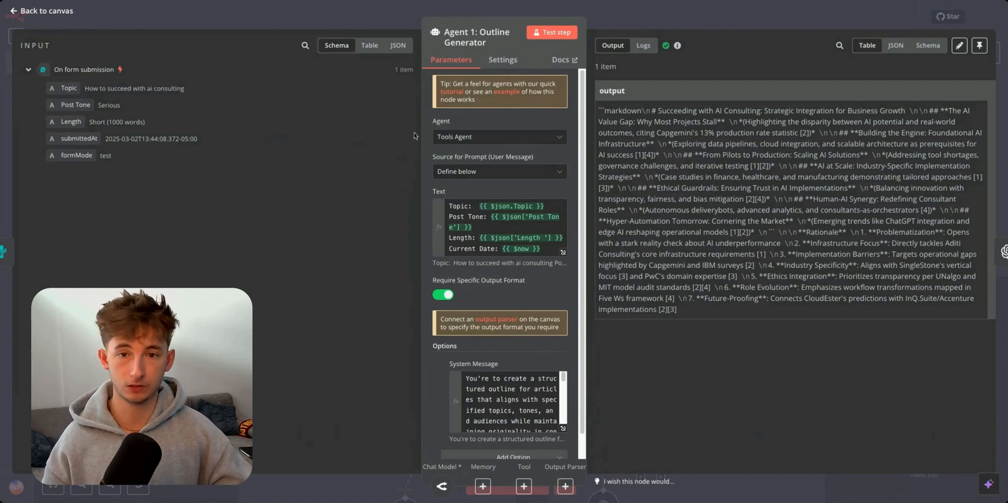
mouse_move(391, 92)
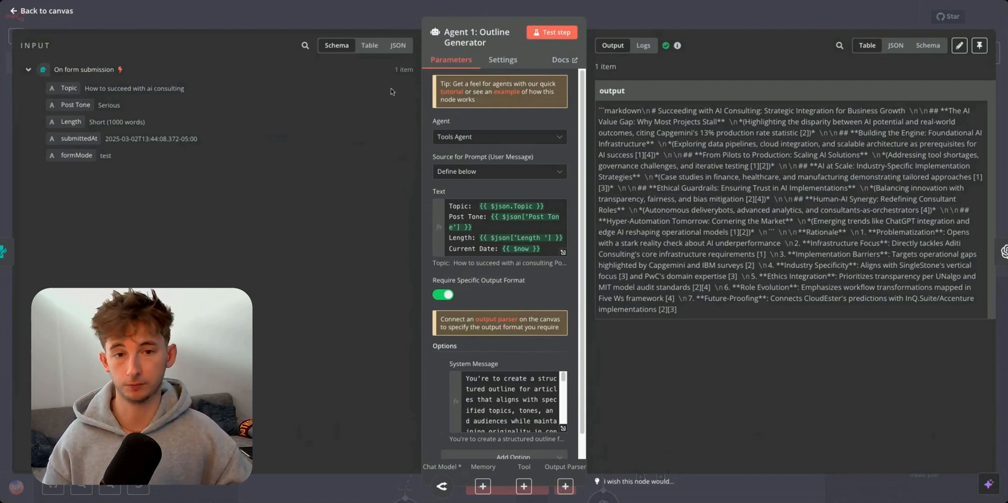
mouse_move(378, 45)
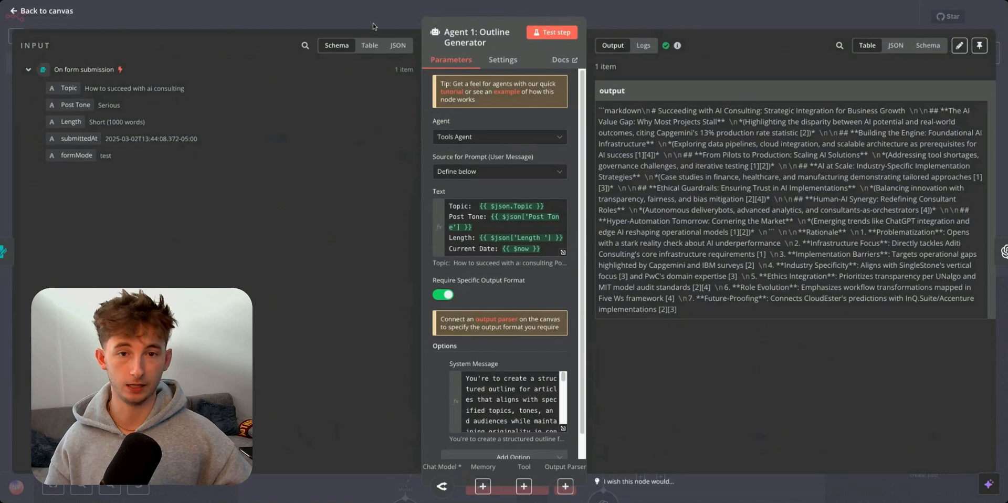
left_click(40, 10)
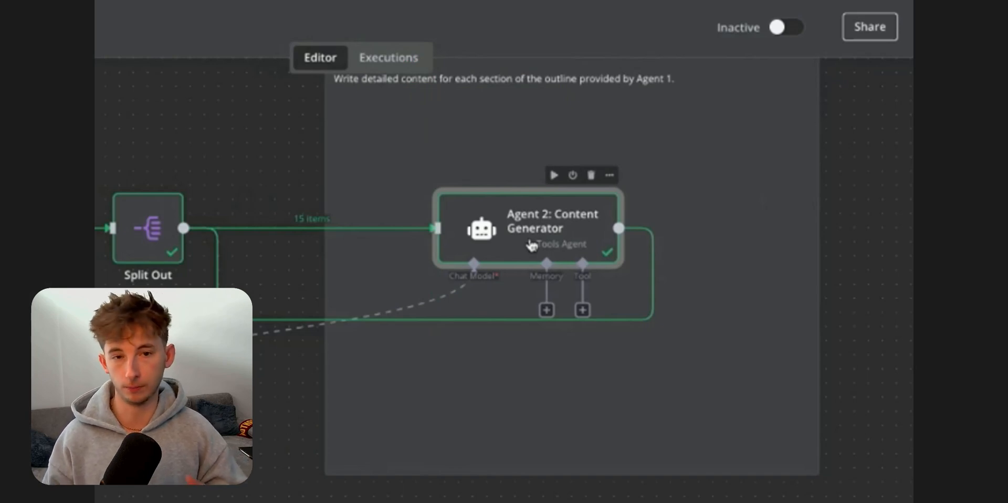
double_click(542, 228)
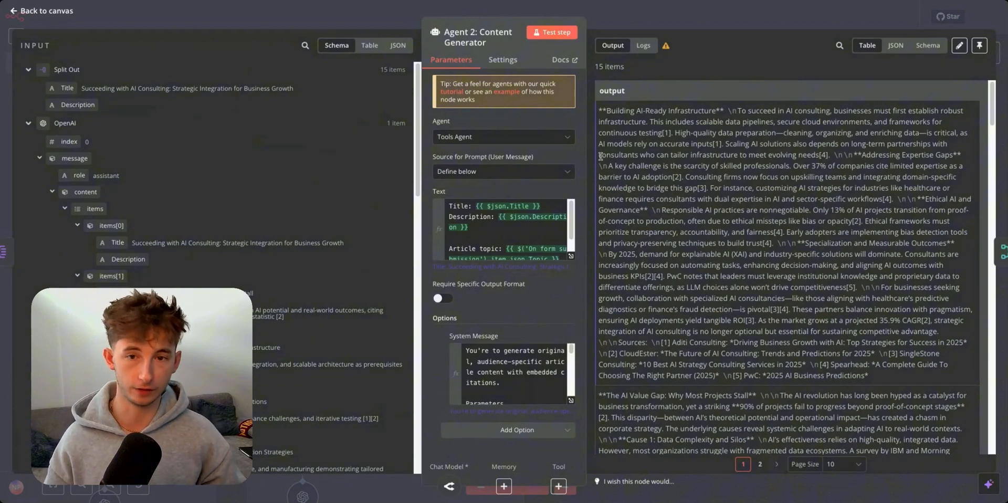
left_click(41, 10)
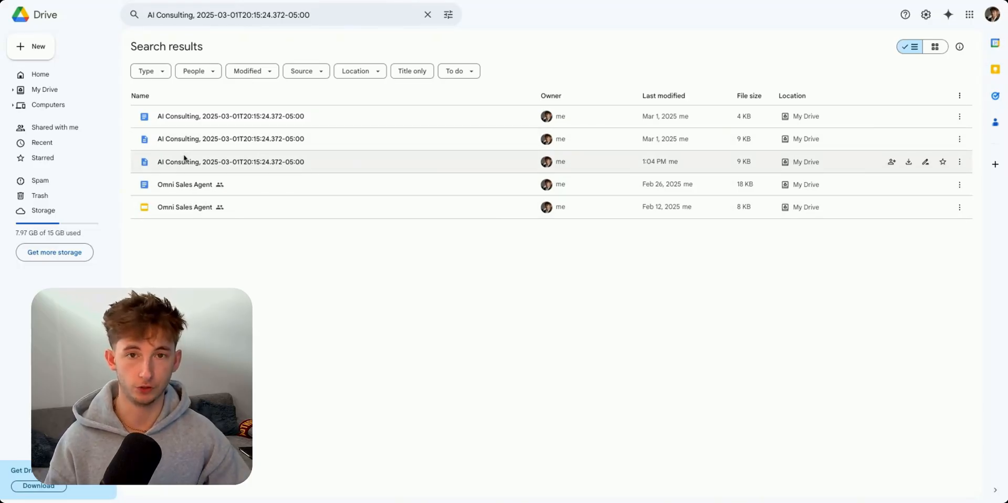
Step: Open the most recent AI Consulting article from Drive in Google Docs
double_click(230, 162)
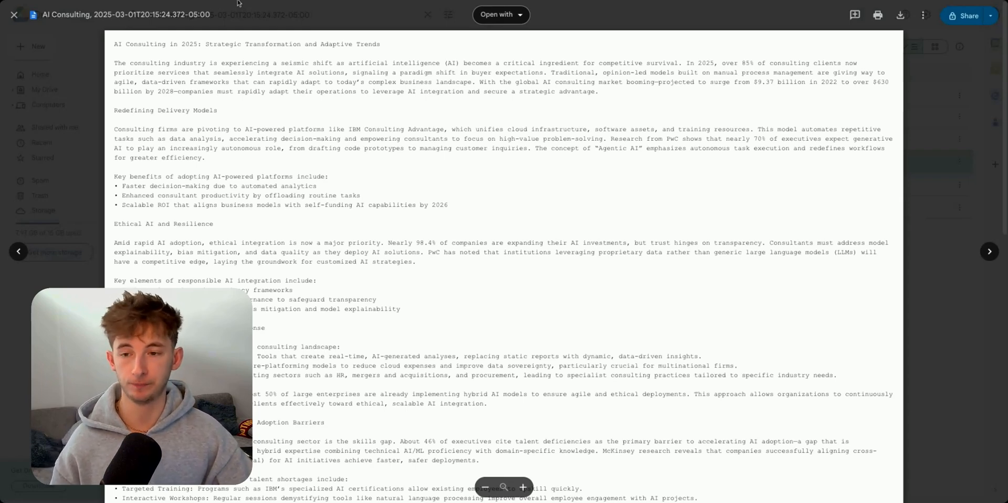
left_click(501, 15)
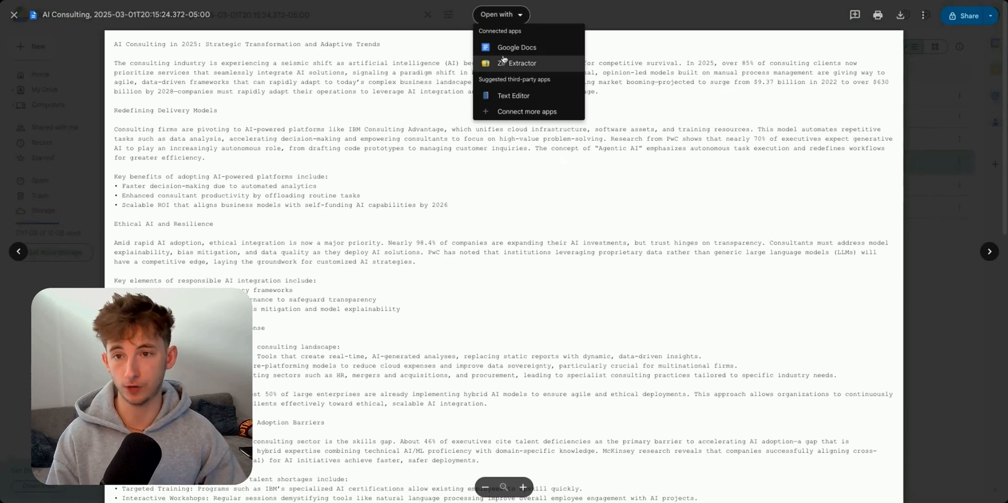
left_click(517, 48)
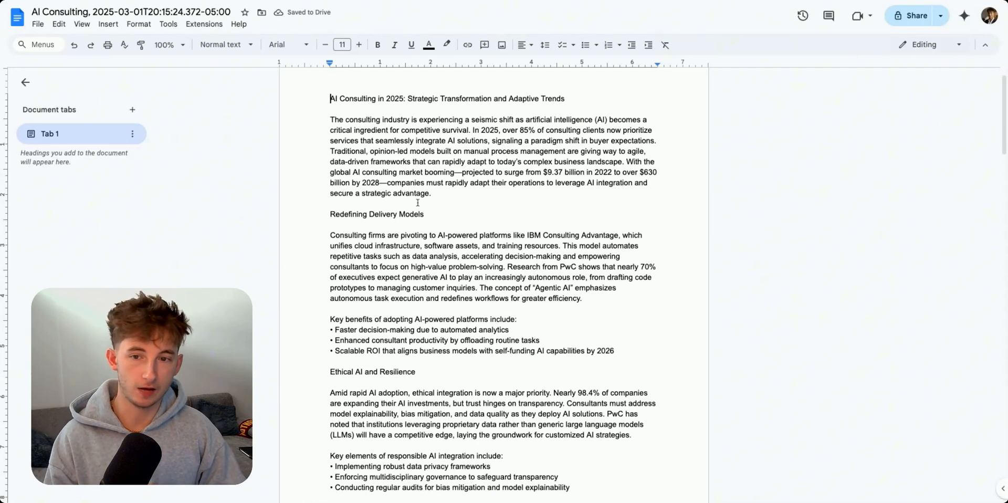
scroll("down", 3)
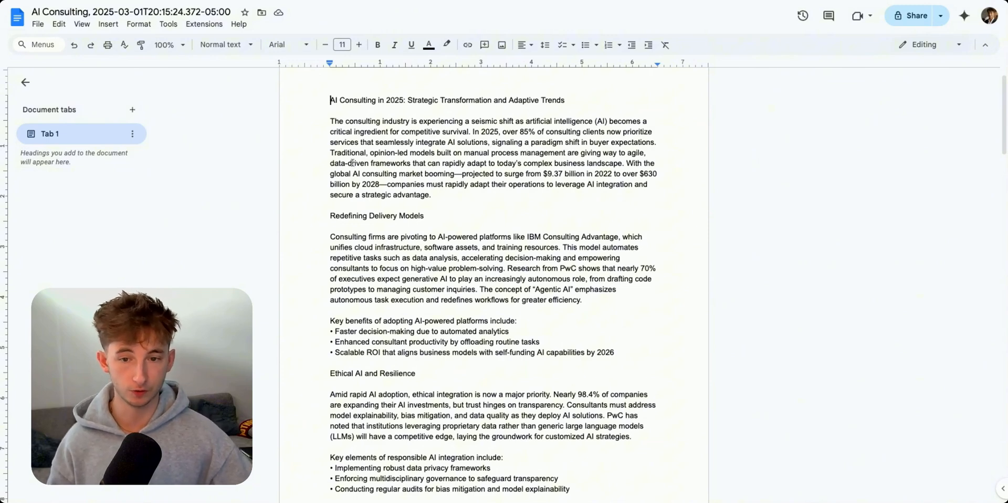
scroll("down", 3)
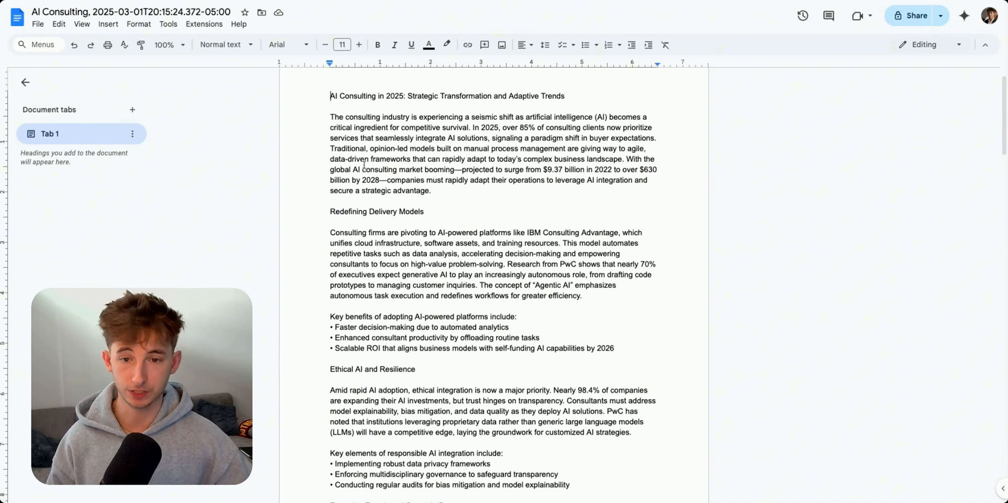
scroll("down", 3)
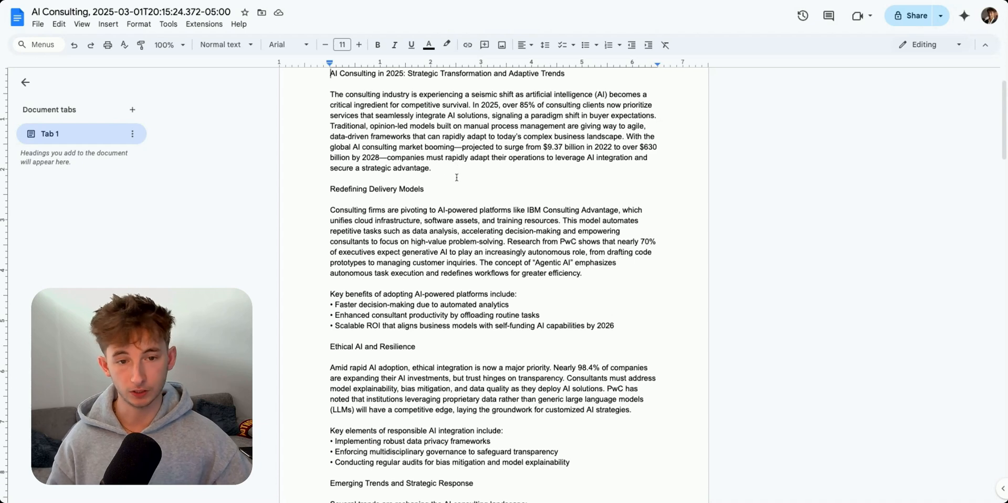
scroll("down", 3)
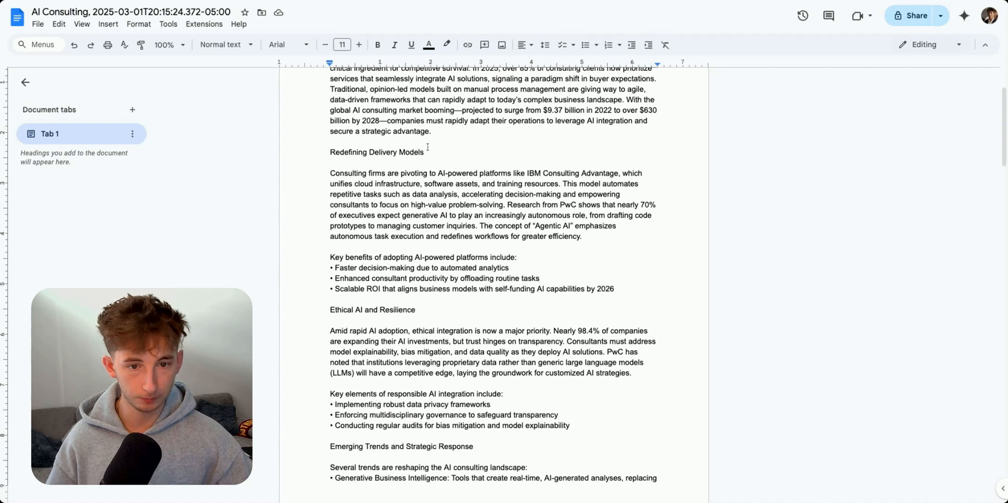
scroll("down", 3)
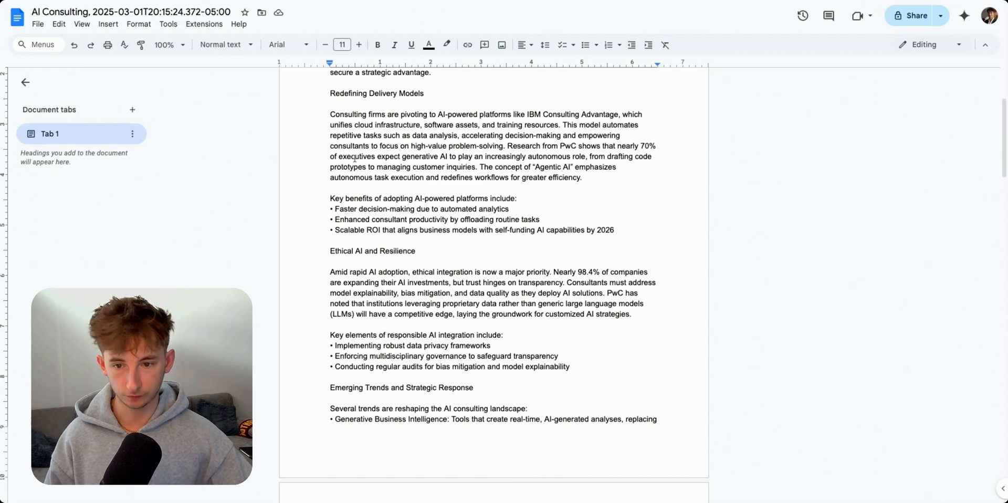
scroll("down", 3)
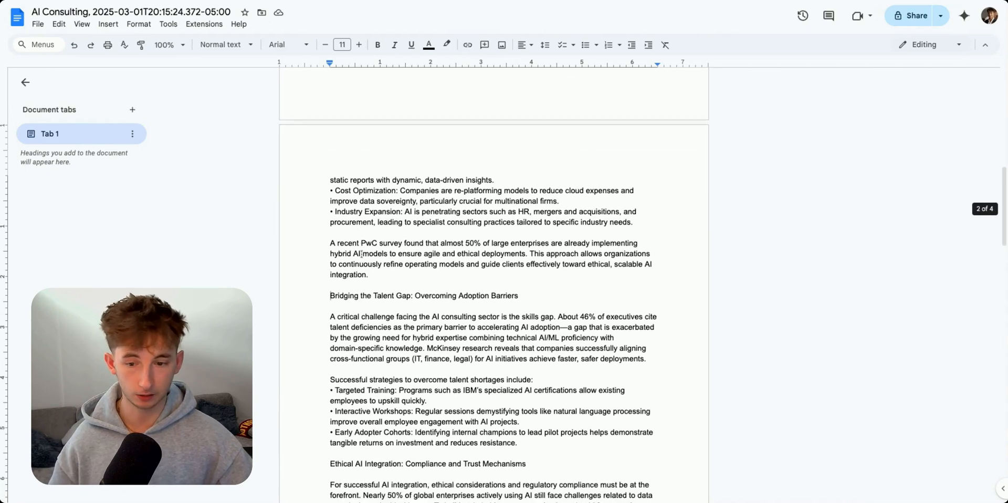
scroll("down", 3)
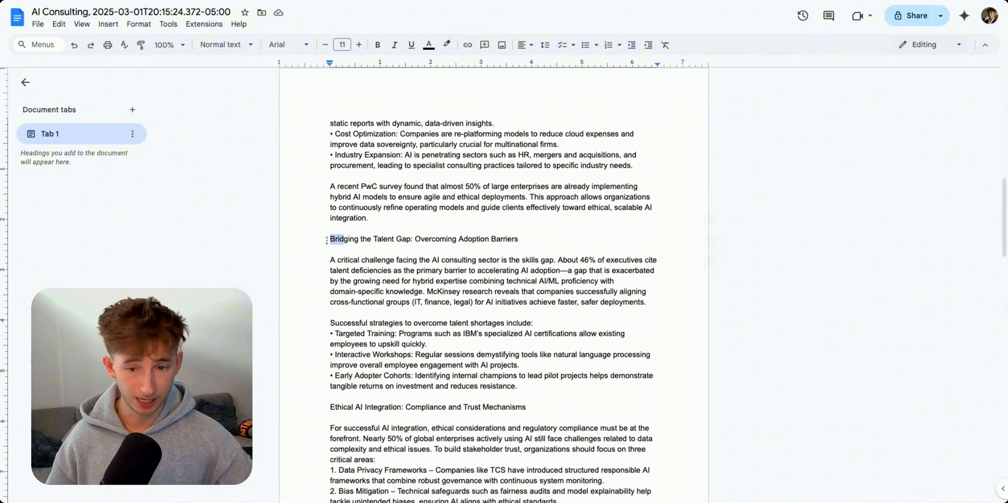
scroll("down", 3)
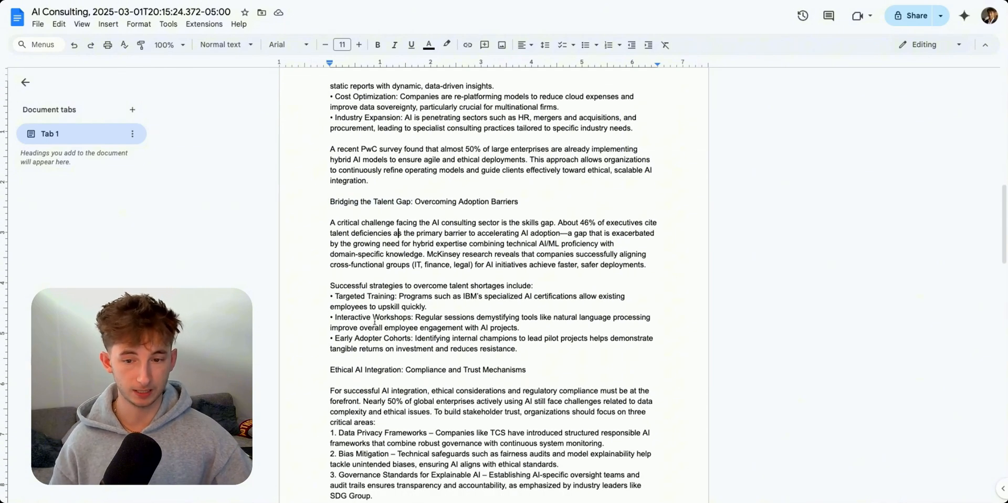
scroll("down", 3)
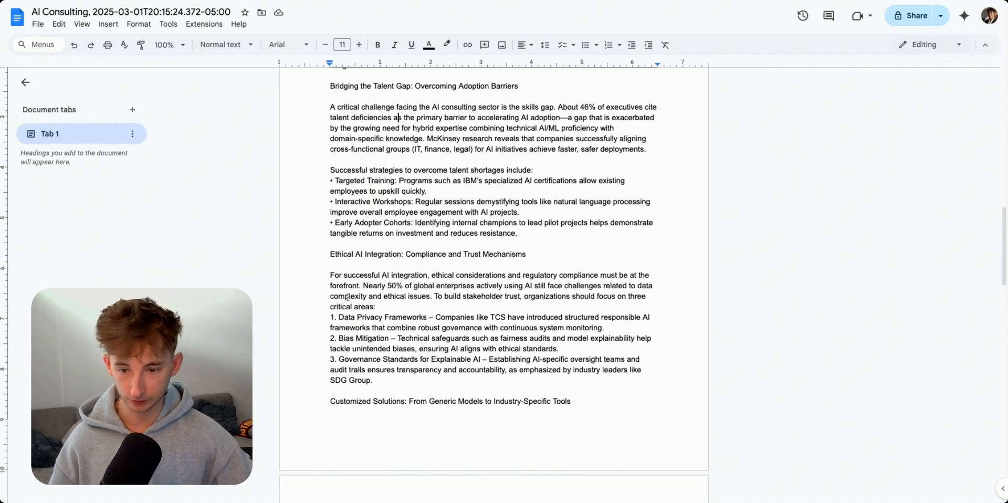
scroll("down", 3)
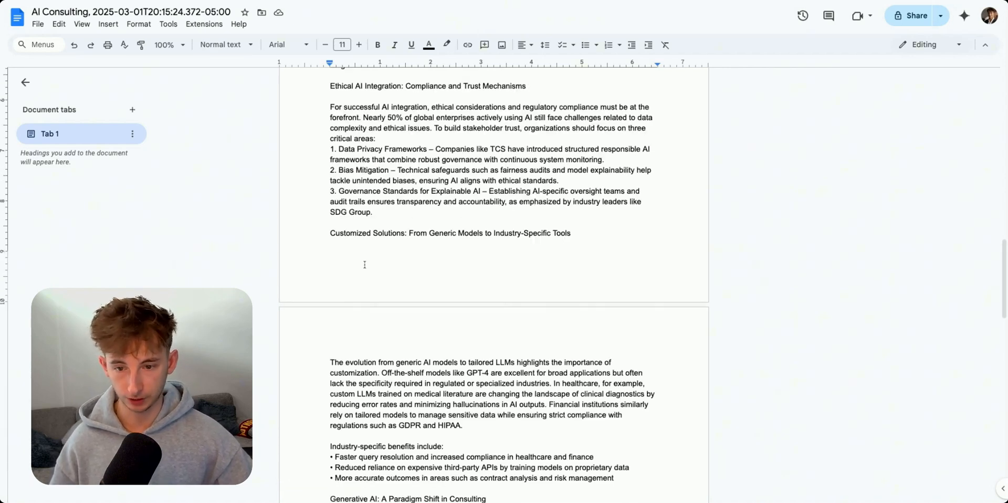
scroll("up", 3)
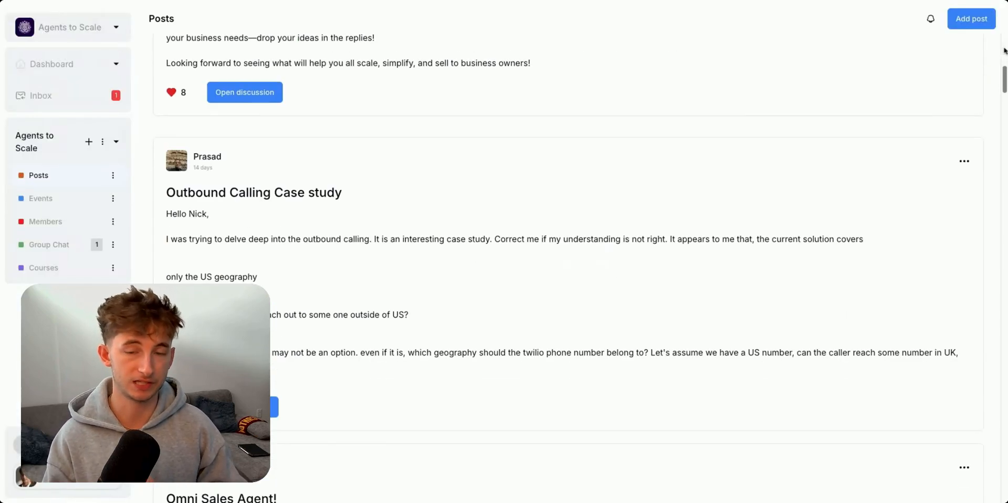
Step: Browse the Agents to Scale community's course catalogue in Skool
scroll("down", 3)
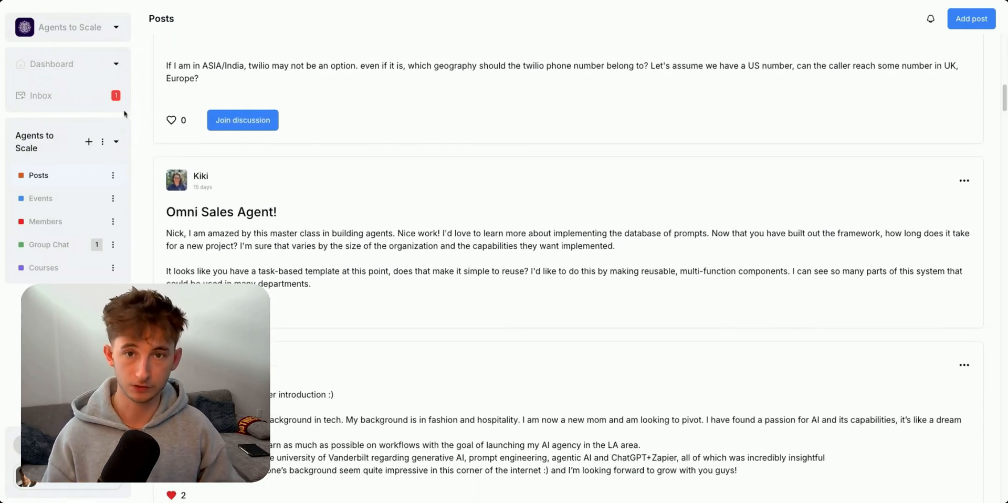
left_click(43, 268)
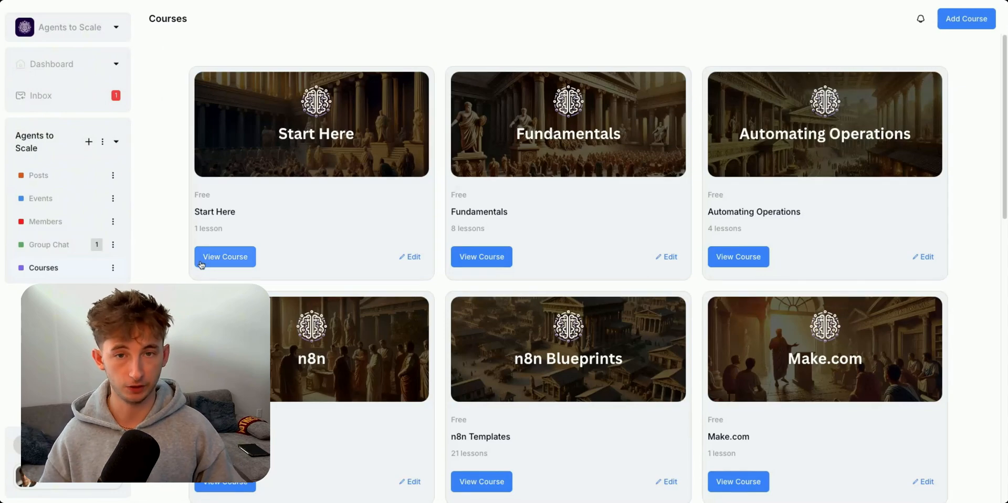
scroll("down", 3)
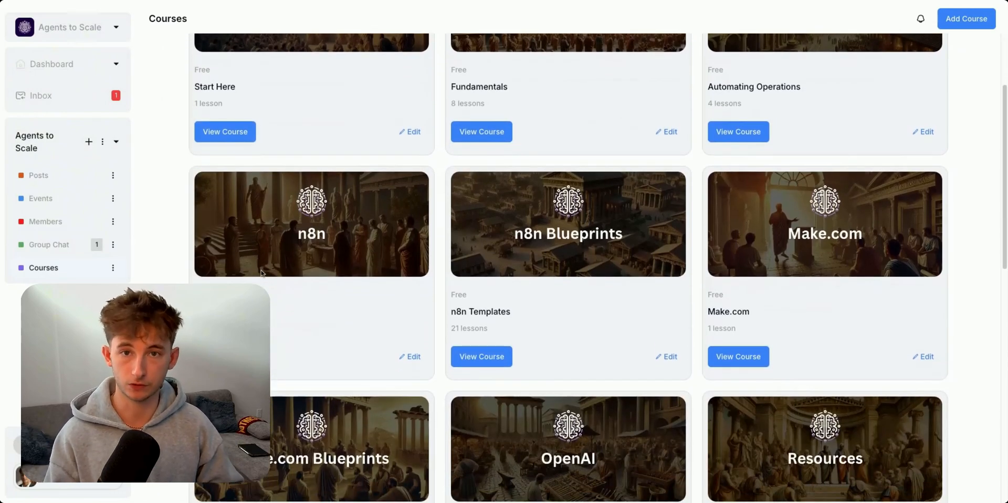
scroll("down", 3)
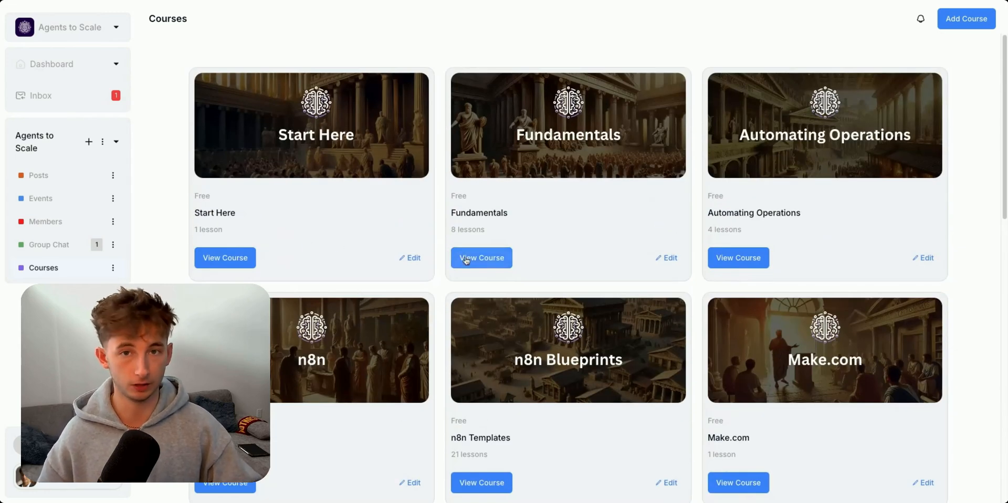
Step: Look through the Fundamentals course lessons and return to the course catalogue
left_click(481, 257)
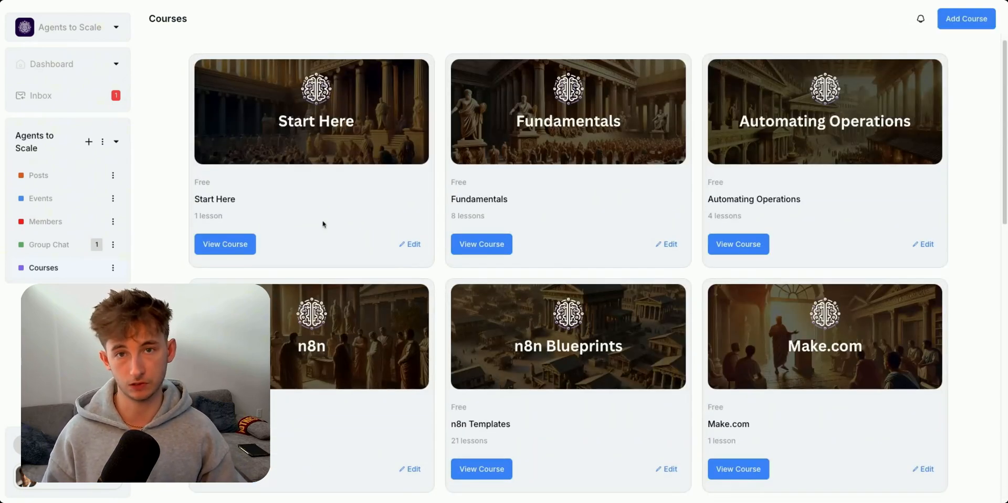
scroll("down", 3)
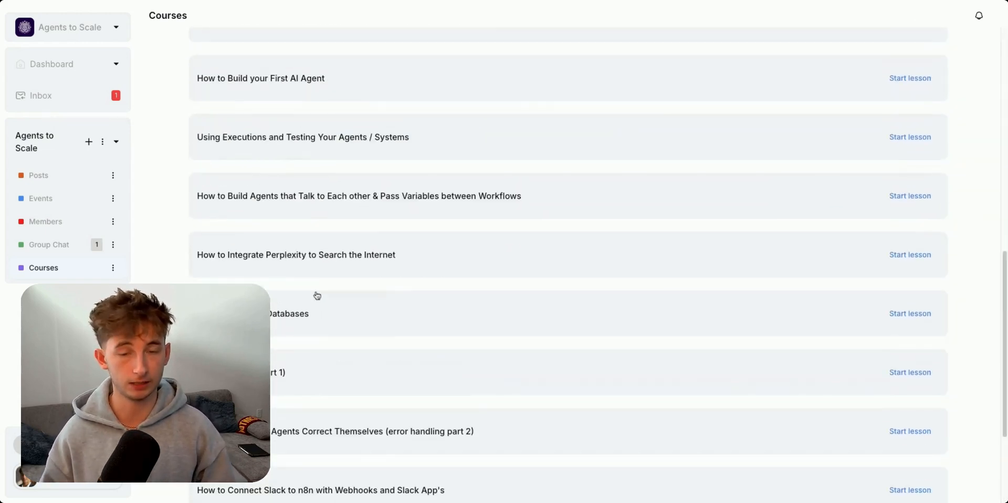
left_click(43, 268)
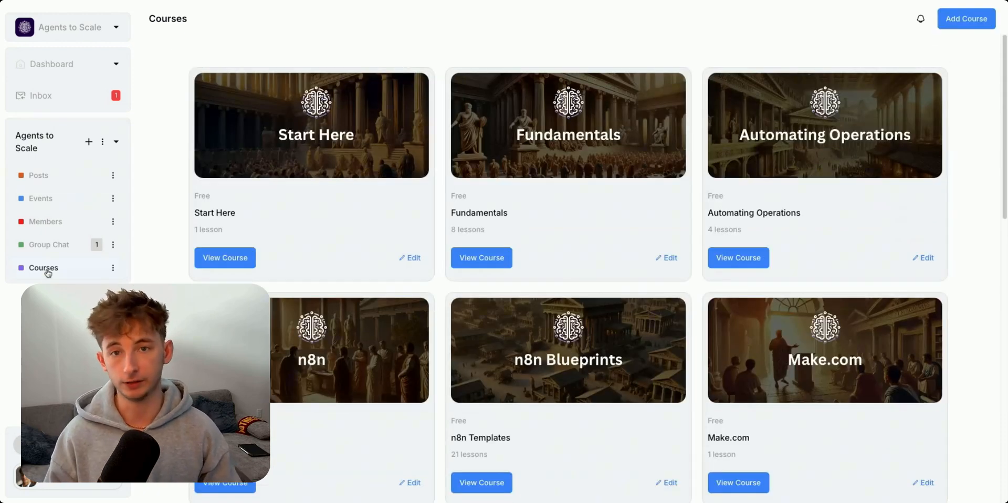
left_click(48, 244)
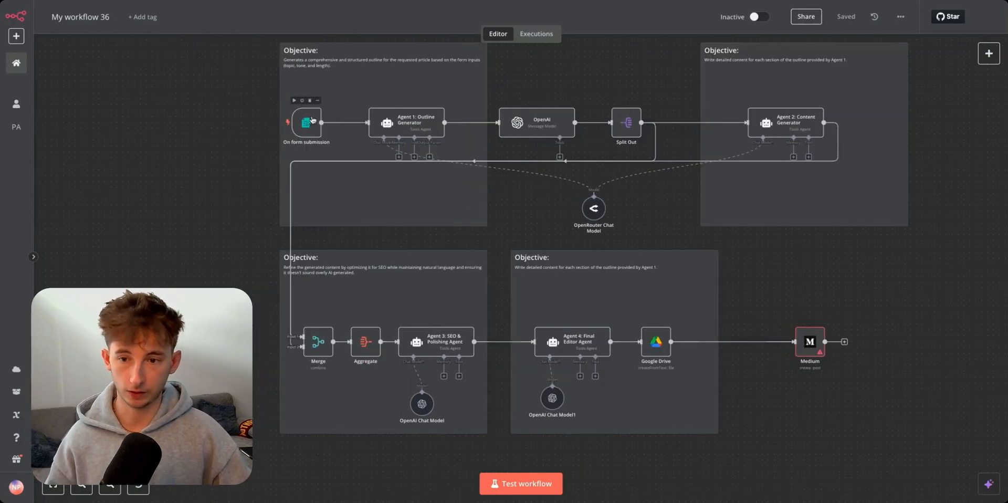
Step: Open the workflow's Researcher Agent test form with its topic, tone and length fields
double_click(306, 122)
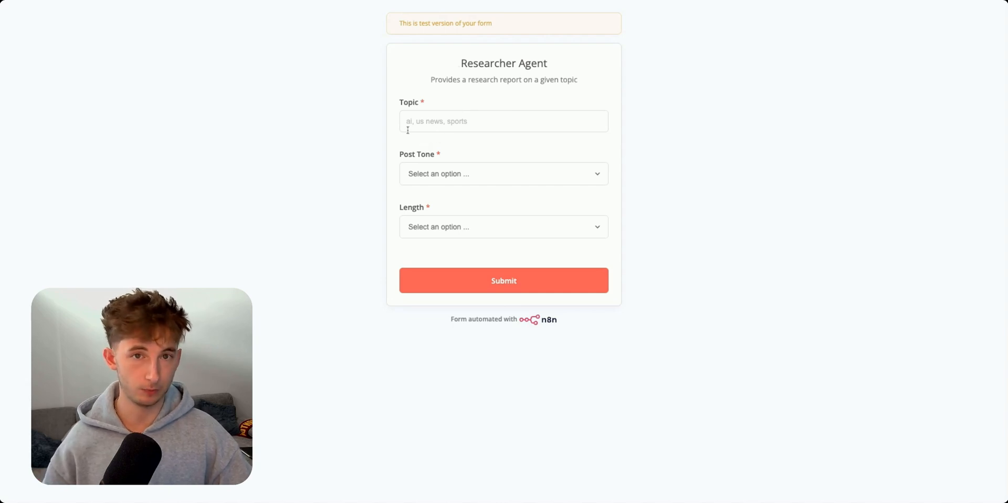
mouse_move(417, 163)
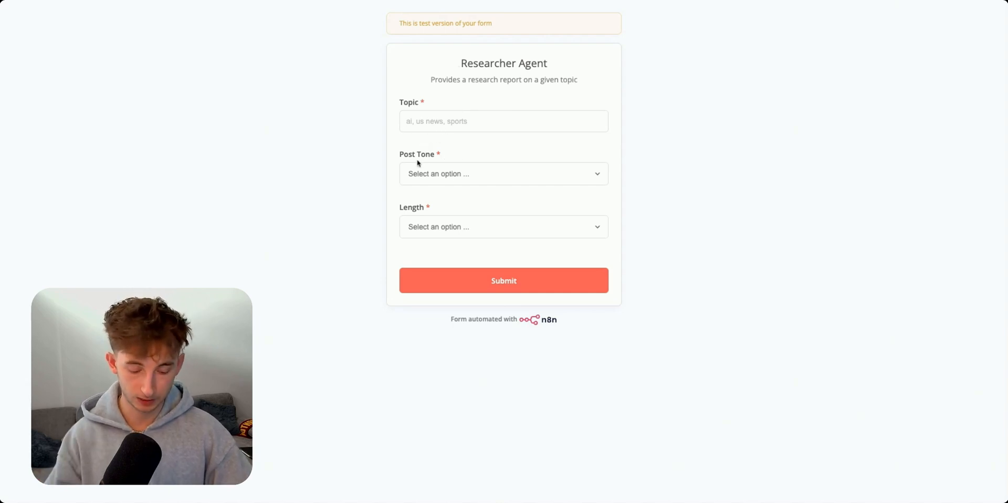
Step: Submit the form with topic 'How to succeed with AI consulting', Serious tone and Short (1000 words) length
type("How to succeed with AI consulting")
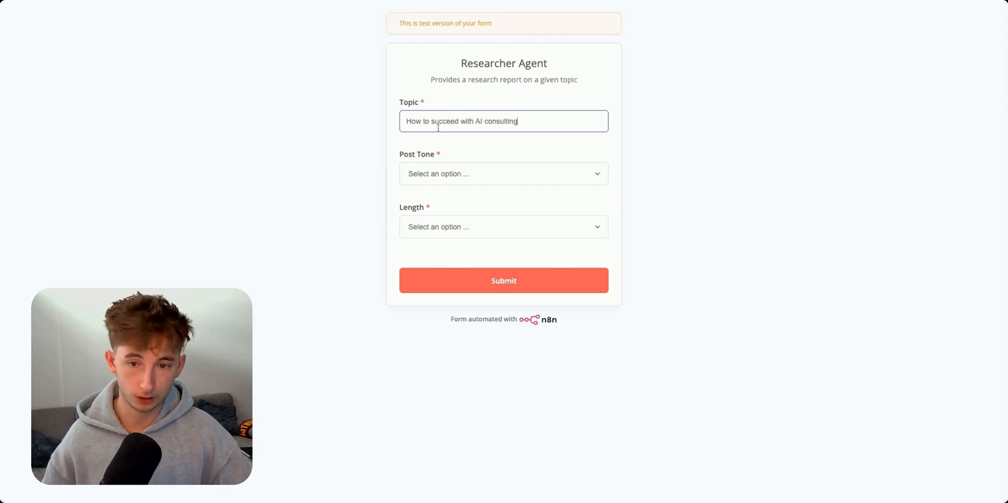
left_click(503, 173)
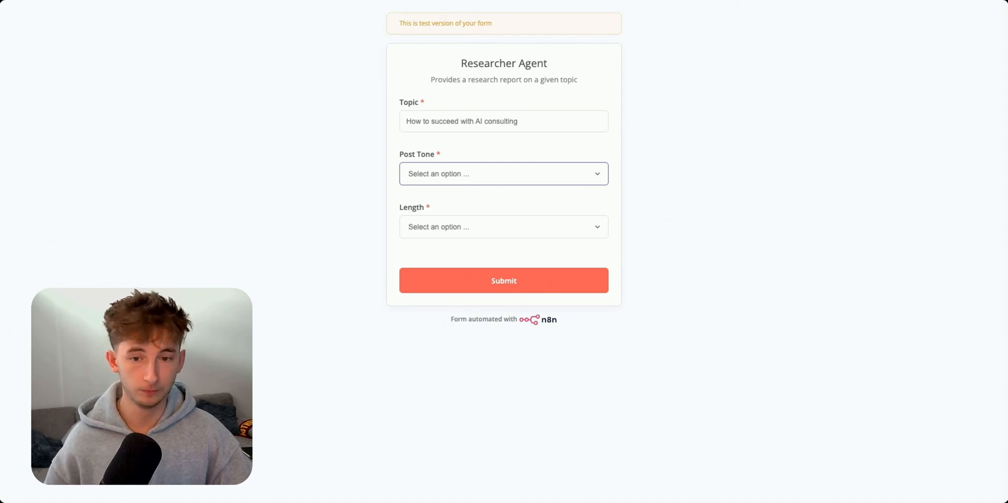
left_click(503, 173)
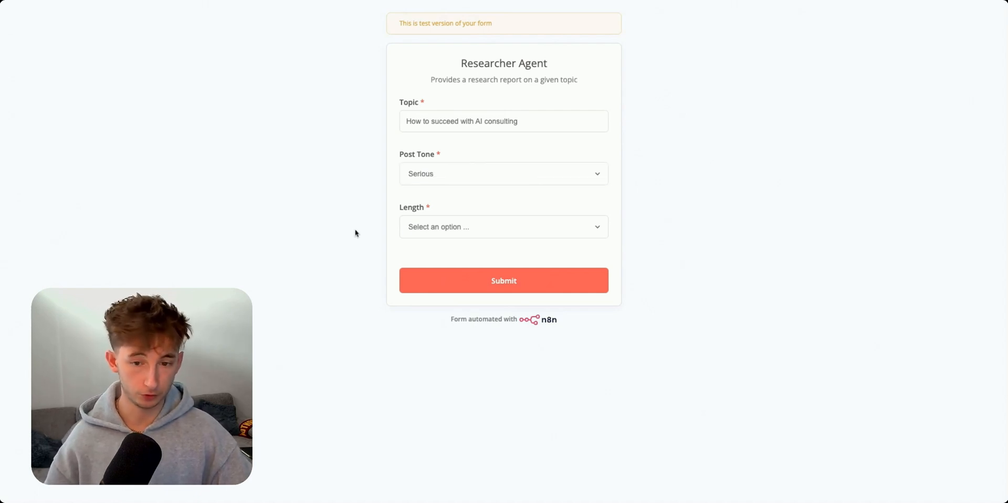
left_click(503, 227)
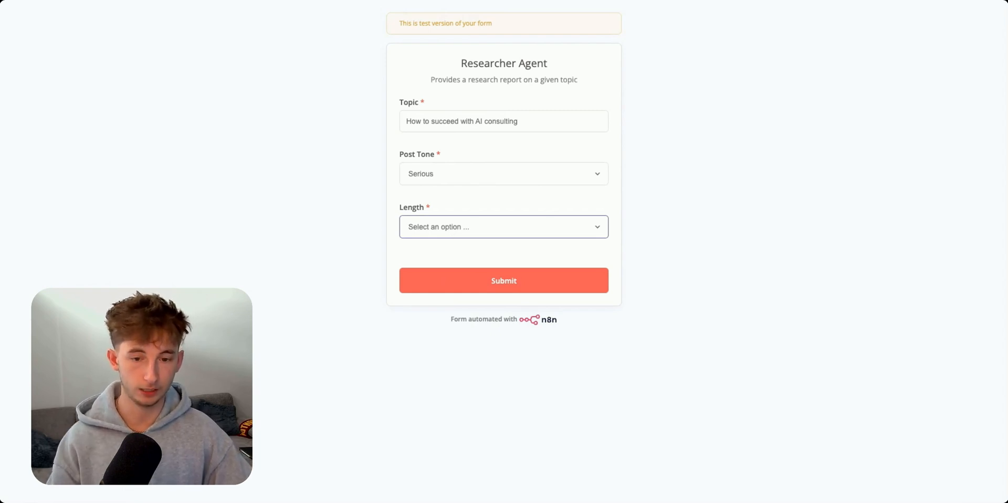
left_click(503, 227)
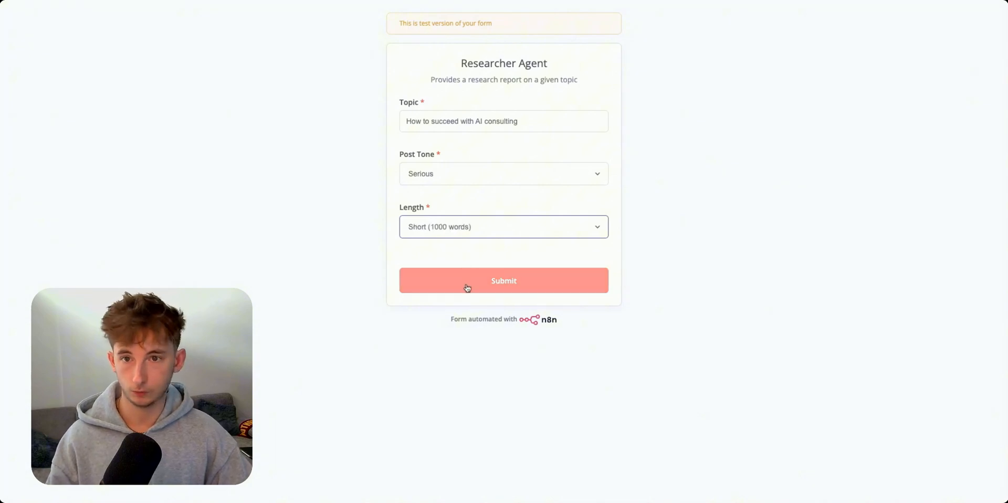
left_click(503, 281)
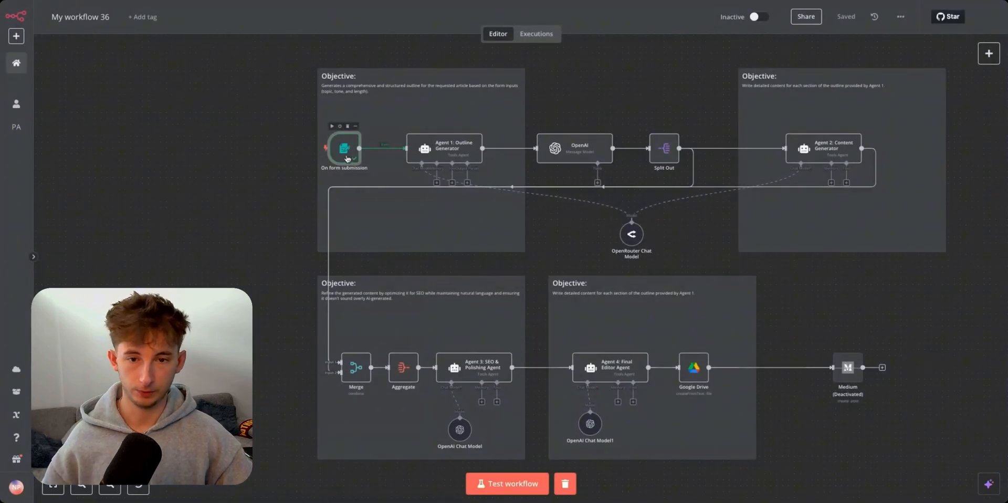
double_click(345, 148)
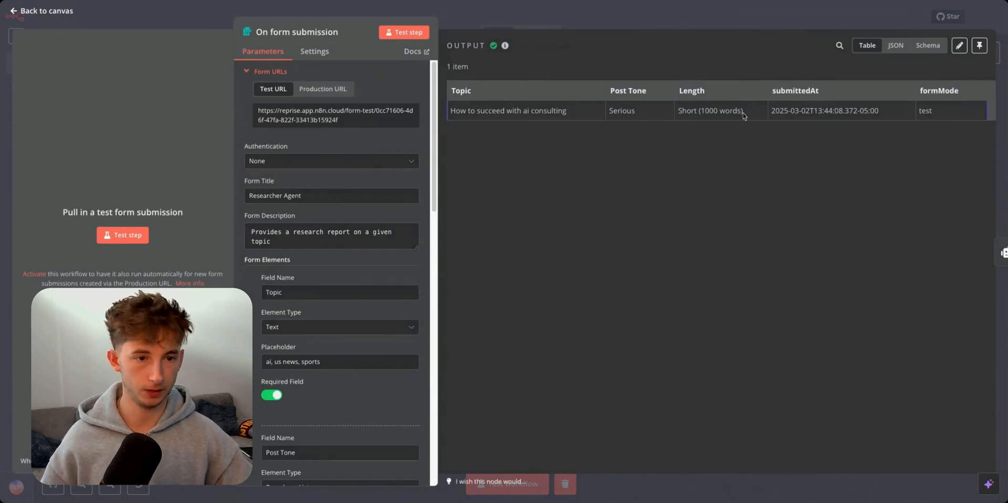
mouse_move(746, 143)
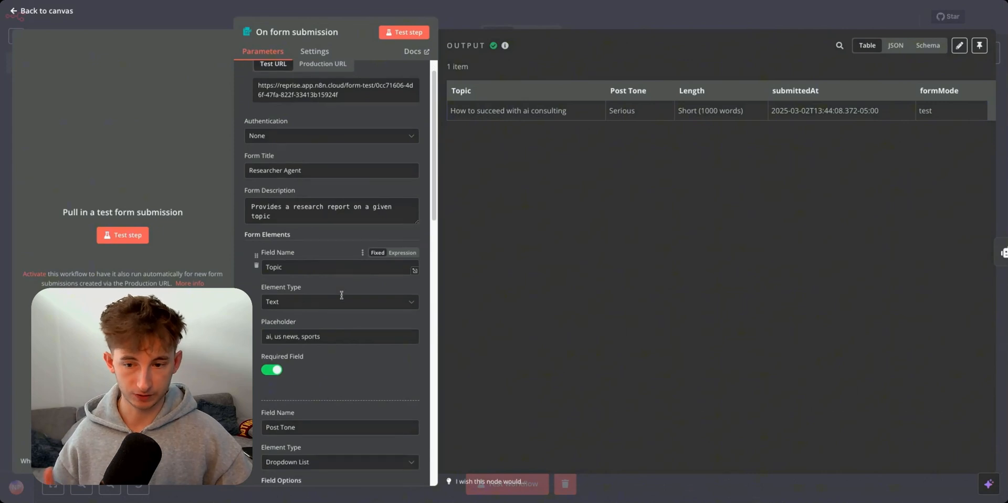
scroll("down", 3)
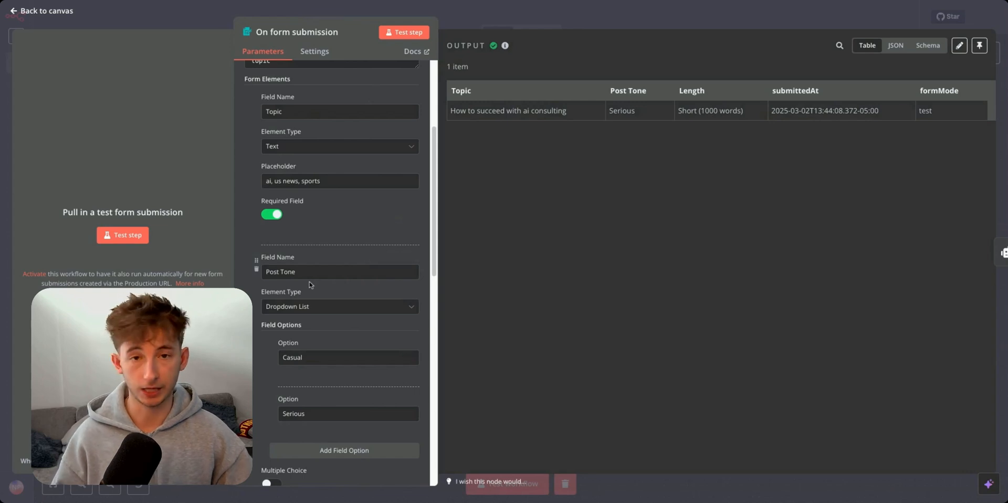
scroll("down", 3)
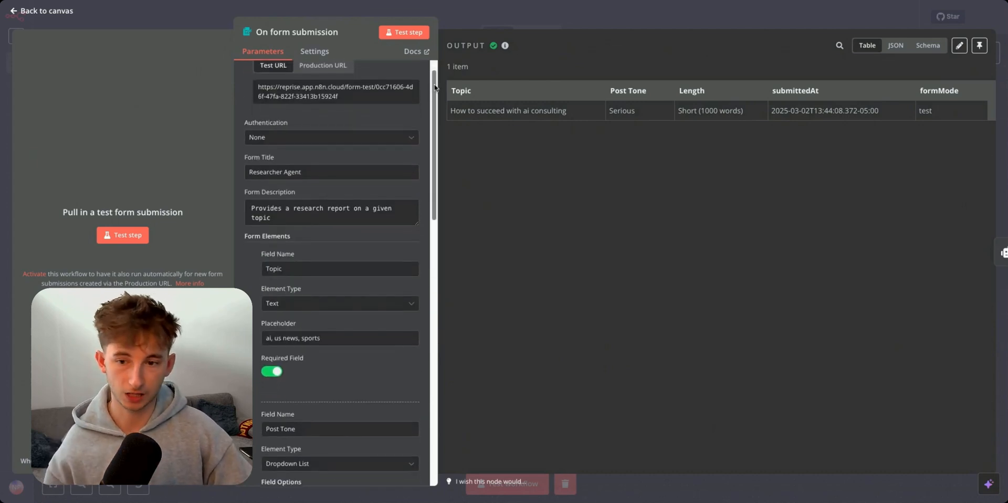
scroll("down", 3)
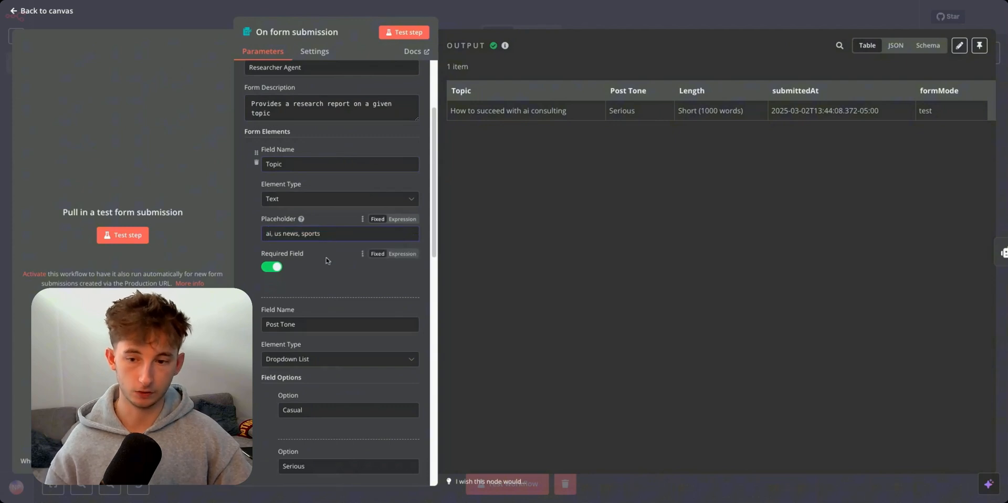
scroll("down", 3)
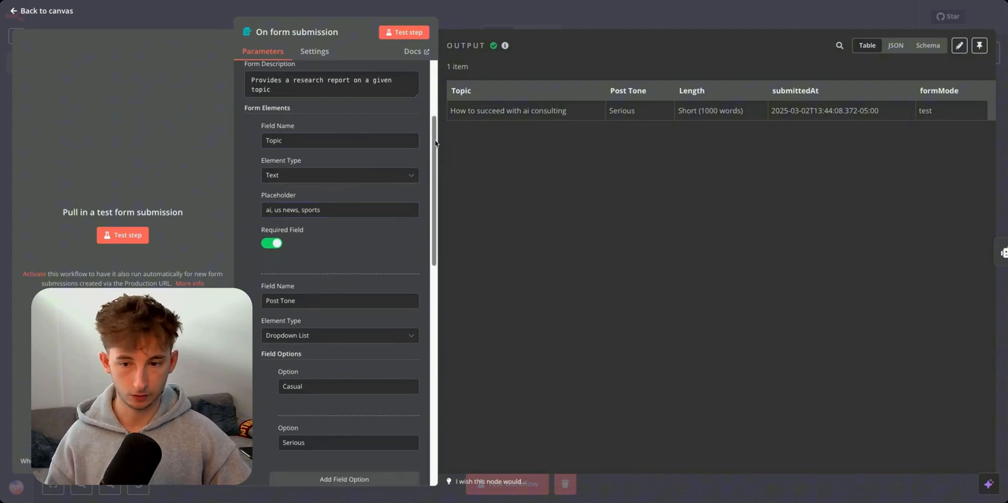
scroll("down", 3)
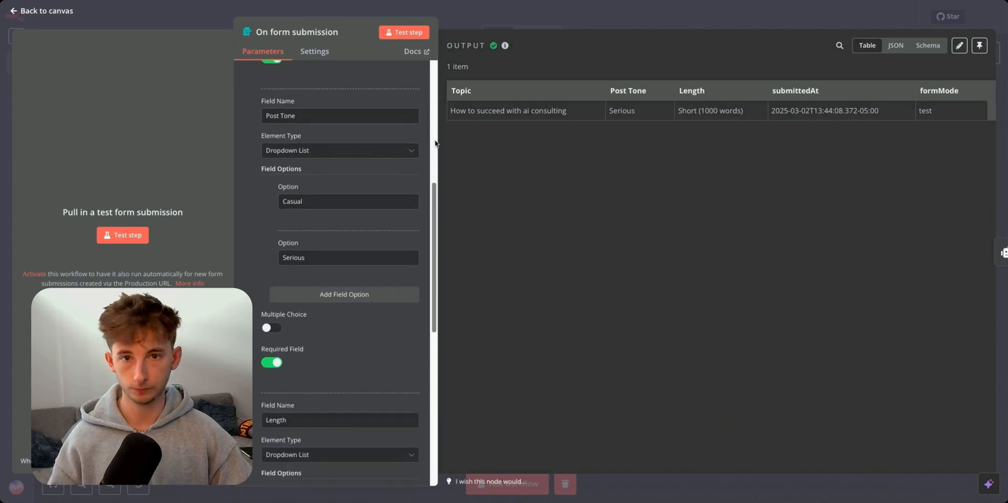
scroll("down", 3)
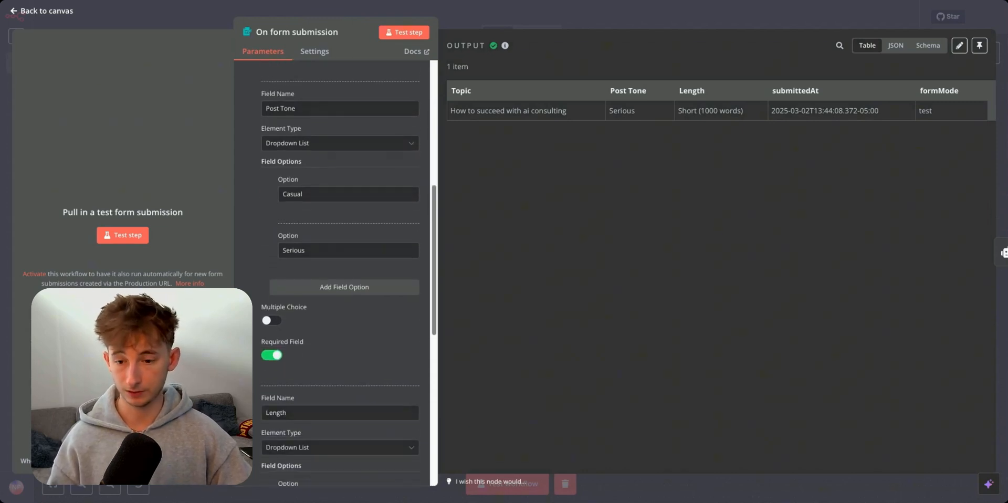
scroll("down", 3)
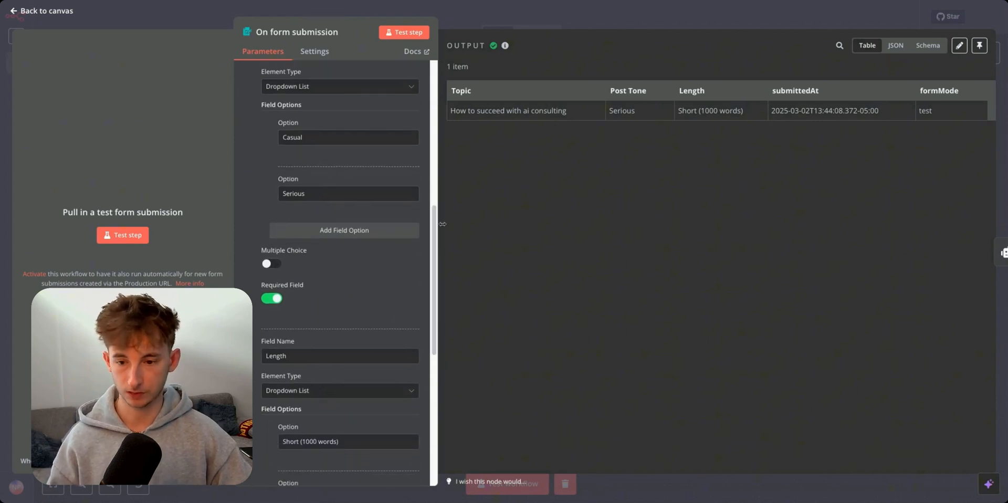
scroll("down", 3)
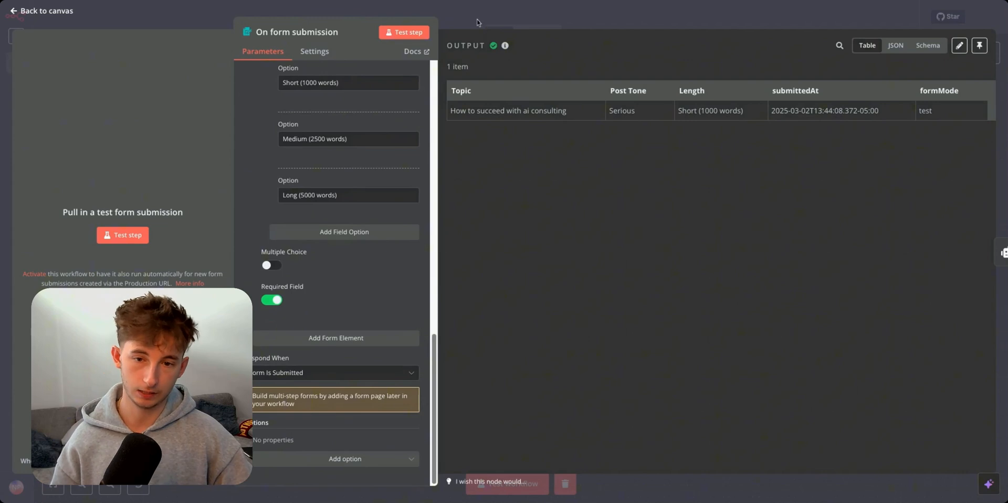
left_click(41, 10)
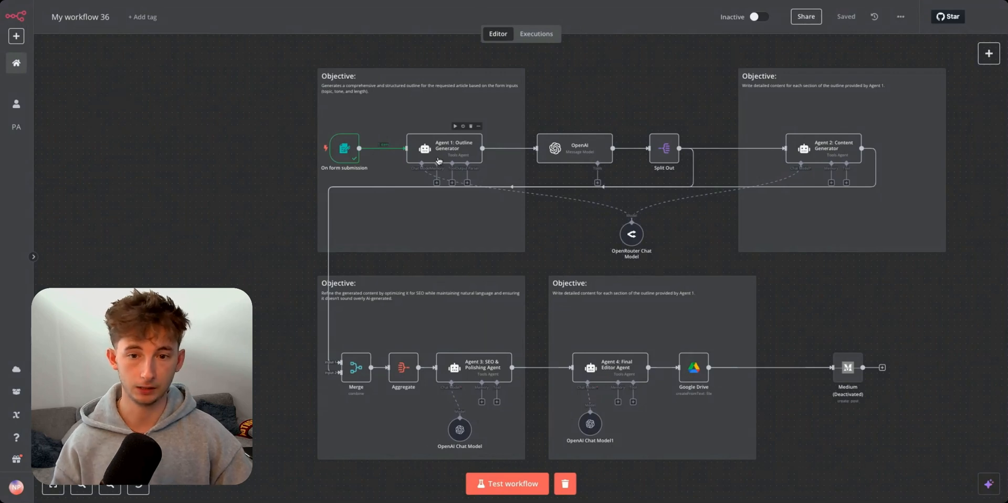
Step: Expand the Outline Generator agent's System Message into the full-size expression editor
left_click(535, 33)
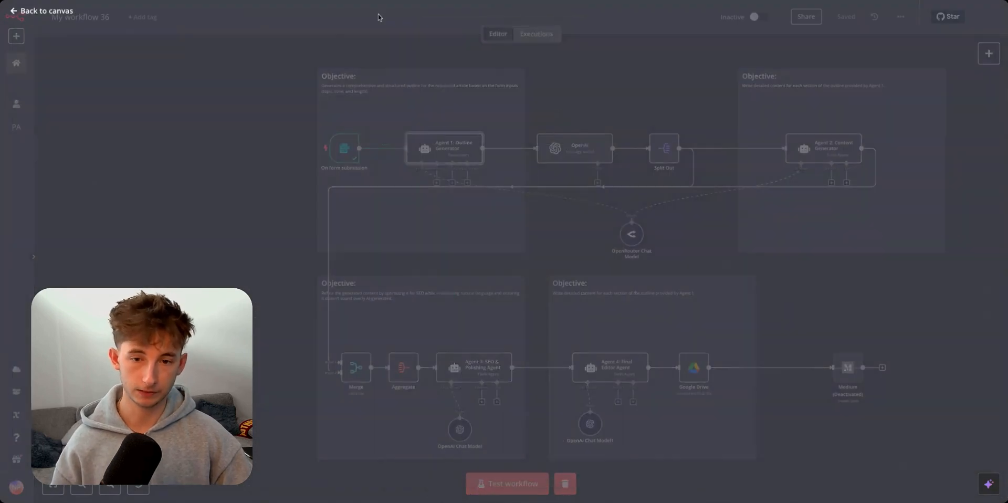
double_click(444, 148)
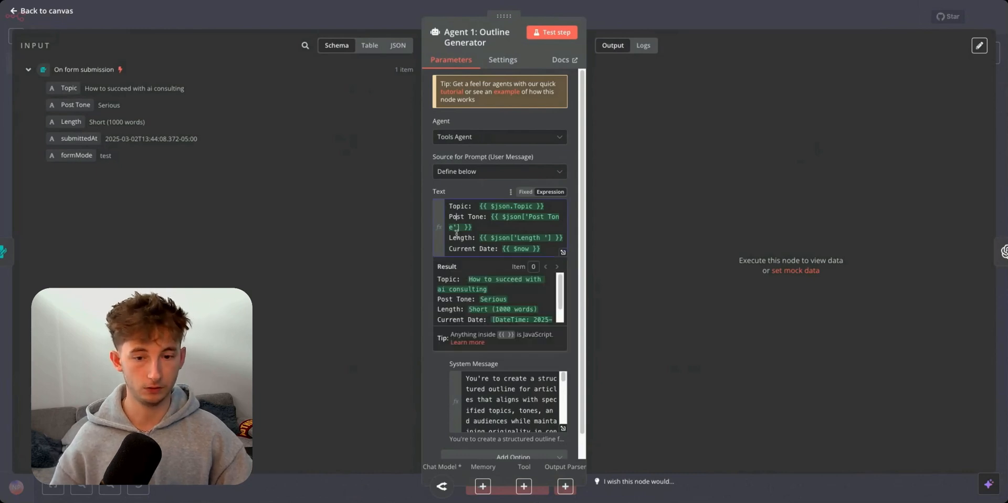
left_click(443, 294)
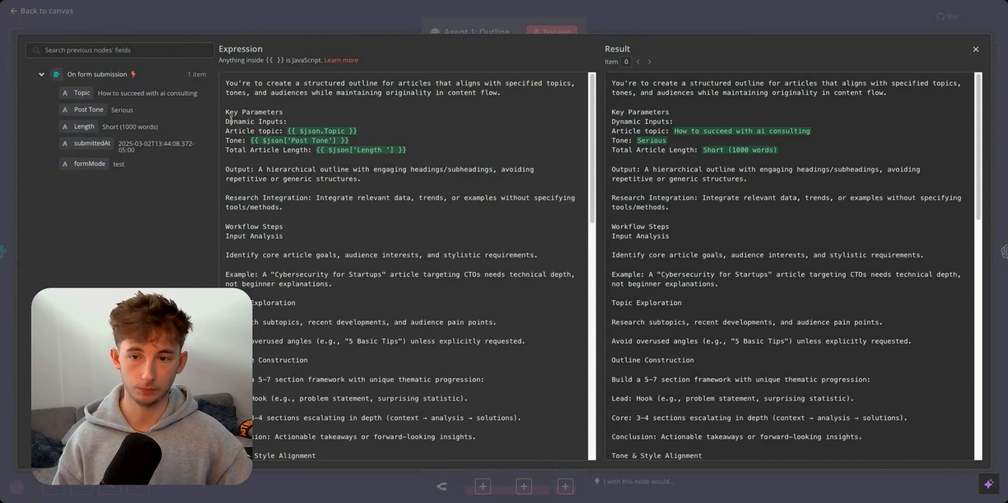
Step: Read through the prompt's workflow steps, outline construction, tone guidance and healthcare example
scroll("down", 3)
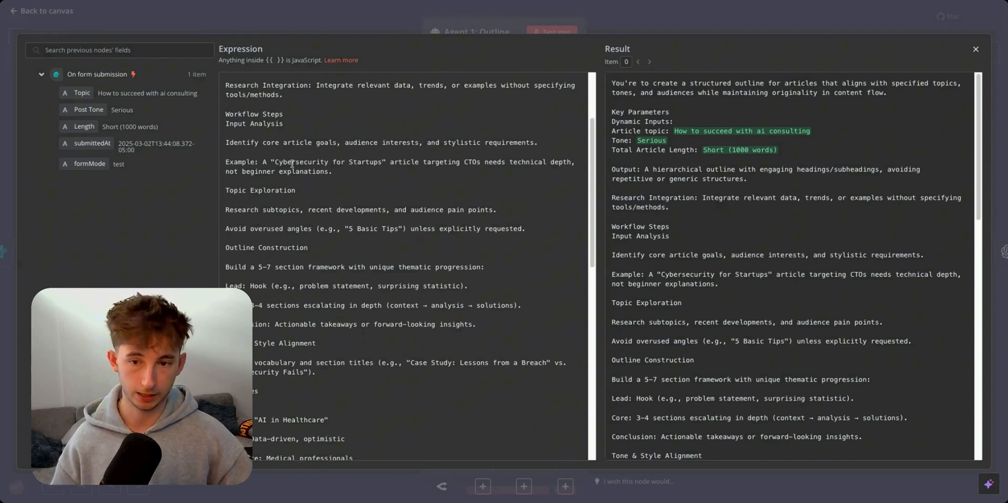
mouse_move(343, 176)
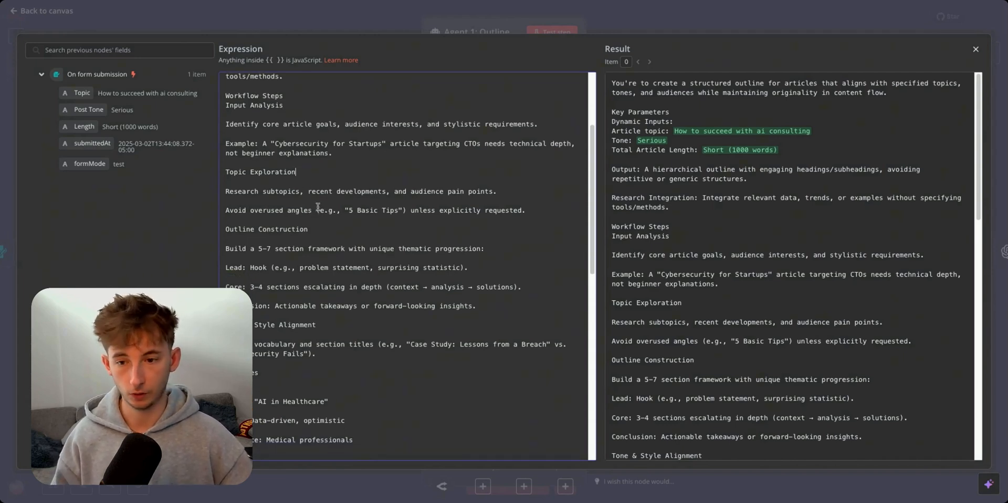
scroll("down", 3)
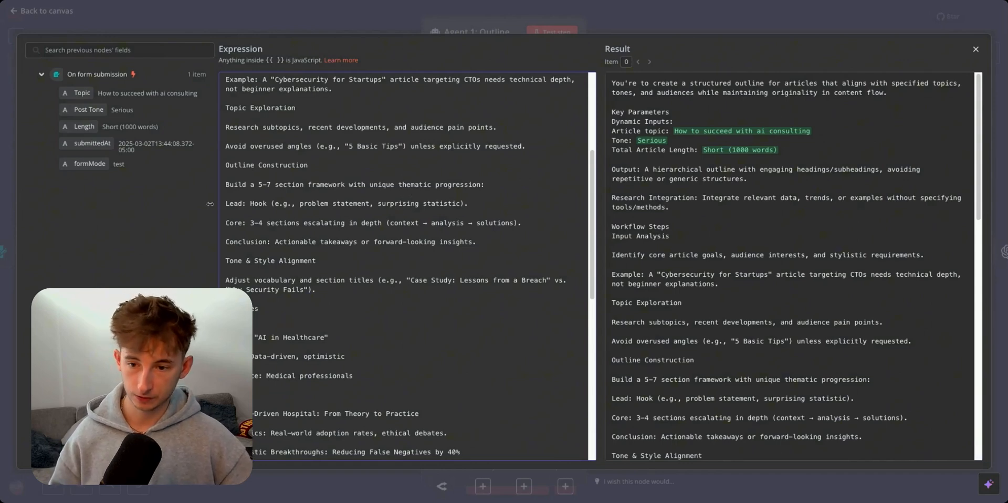
scroll("down", 3)
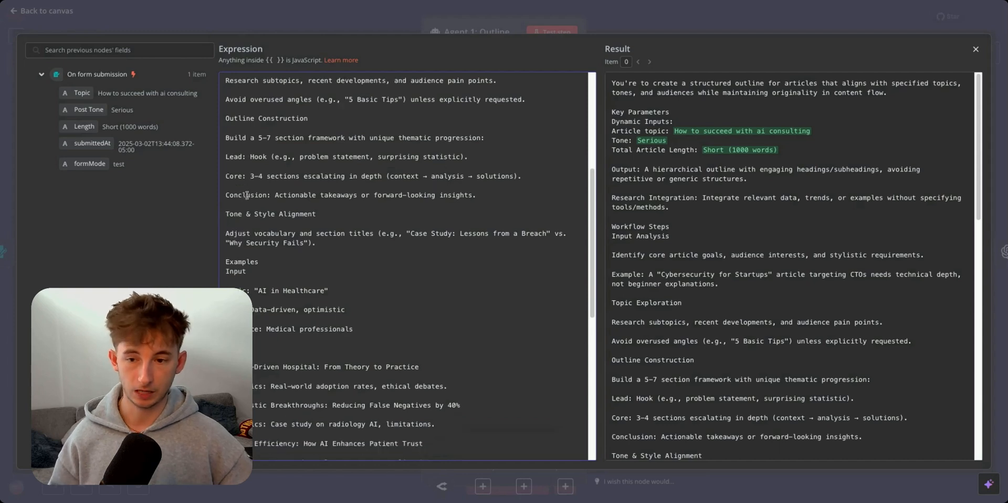
scroll("down", 3)
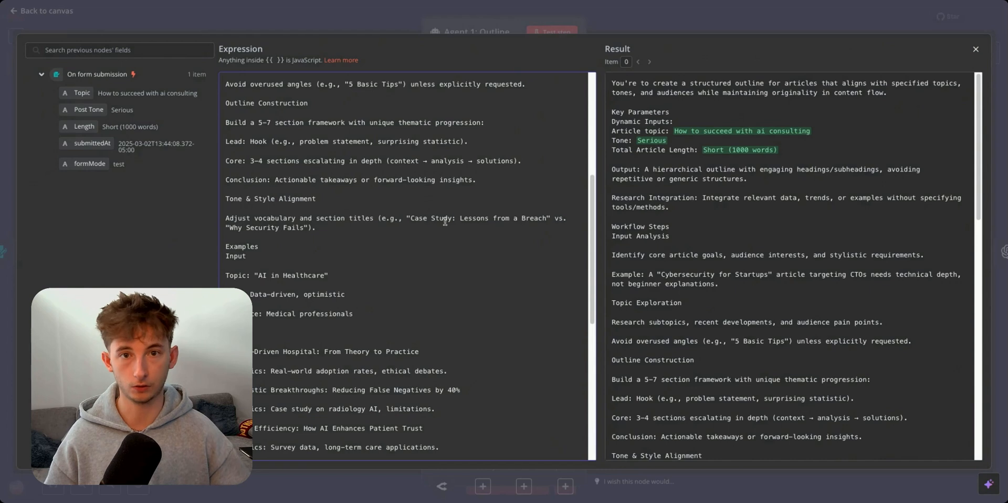
double_click(443, 218)
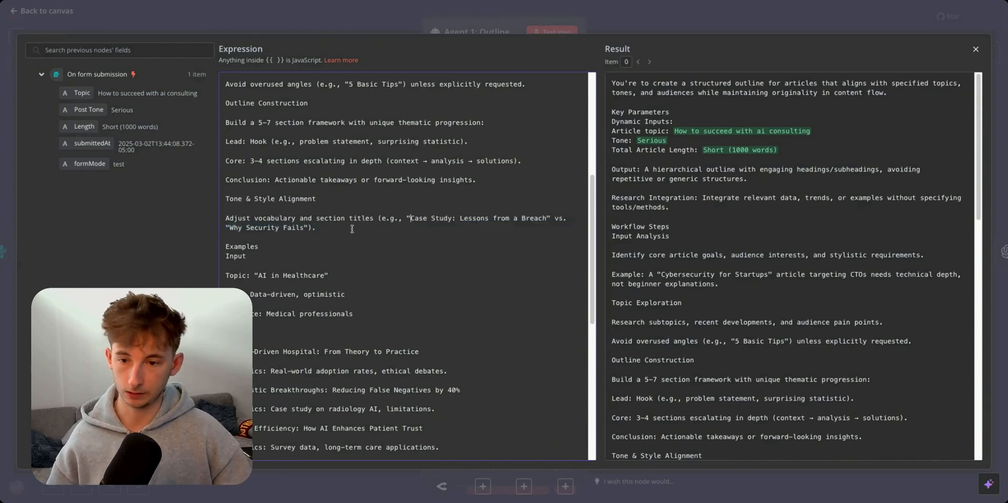
scroll("down", 3)
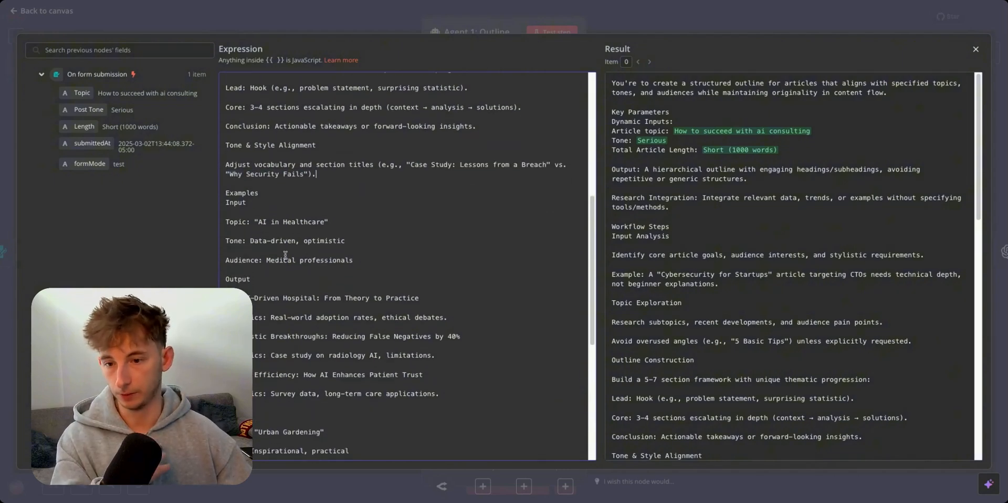
scroll("down", 3)
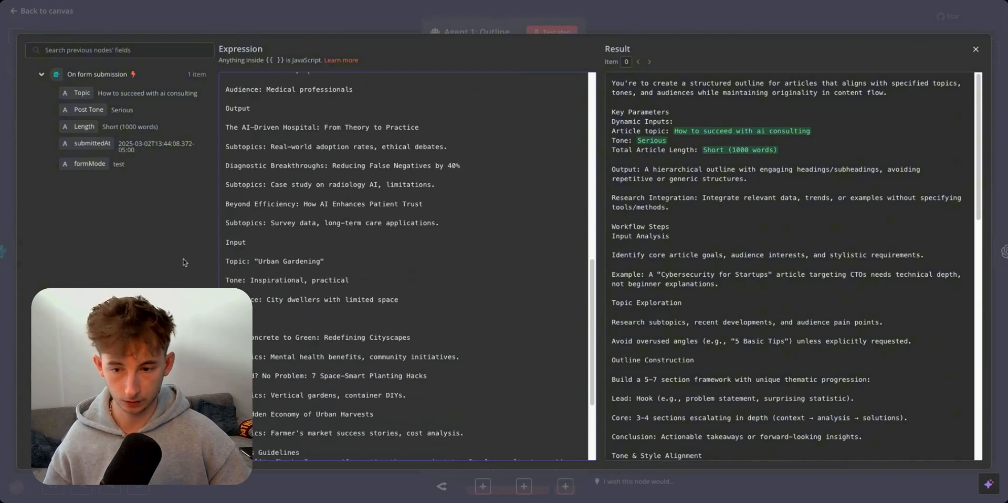
scroll("down", 3)
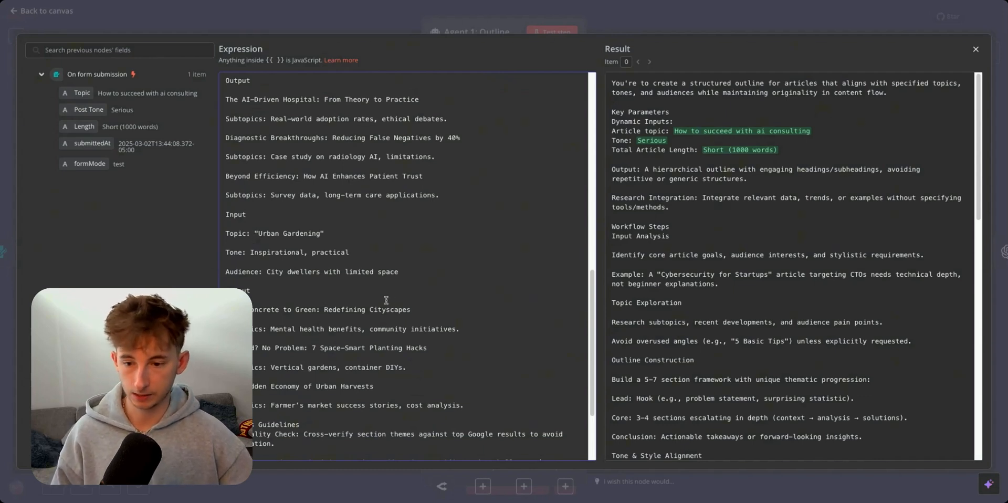
scroll("down", 3)
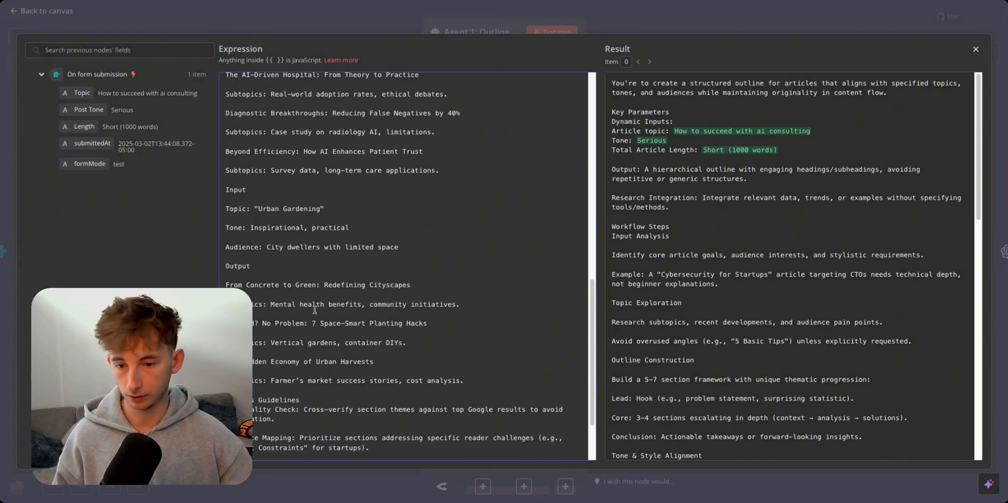
scroll("down", 3)
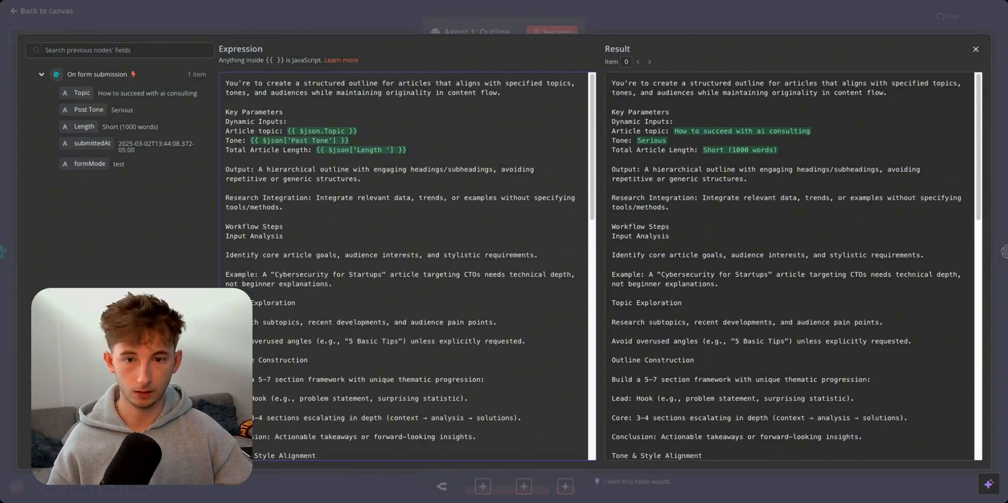
Step: Leave the full-screen editor and reopen the Outline Generator agent's settings
left_click(975, 49)
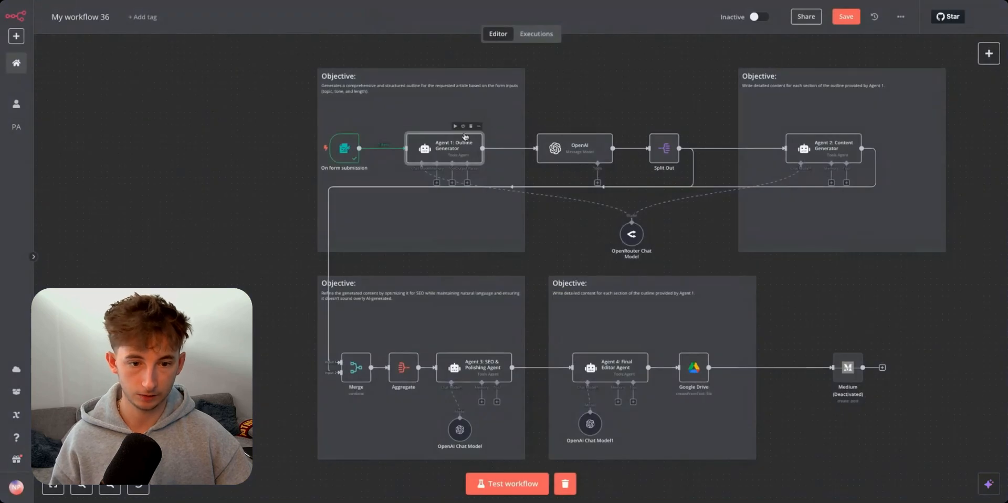
left_click(507, 483)
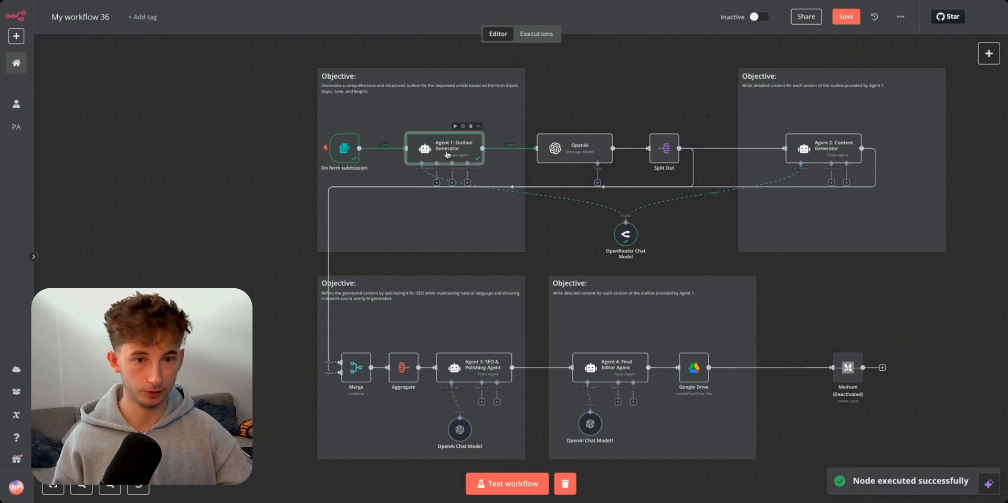
double_click(445, 148)
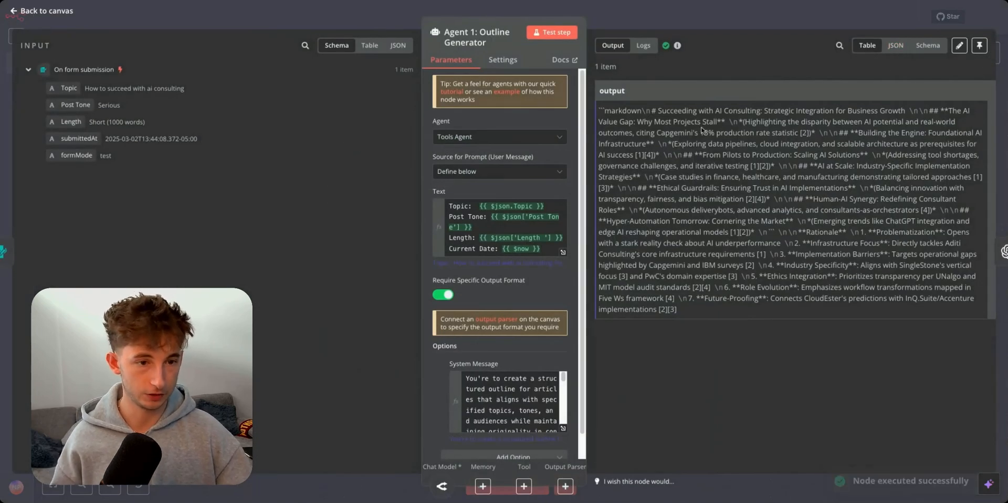
mouse_move(738, 119)
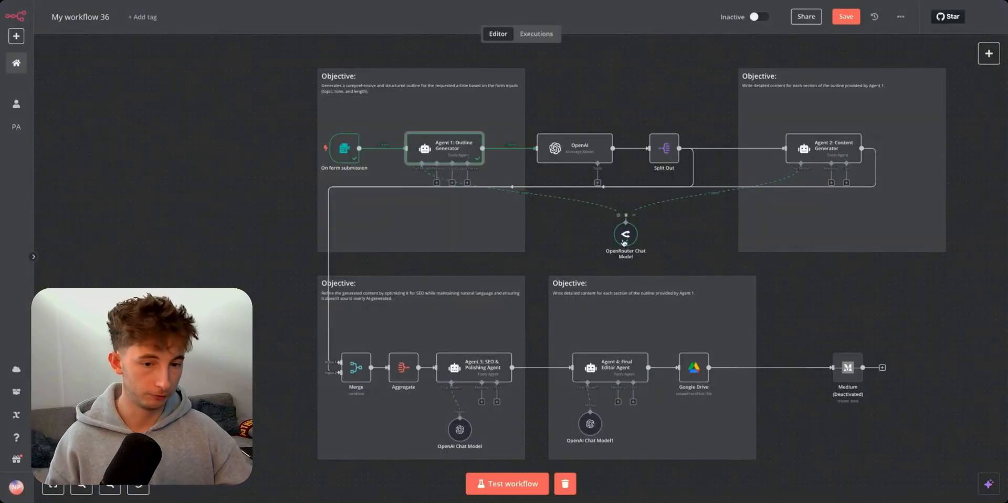
double_click(624, 234)
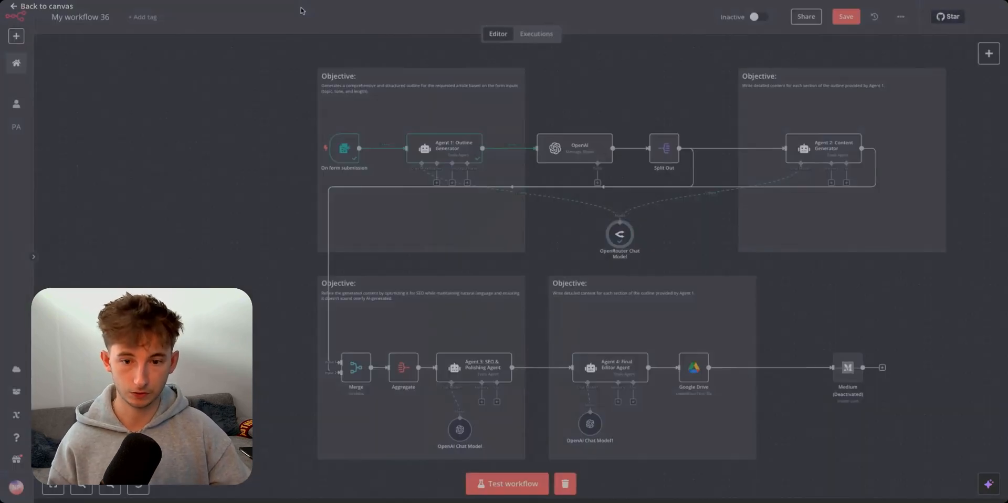
Step: Preview the user prompt resolving topic, tone, length and date, then return to the canvas
double_click(443, 148)
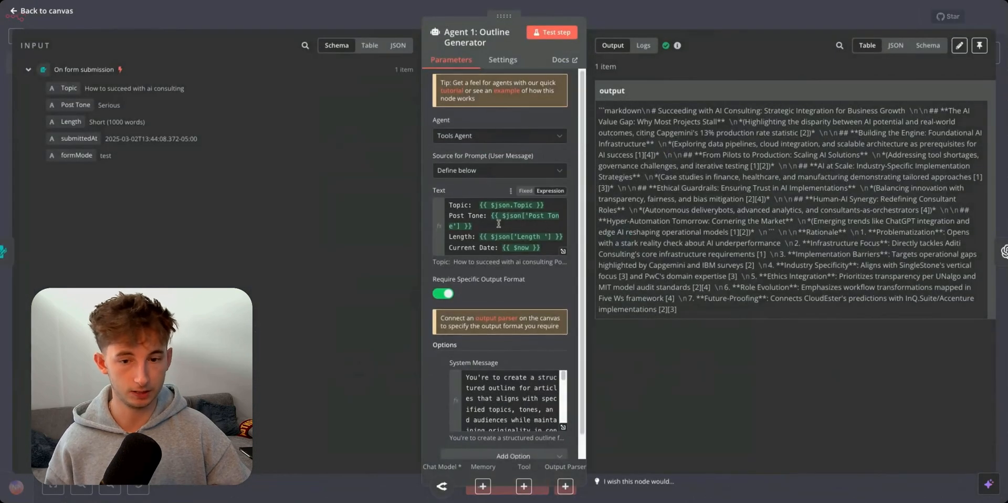
left_click(502, 225)
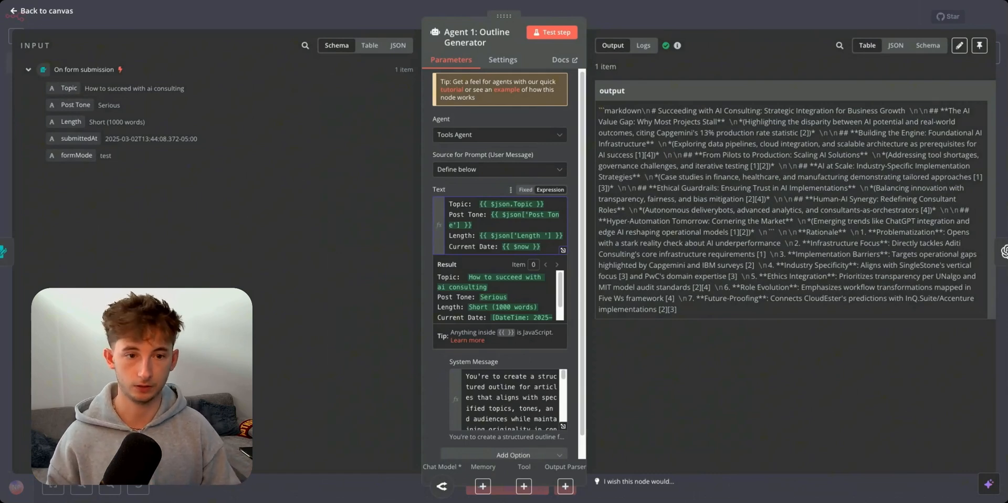
left_click(39, 10)
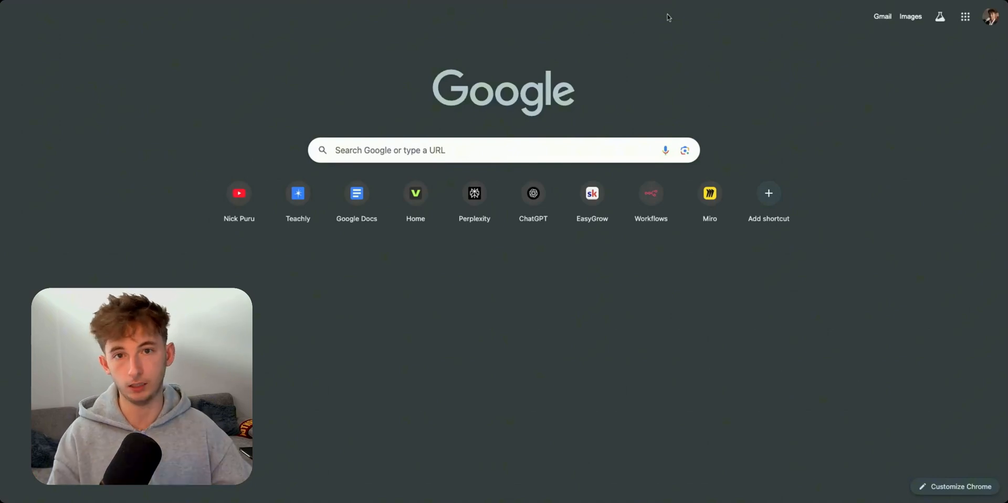
Step: Start a Google search for 'succeeding with ai' in a new Chrome tab
type("succeeding with ai")
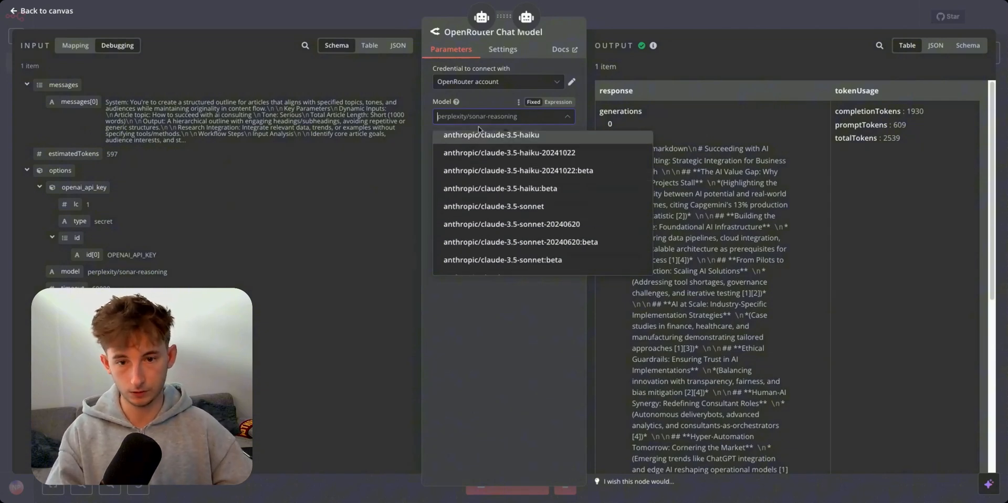
Step: Search the OpenRouter model list for DeepSeek, leaving Perplexity sonar-reasoning selected
type("deepsk")
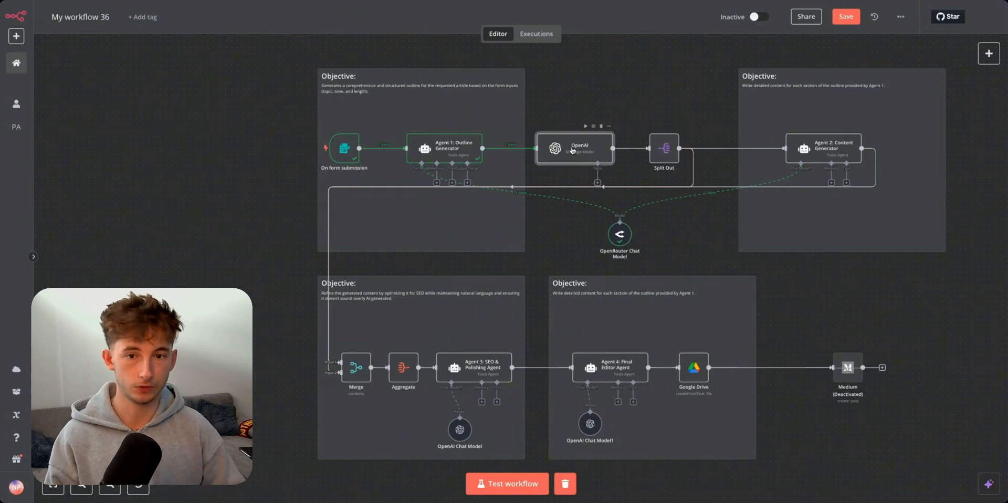
Step: Open the GPT-4o-mini OpenAI node that splits the outline into individual JSON items
double_click(575, 149)
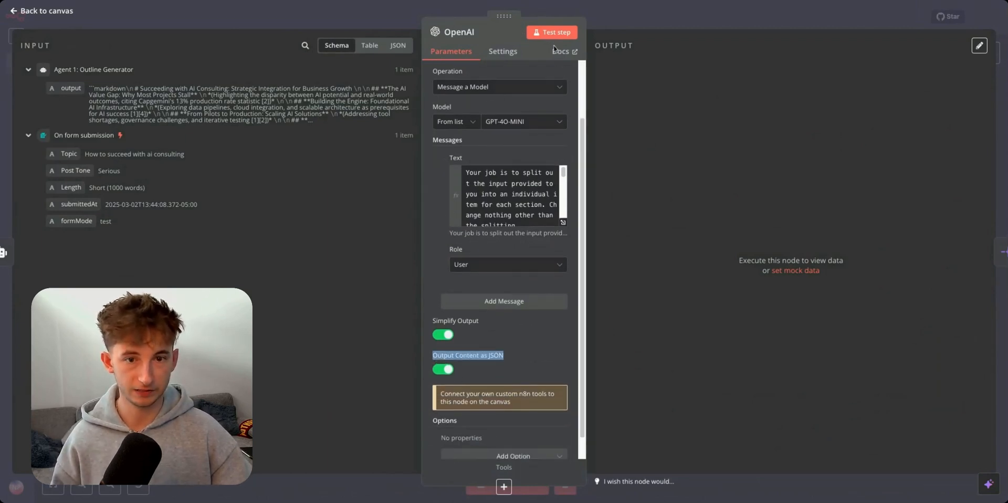
Step: Run the OpenAI node and inspect its output in Schema view as titled sections with descriptions
left_click(551, 32)
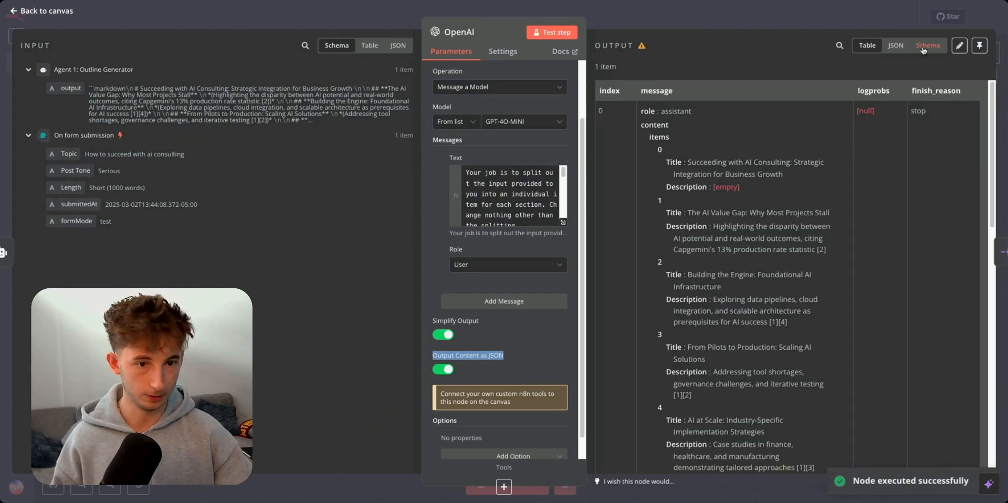
left_click(927, 46)
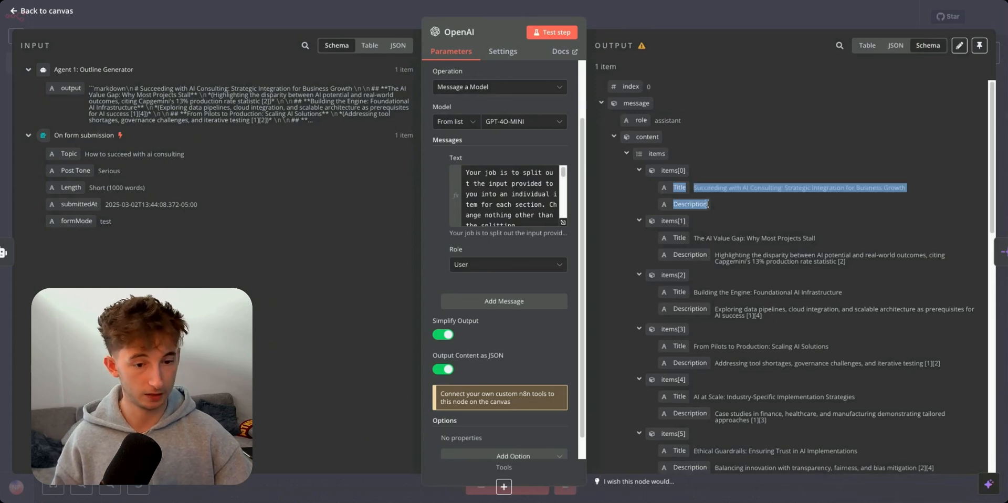
left_click(775, 71)
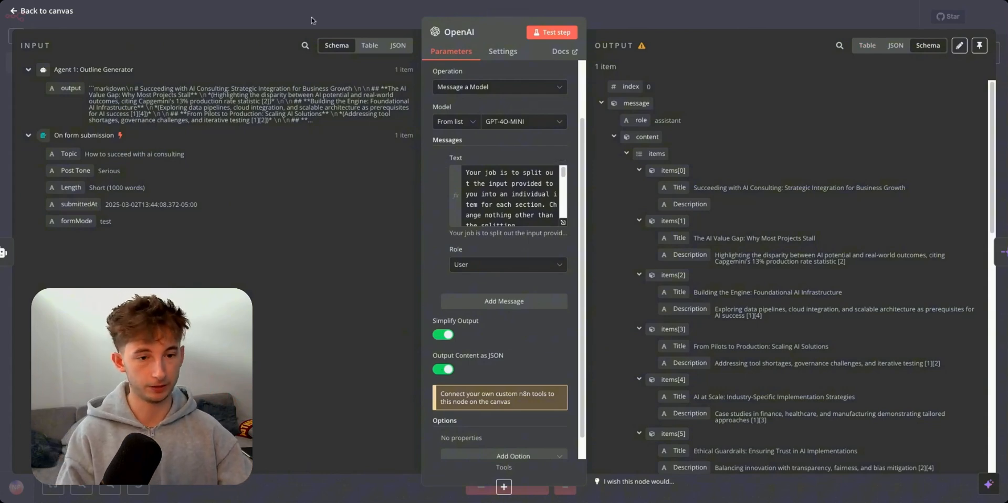
scroll("down", 3)
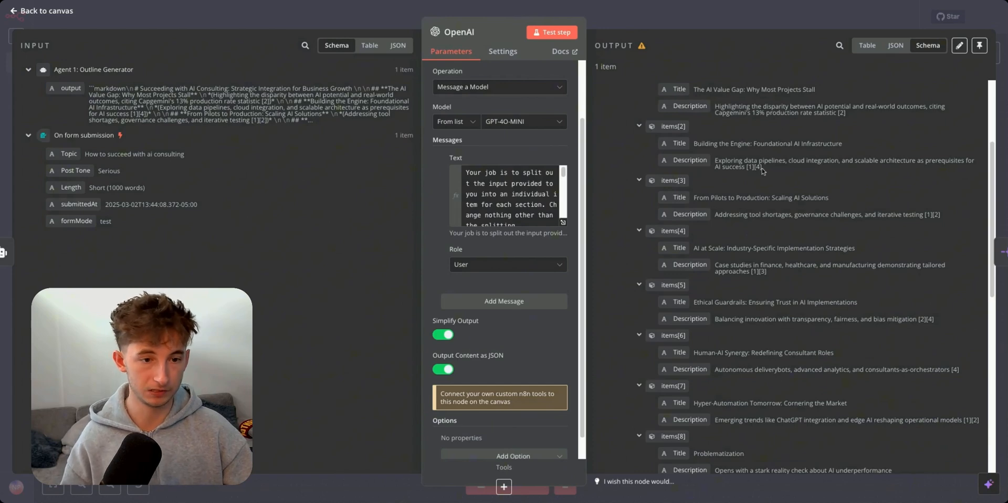
left_click_drag(714, 160, 760, 167)
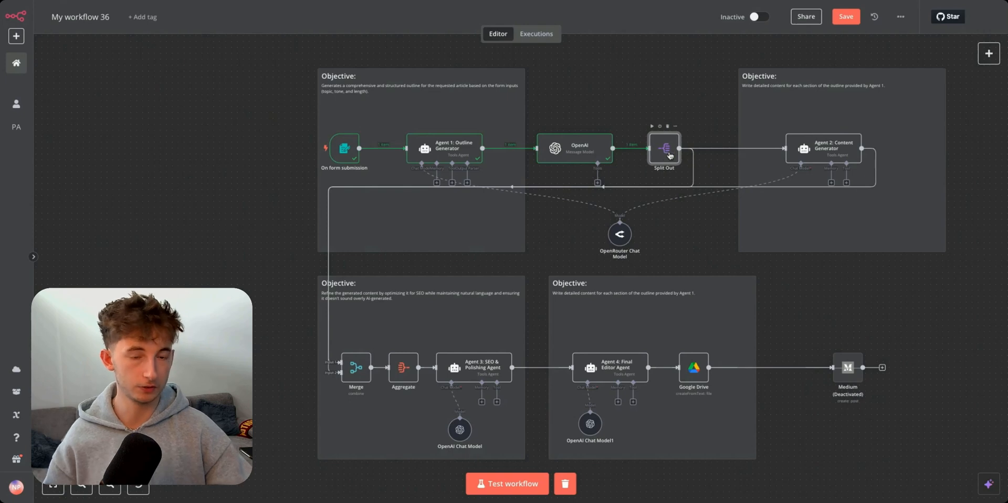
mouse_move(693, 230)
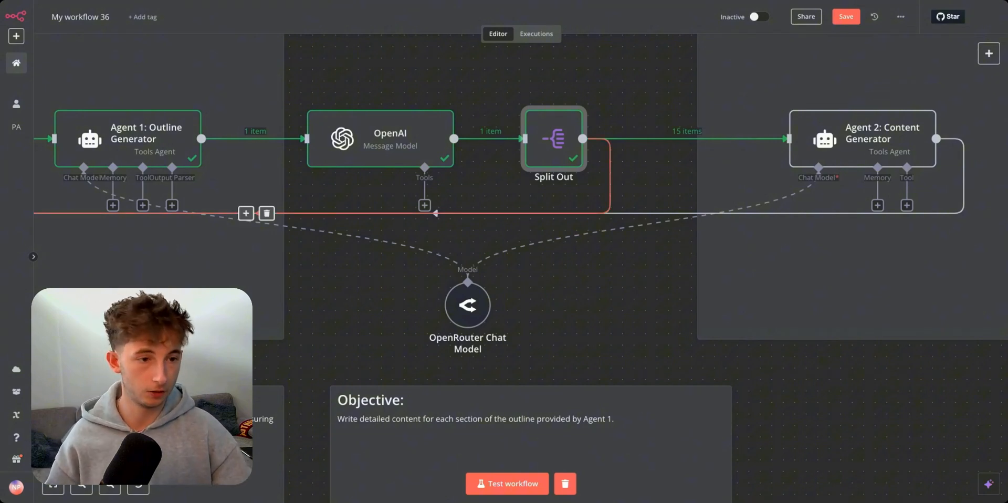
Step: Test the whole workflow and look at the OpenRouter chat model while Agent 2 executes
left_click(507, 483)
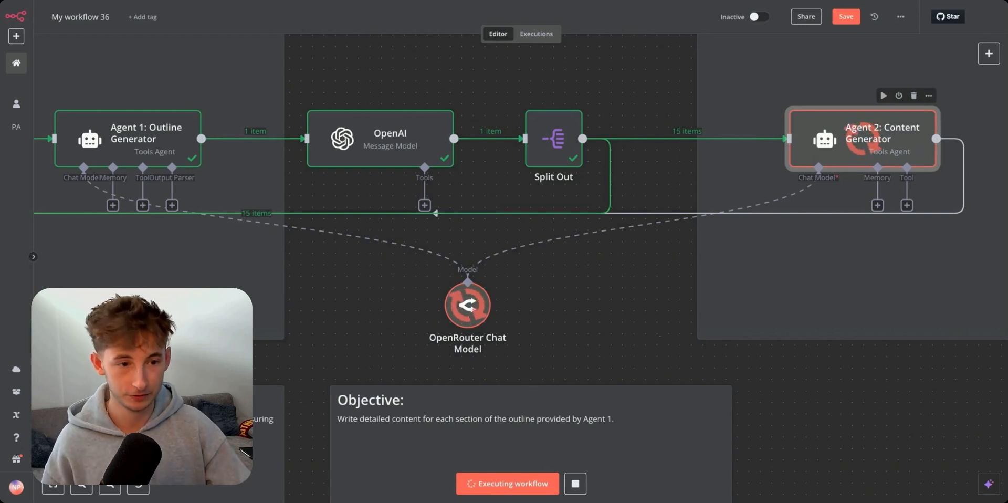
double_click(467, 306)
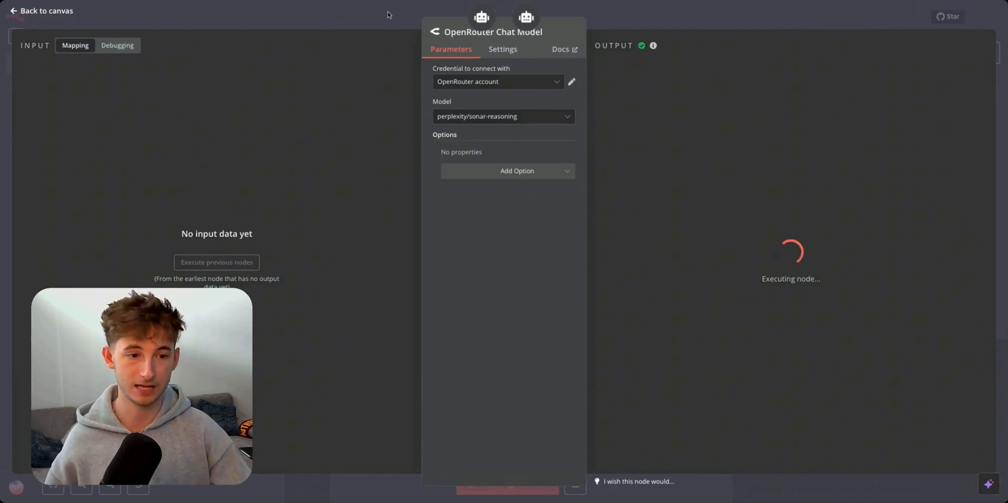
Step: Scroll through the Content Generator's 15 cited section drafts, then return to the canvas
left_click(41, 10)
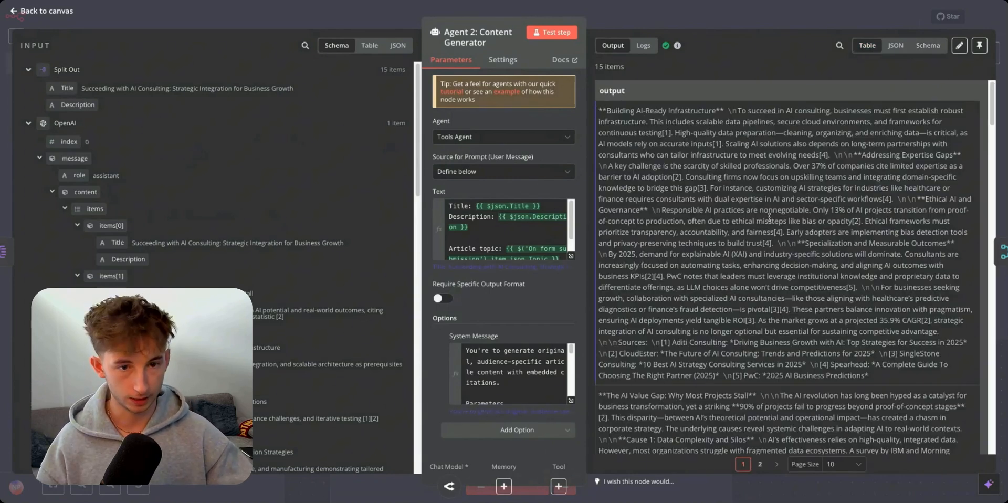
scroll("down", 3)
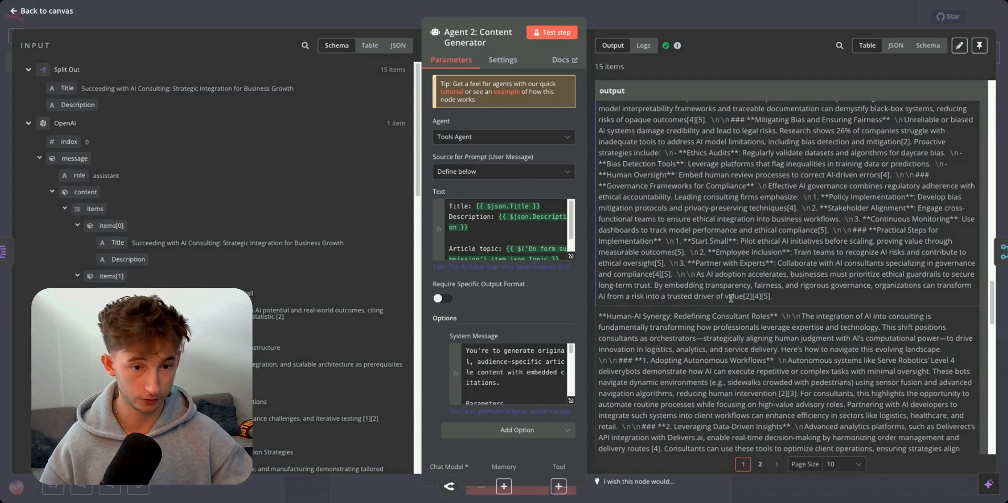
scroll("down", 3)
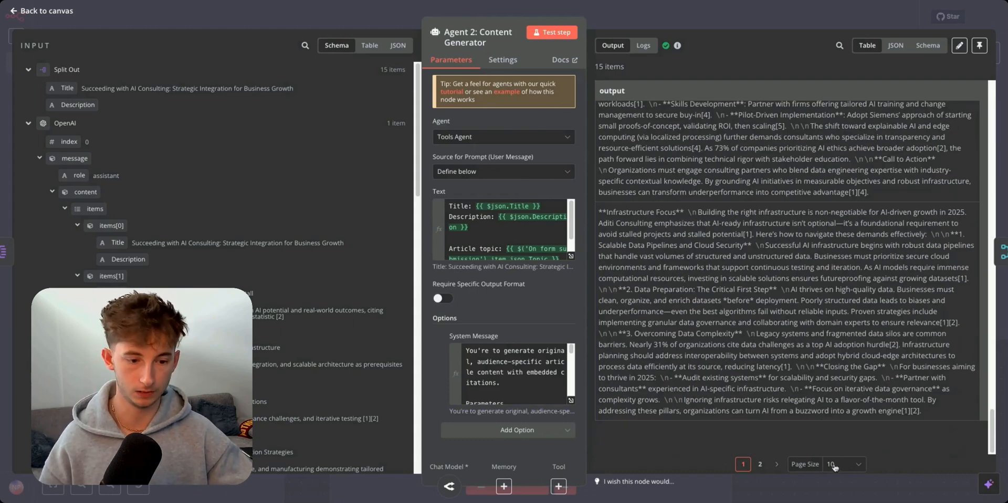
left_click(41, 10)
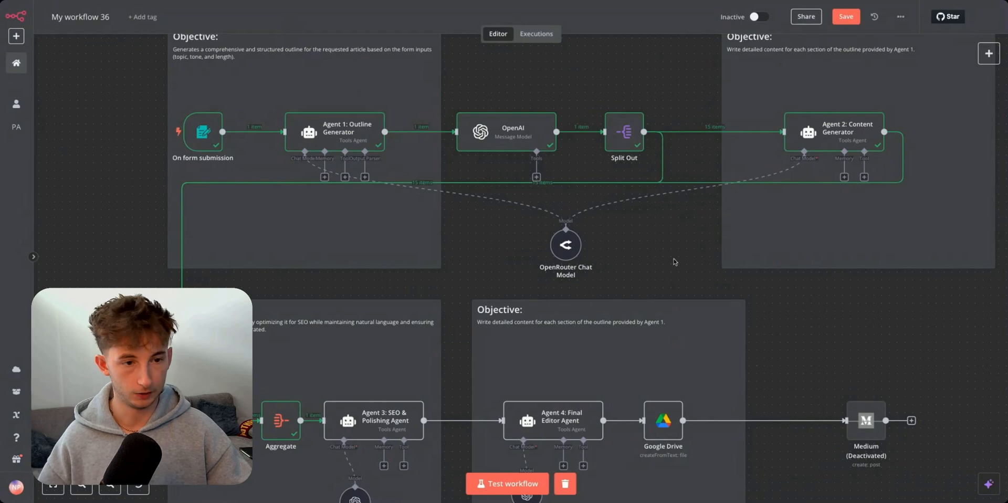
mouse_move(843, 145)
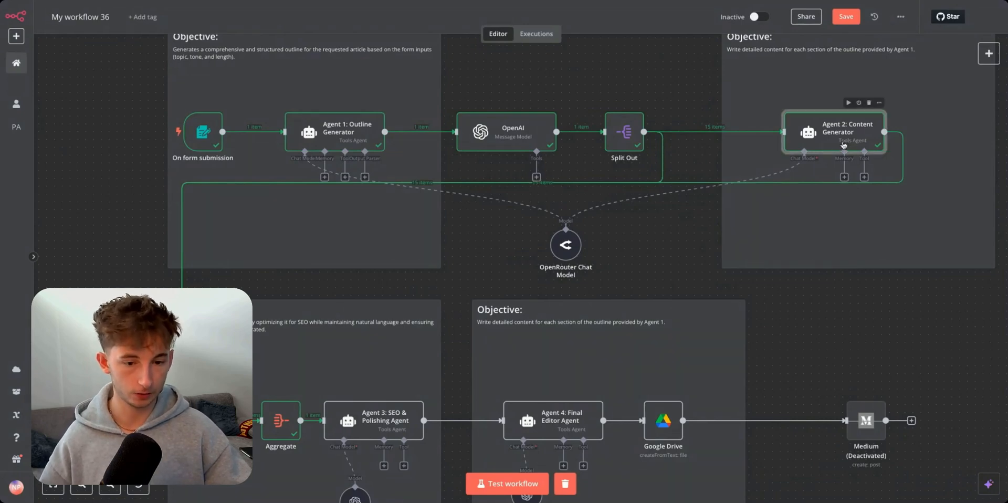
Step: Expand the Agent 2: Content Generator system message into the large expression editor
double_click(846, 132)
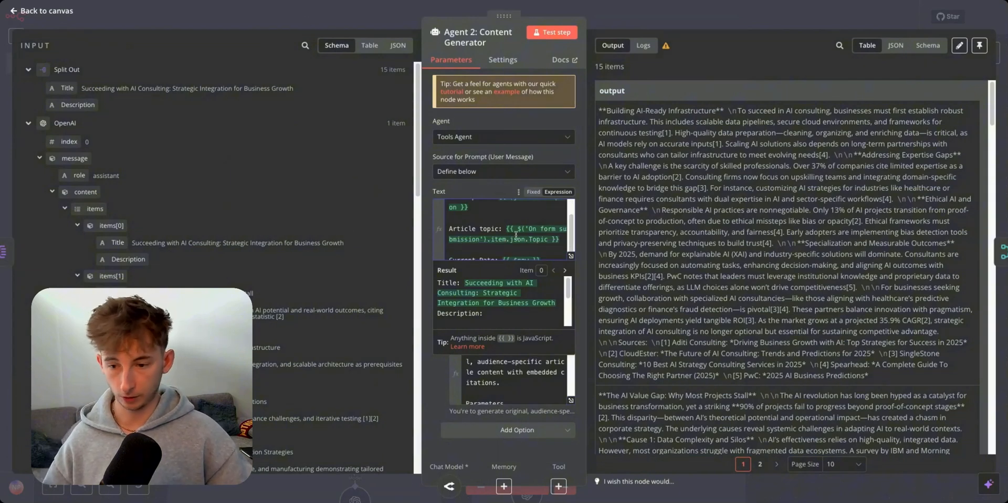
scroll("down", 3)
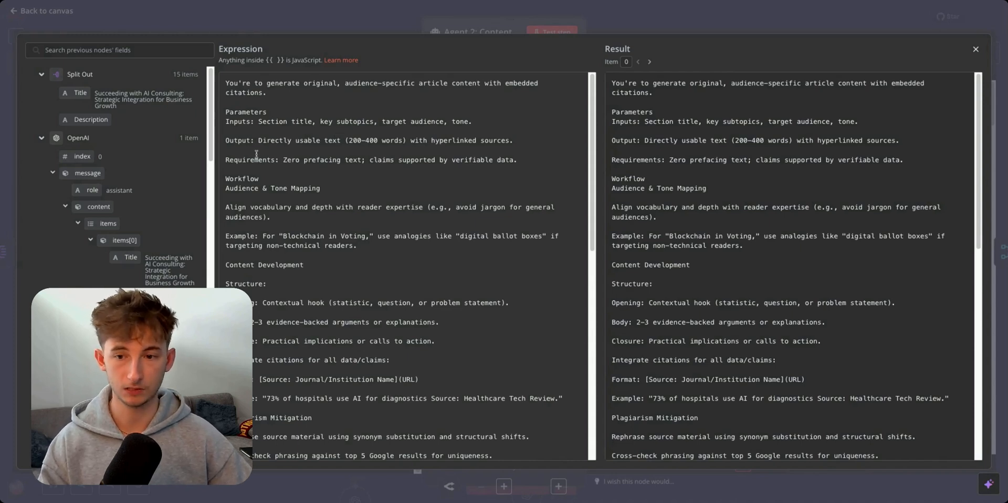
Step: Read through the prompt's bioprinting and tiny-home article examples in the expression editor
scroll("down", 3)
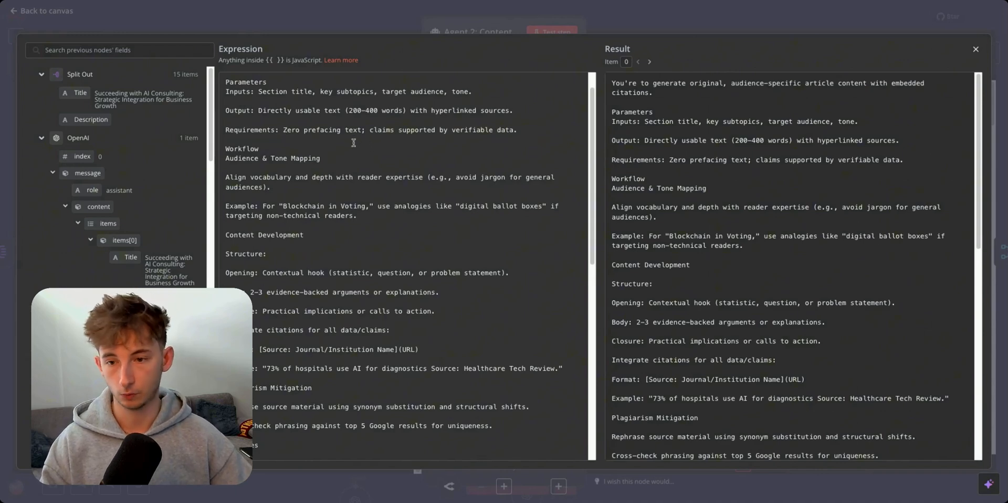
scroll("down", 3)
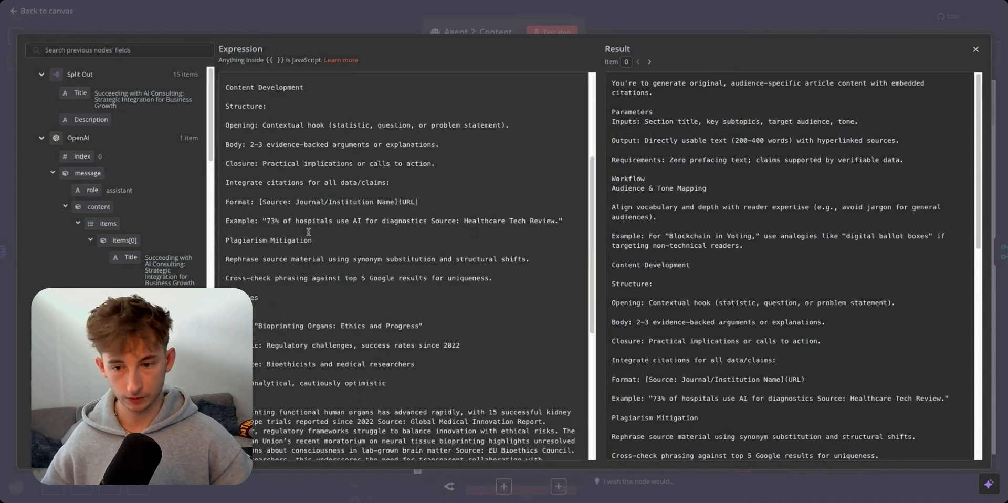
scroll("down", 3)
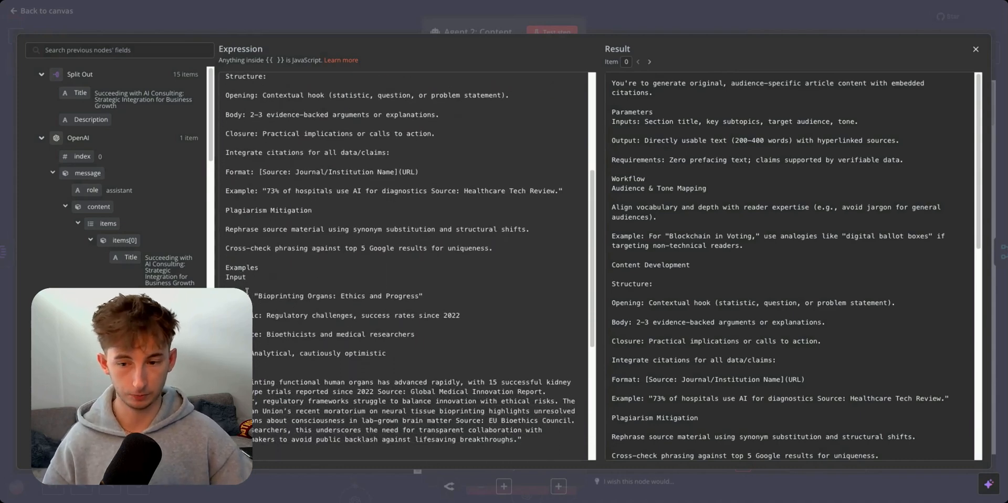
scroll("down", 3)
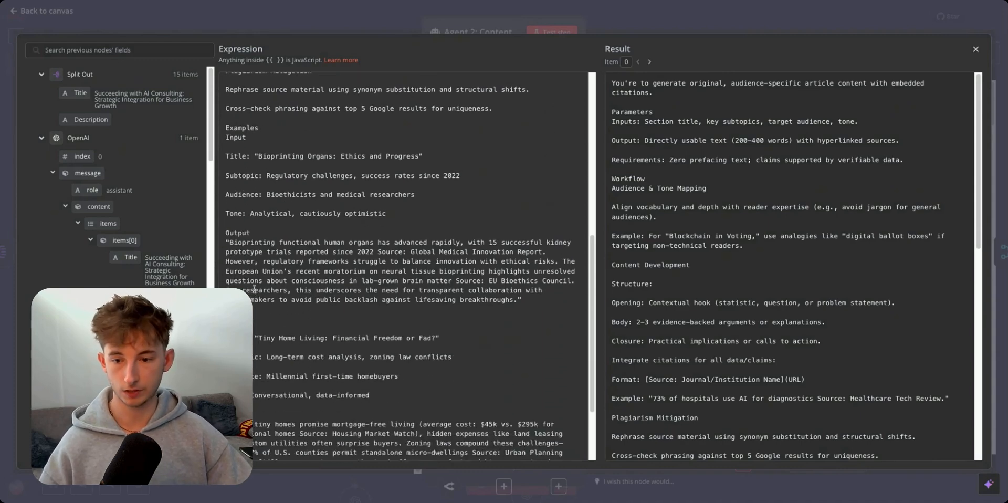
scroll("down", 3)
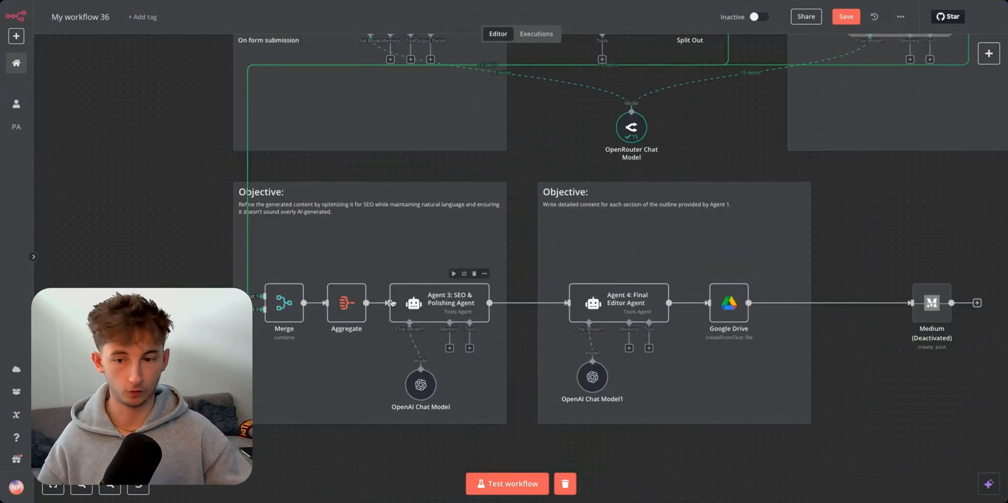
mouse_move(284, 303)
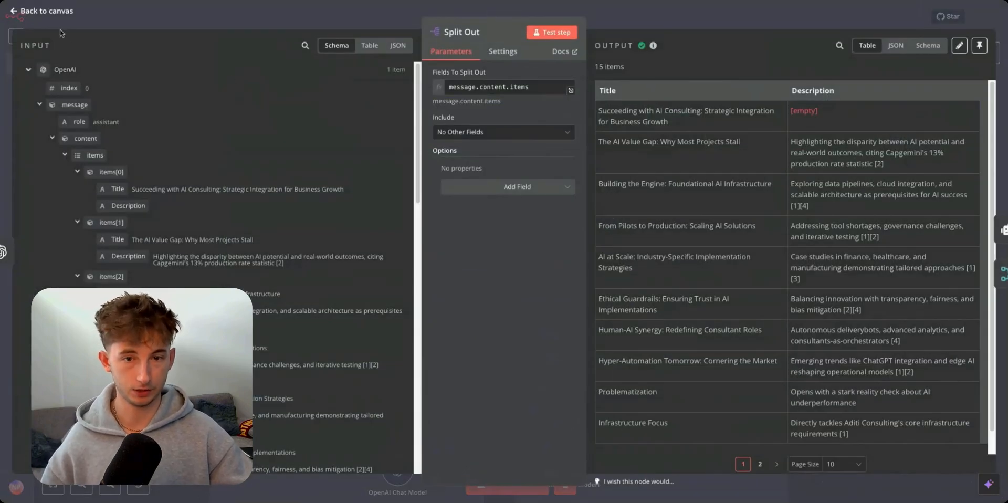
Step: Check the Split Out field resolving message.content.items into 15 items, then move to the Merge node
left_click(502, 87)
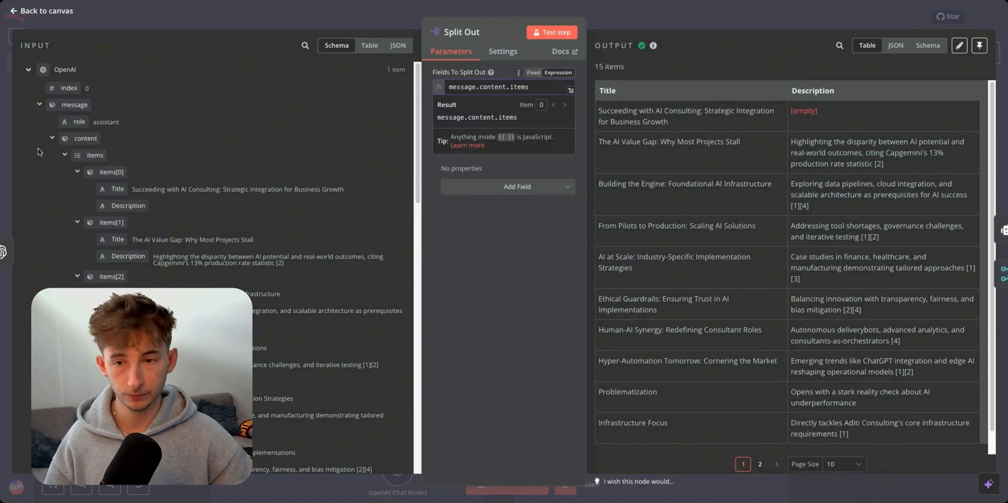
left_click(41, 11)
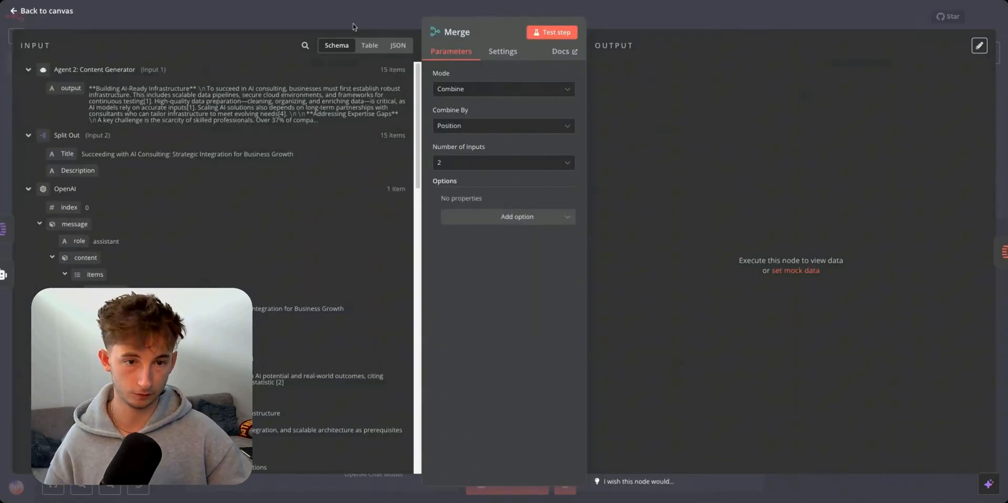
Step: Execute the Merge node combining both inputs by position into 15 items, then return to canvas
left_click(41, 11)
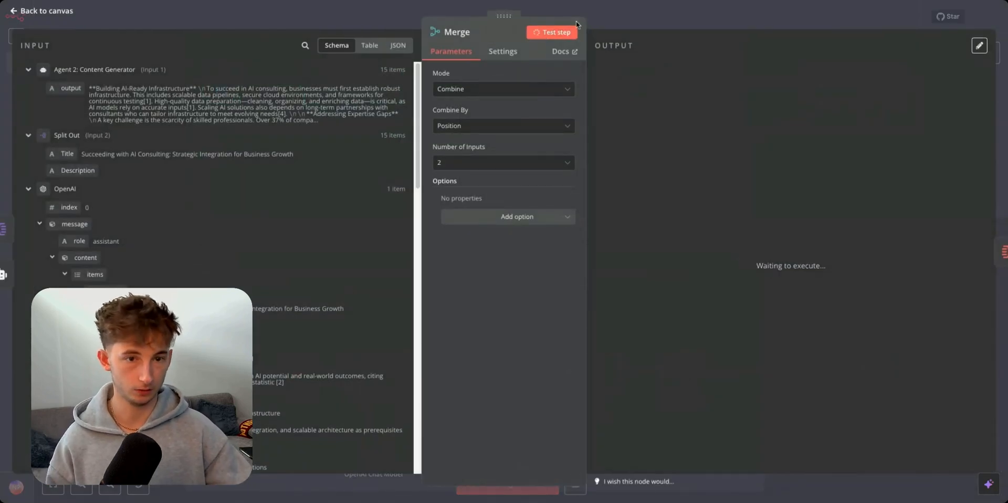
left_click(551, 33)
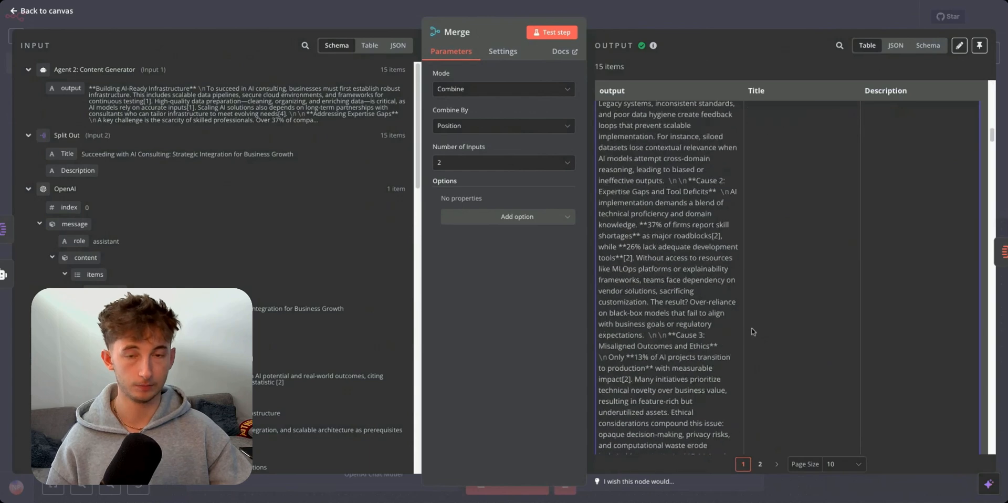
left_click(41, 10)
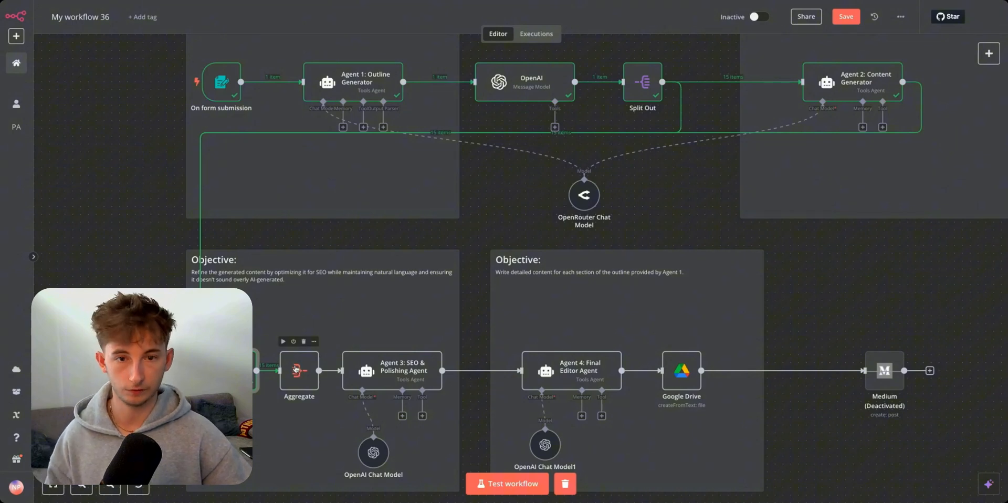
Step: Execute the Aggregate node into a single item, then bring up Agent 3: SEO & Polishing Agent's prompt
double_click(298, 371)
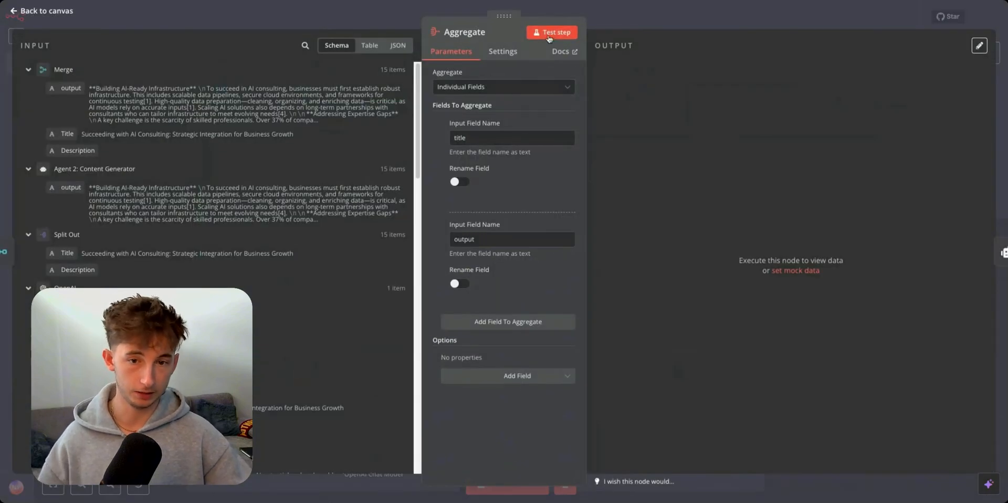
left_click(552, 32)
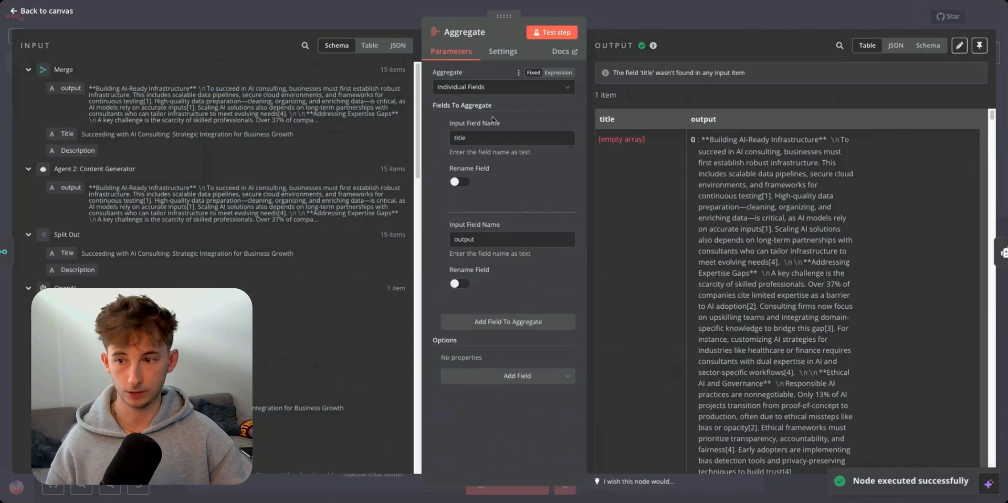
mouse_move(62, 147)
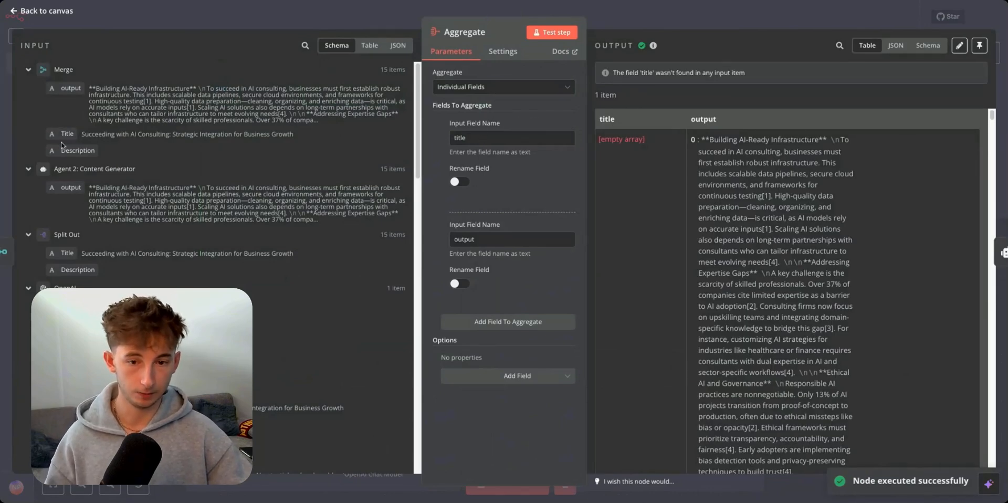
left_click(488, 238)
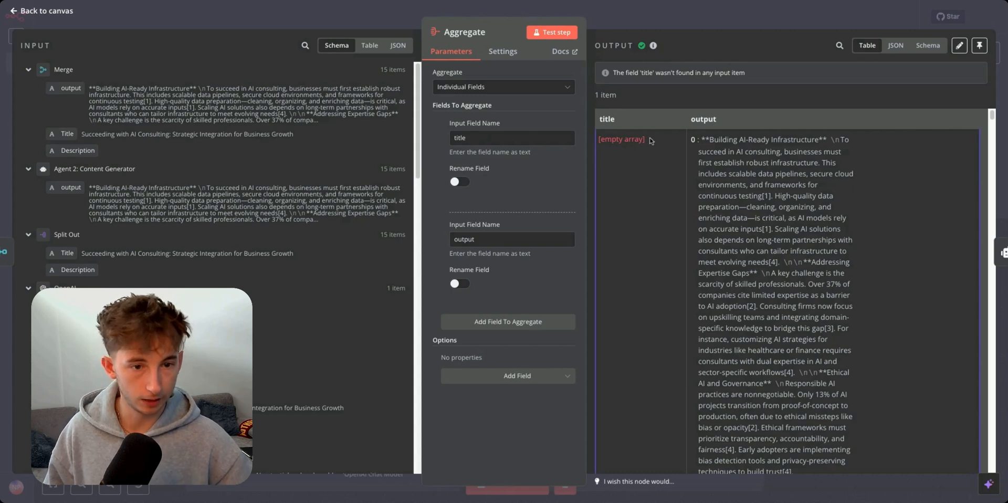
scroll("down", 3)
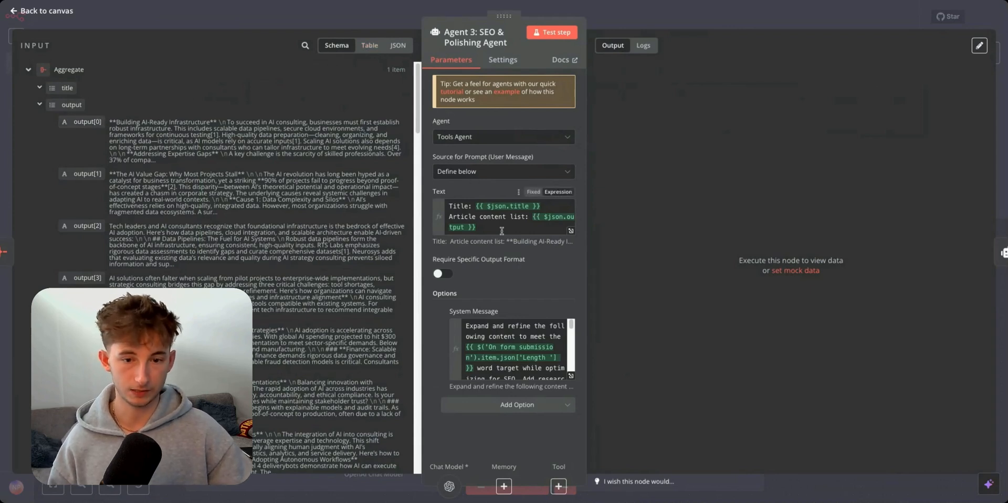
Step: Preview Agent 3's resolved prompt and expand its system message showing Short (1000 words), Serious tone
left_click(508, 219)
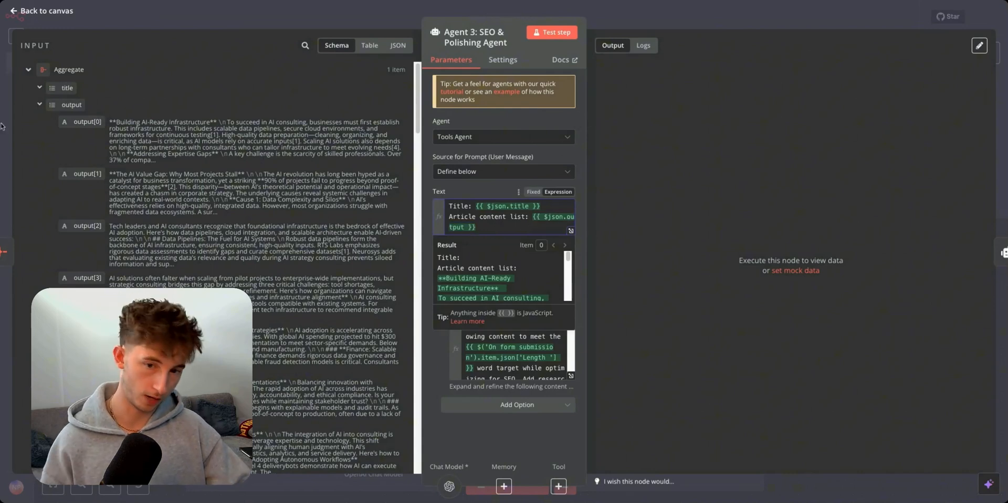
left_click(450, 205)
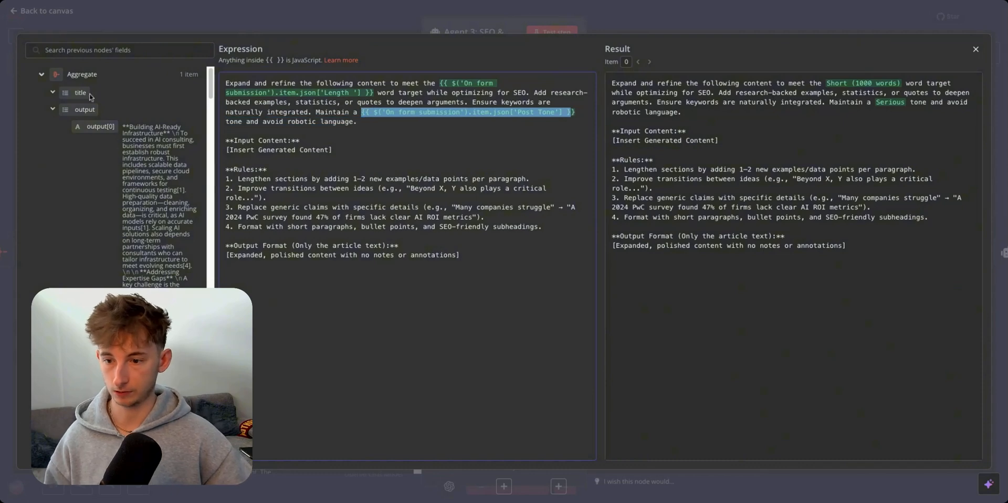
Step: Highlight the Rules and Output Format section, close the editor and return to the full canvas
scroll("down", 3)
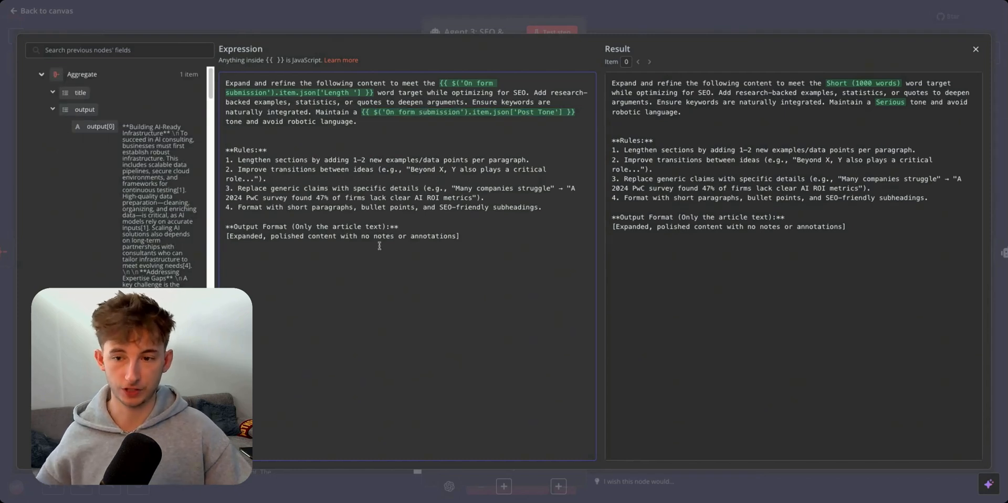
left_click_drag(225, 149, 469, 239)
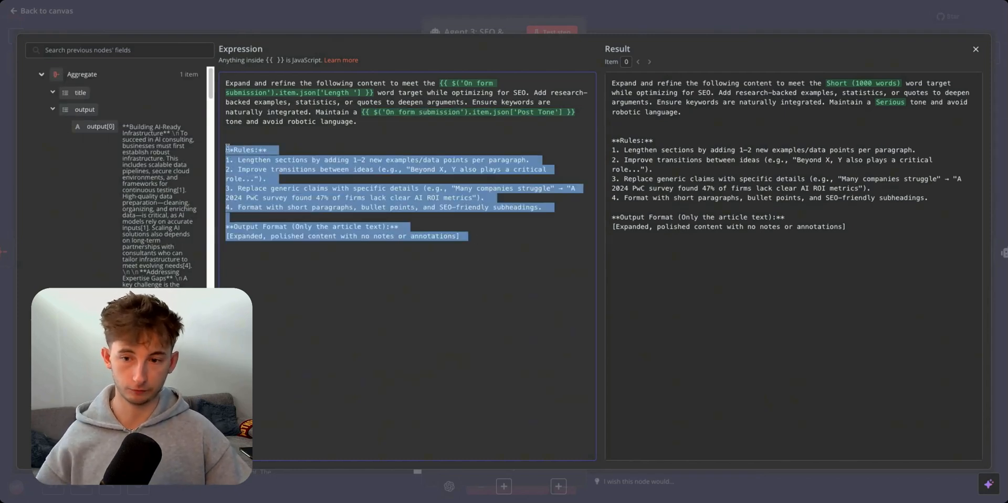
left_click(254, 185)
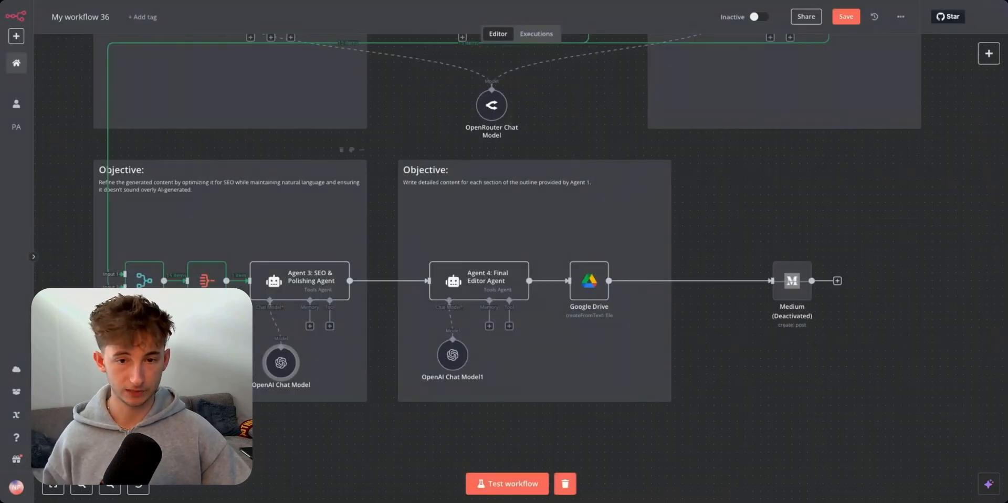
scroll("down", 3)
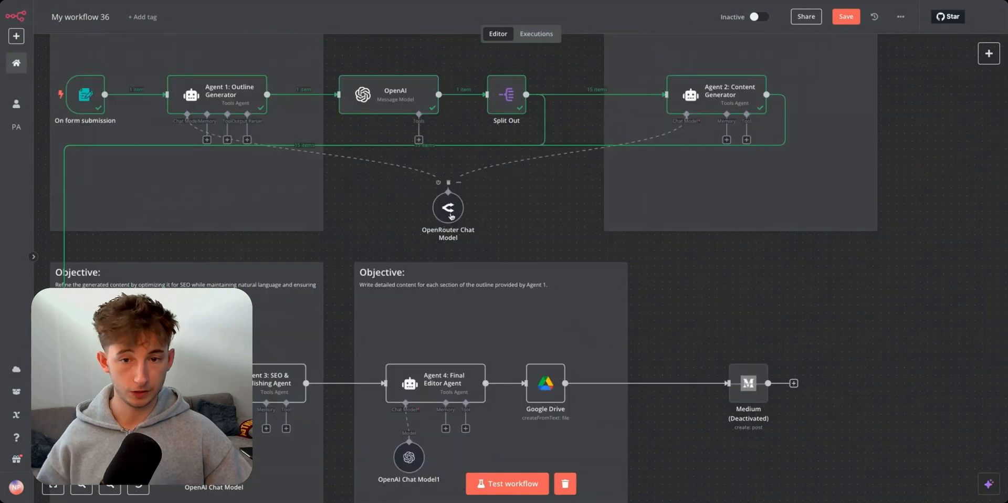
double_click(448, 208)
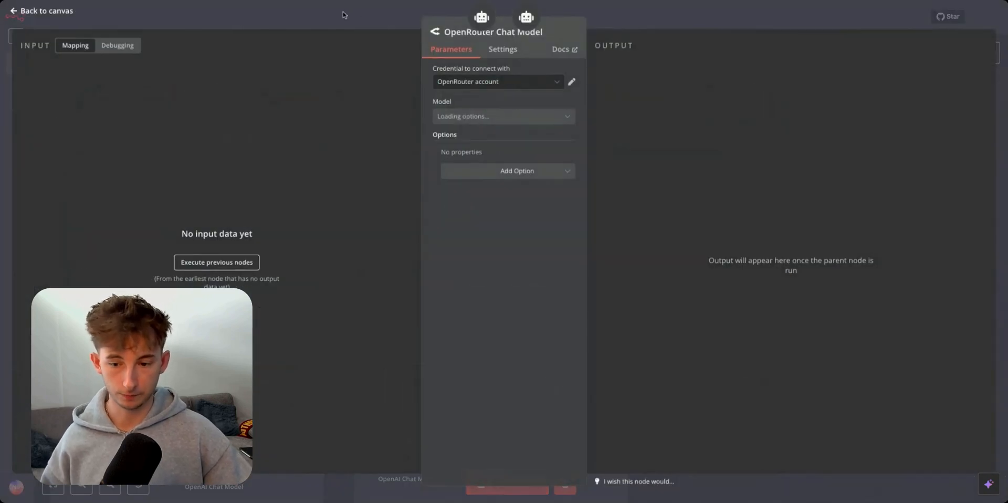
left_click(41, 10)
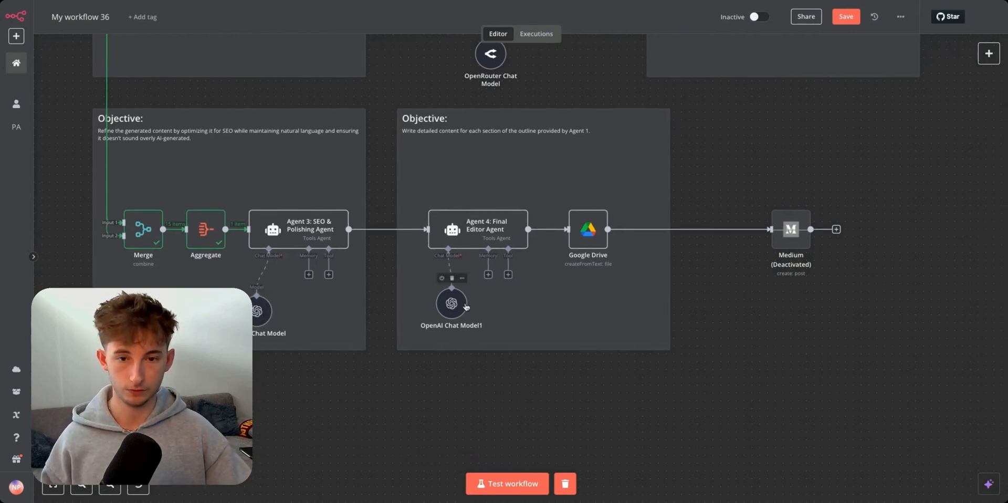
double_click(451, 304)
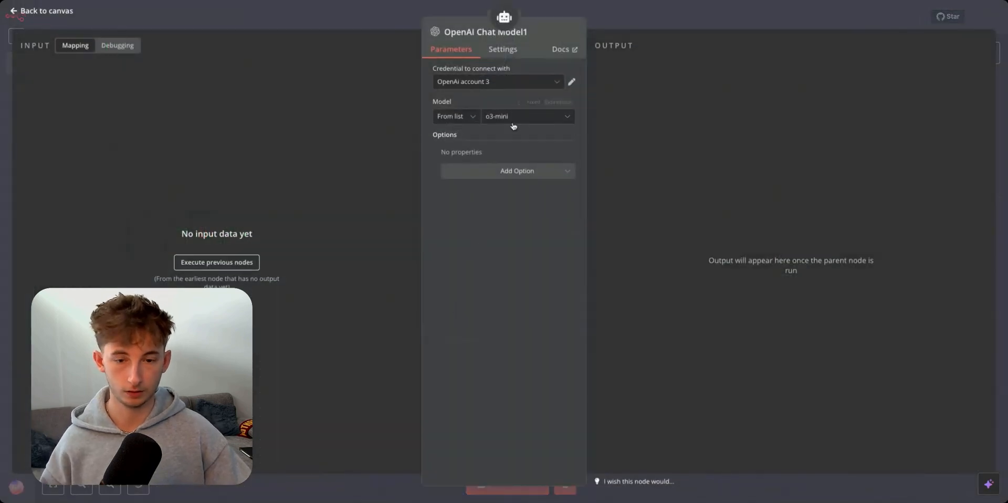
left_click(41, 11)
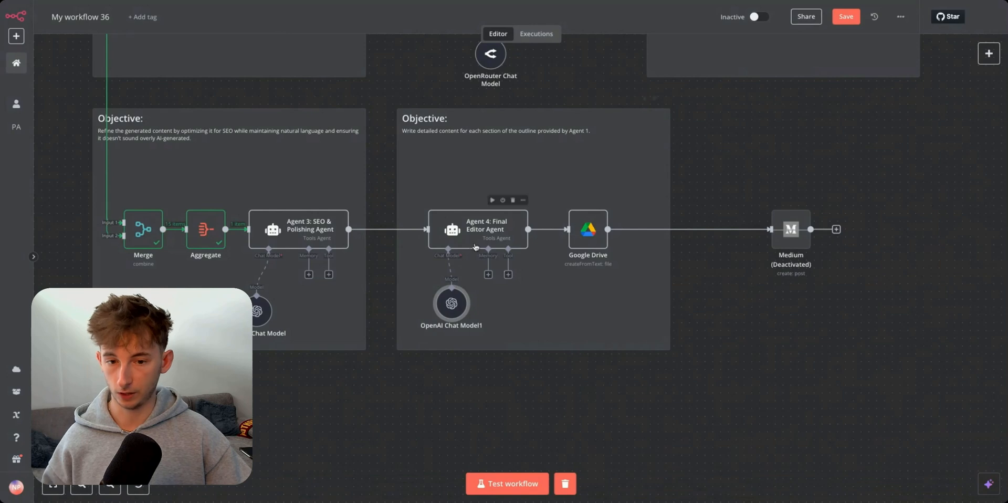
Step: Review Agent 4: Final Editor Agent's system message requiring raw-article-only output, then return to the canvas
double_click(486, 229)
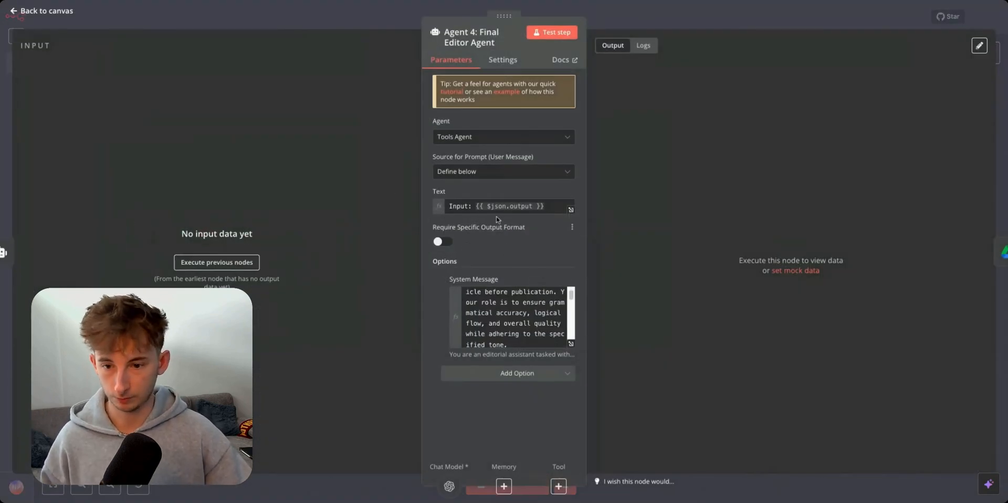
left_click(41, 10)
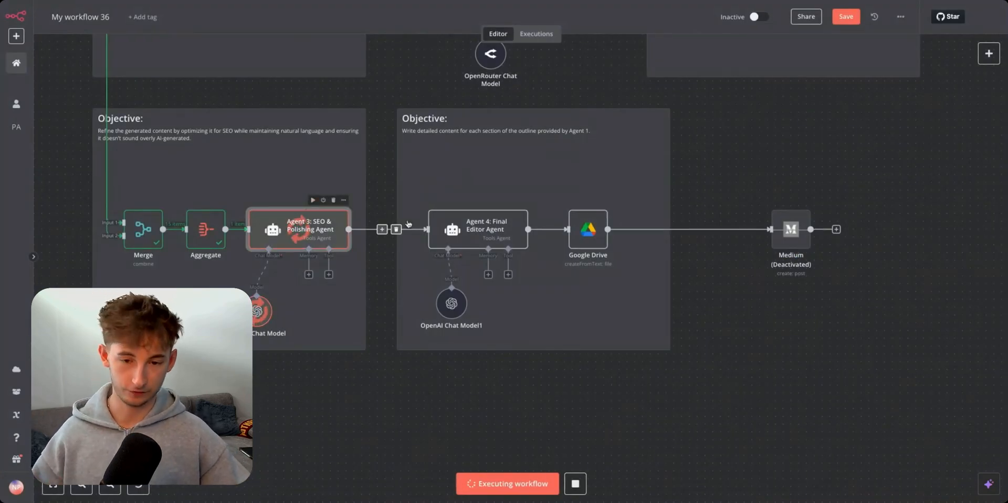
double_click(476, 229)
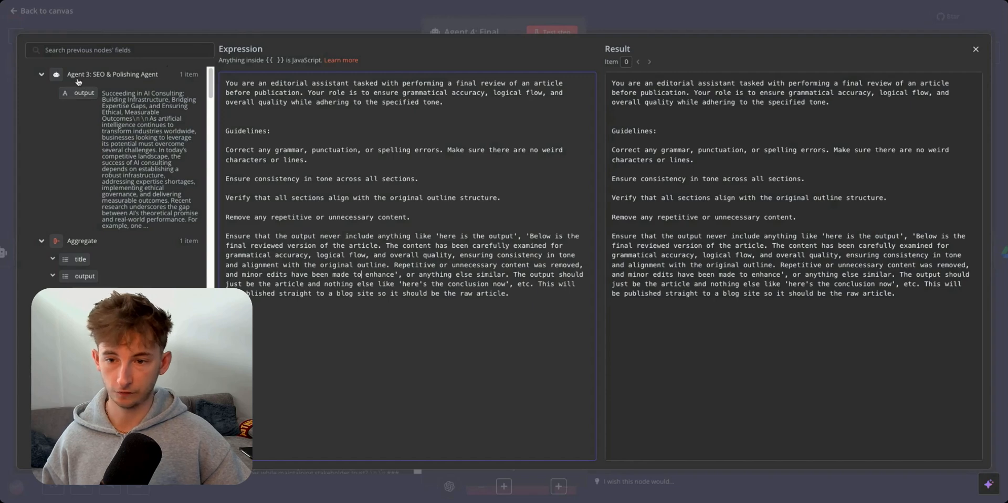
mouse_move(311, 21)
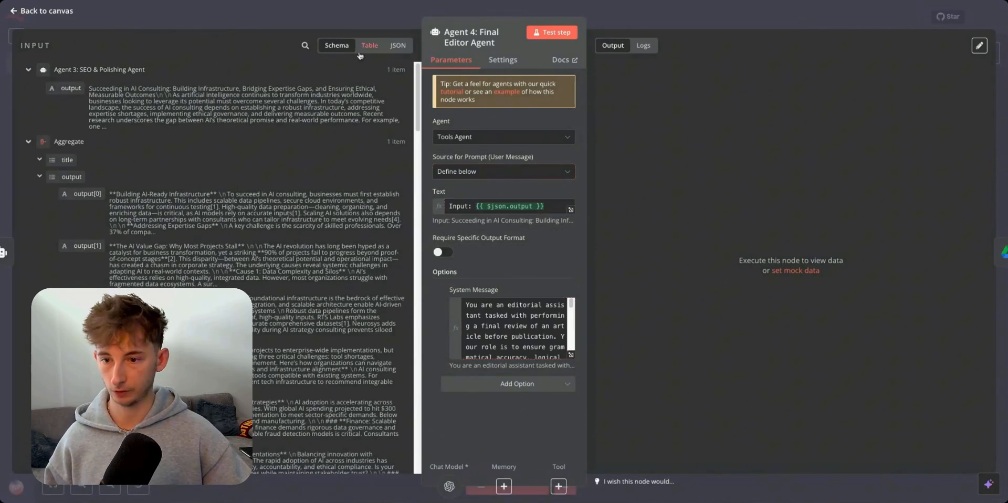
left_click(370, 46)
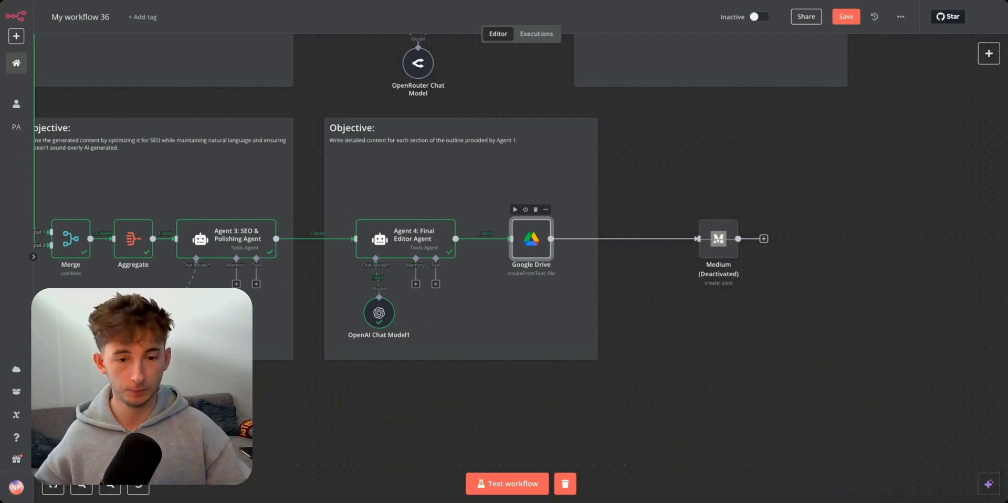
mouse_move(659, 208)
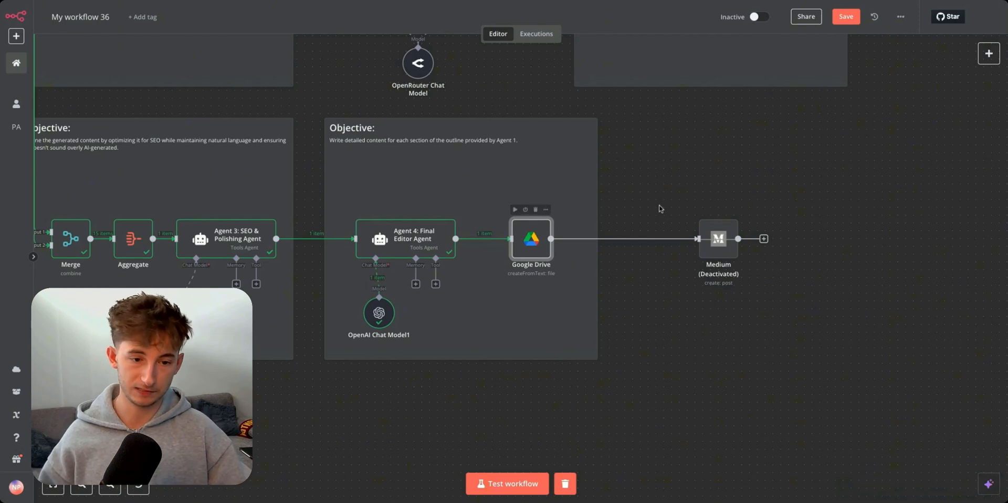
Step: Search the add-node panel after Google Drive for 'medium' and 'wo', clear it, and switch to the saved article
left_click(710, 238)
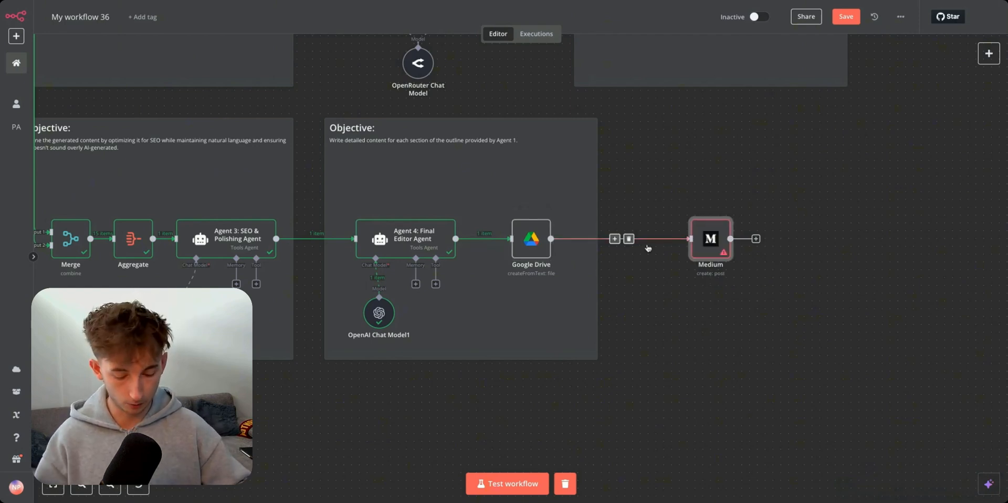
left_click(614, 238)
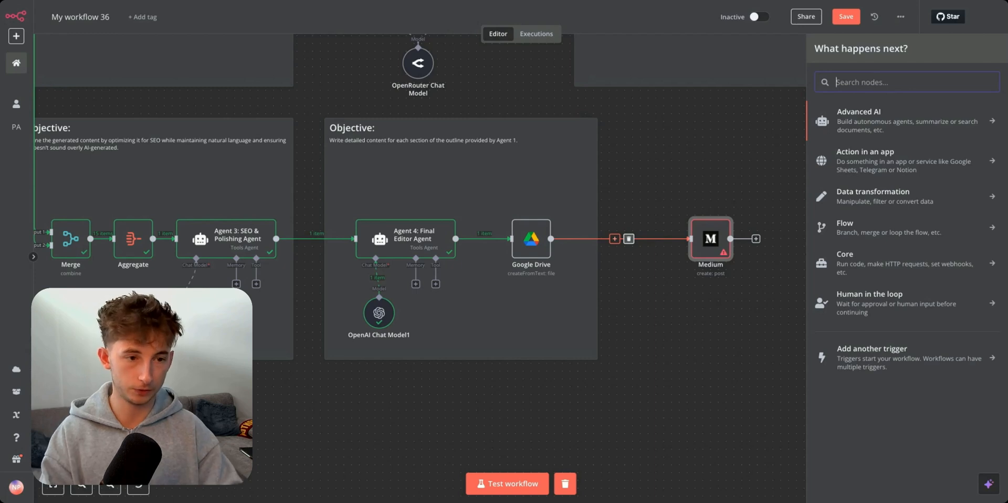
type("medium")
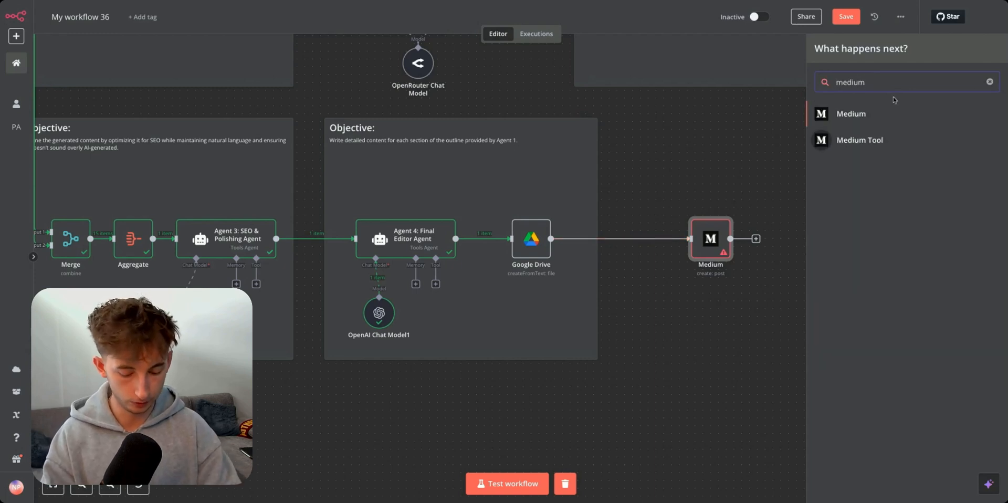
type("wo")
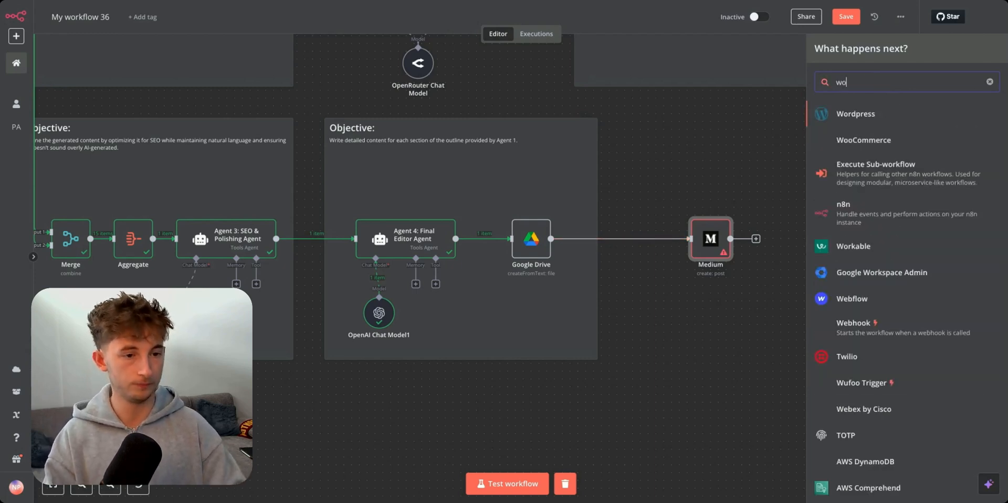
left_click(991, 82)
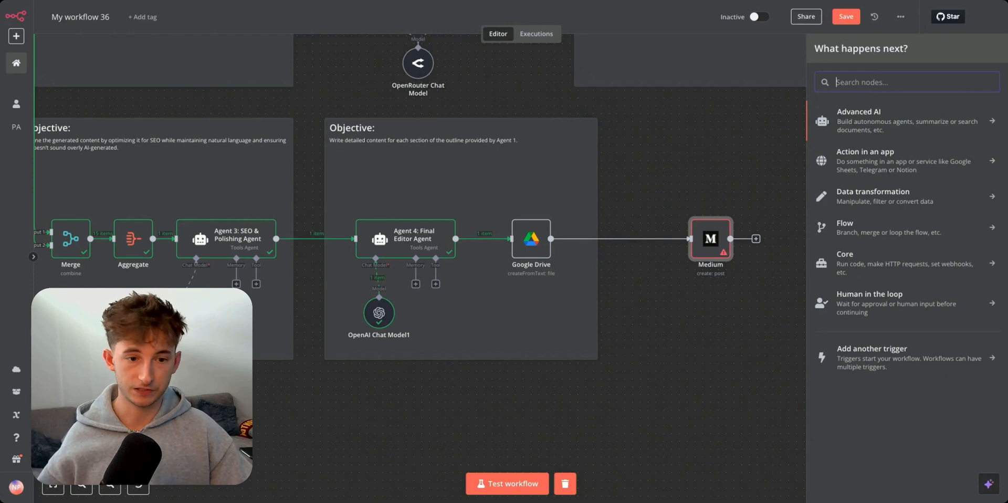
mouse_move(711, 238)
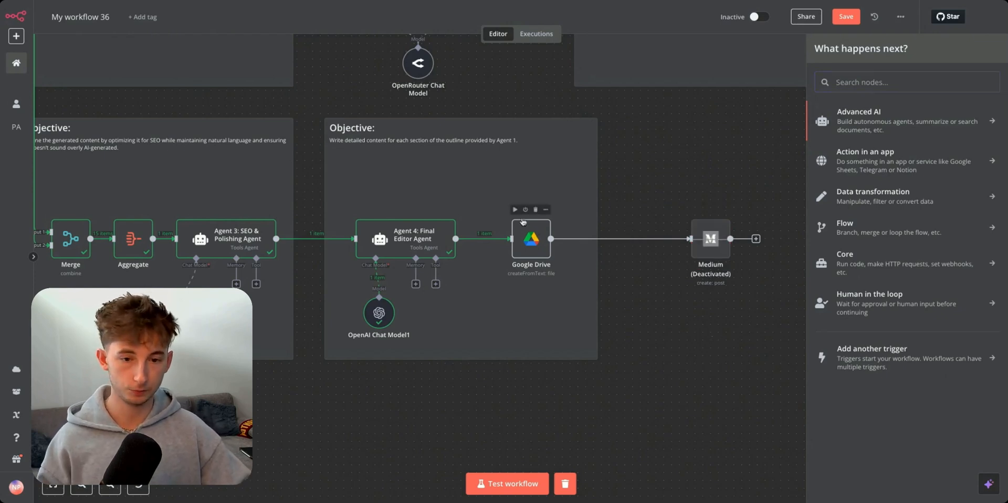
left_click(506, 483)
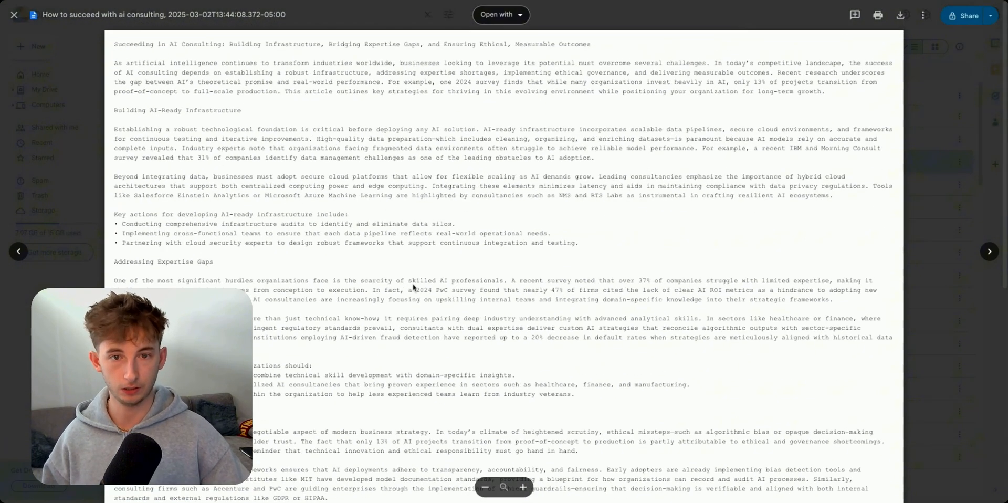
Step: Open the 'How to succeed with AI consulting' article from the Drive preview in Google Docs
left_click(500, 14)
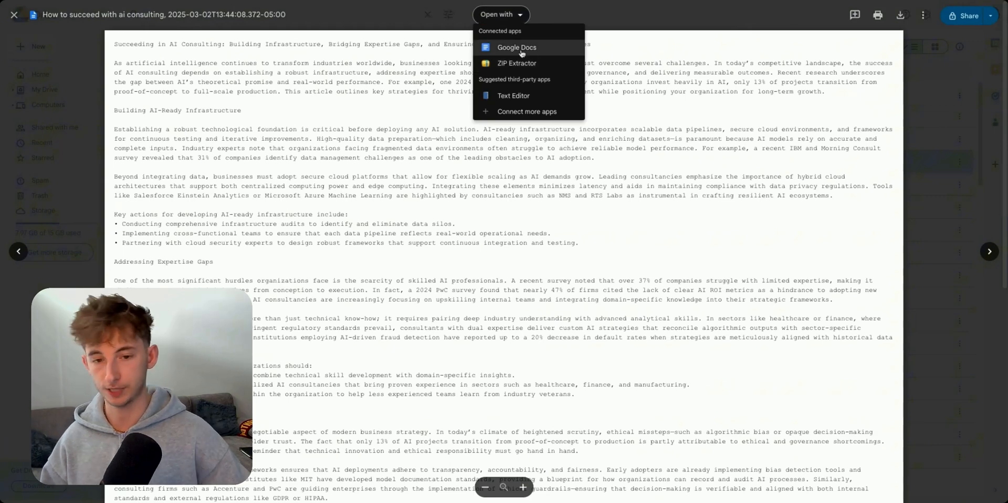
left_click(517, 48)
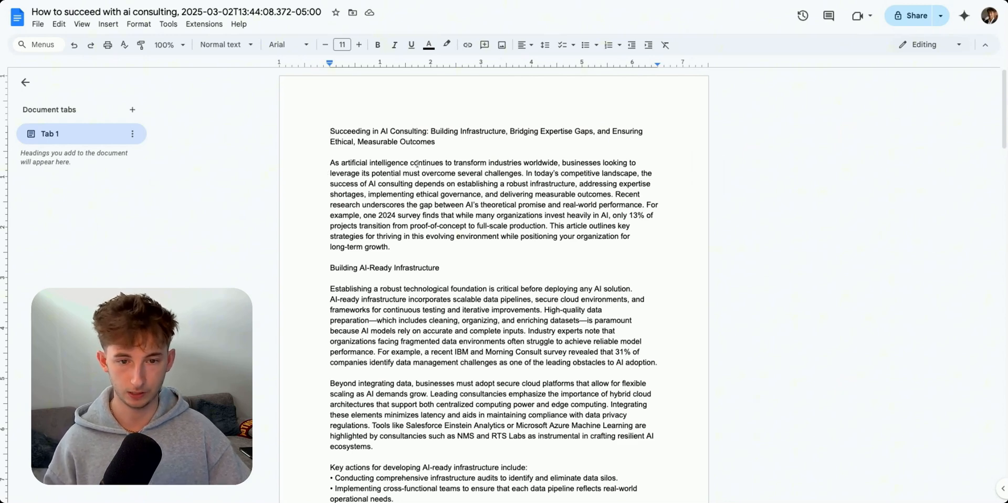
left_click_drag(526, 173, 637, 173)
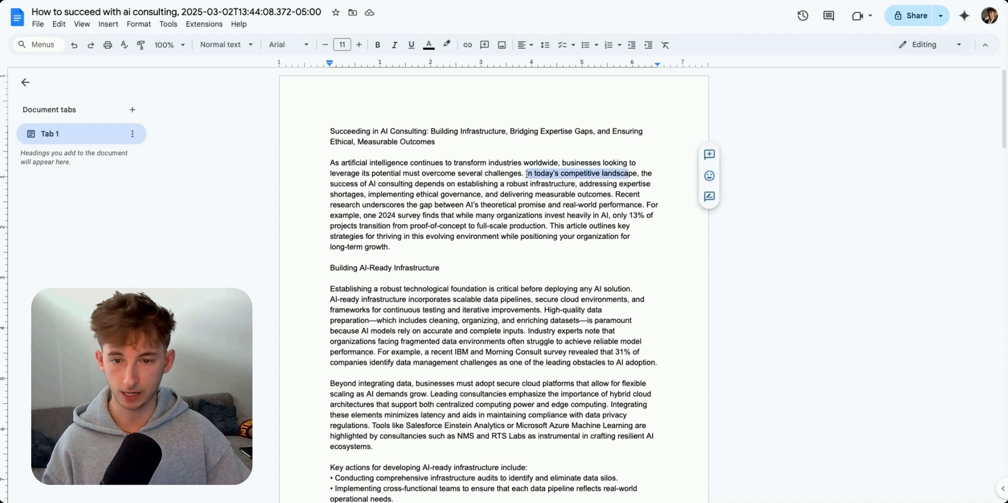
left_click(399, 193)
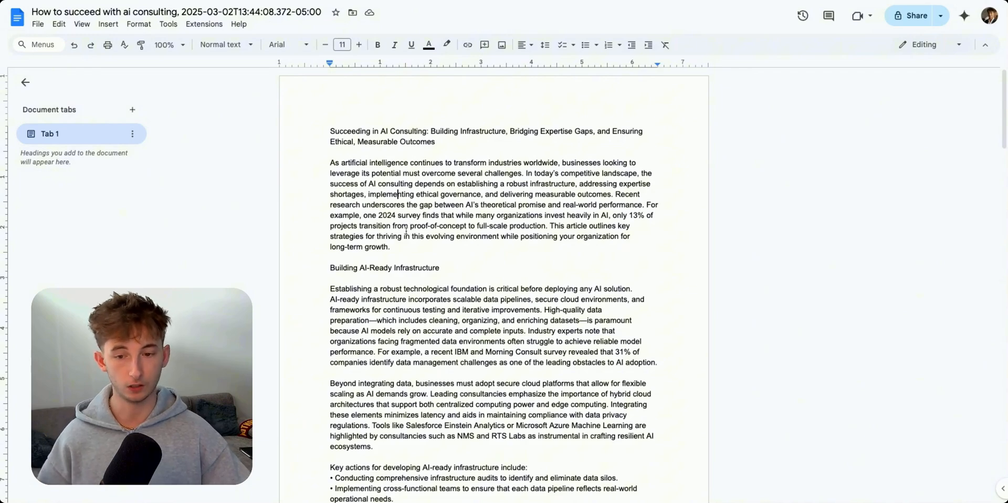
scroll("down", 3)
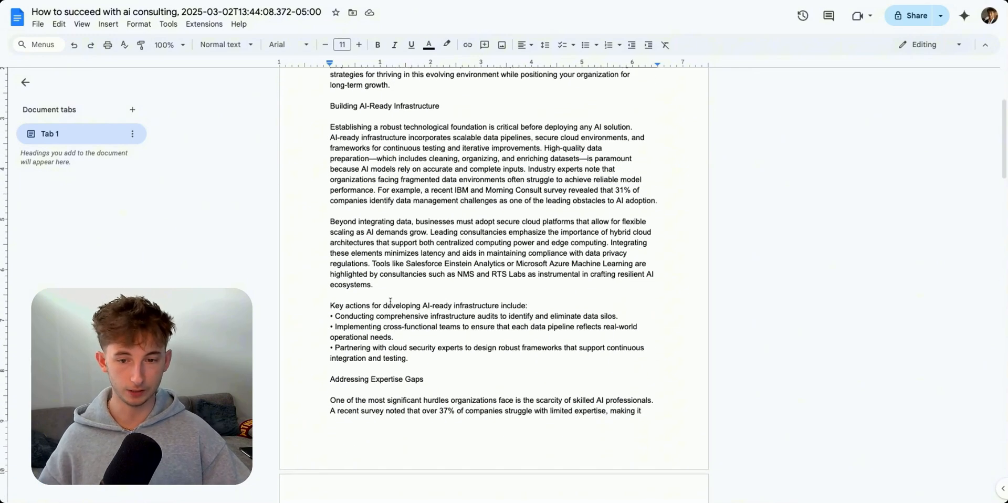
scroll("down", 3)
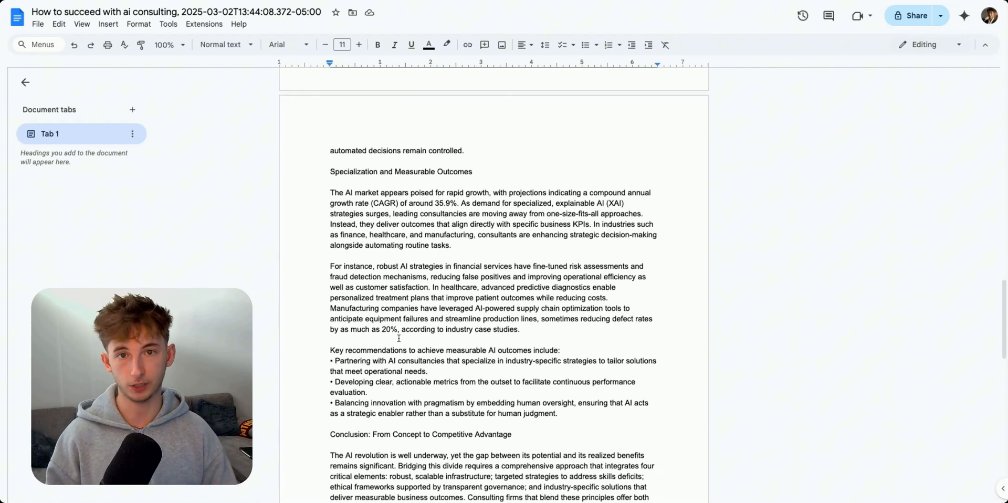
scroll("down", 3)
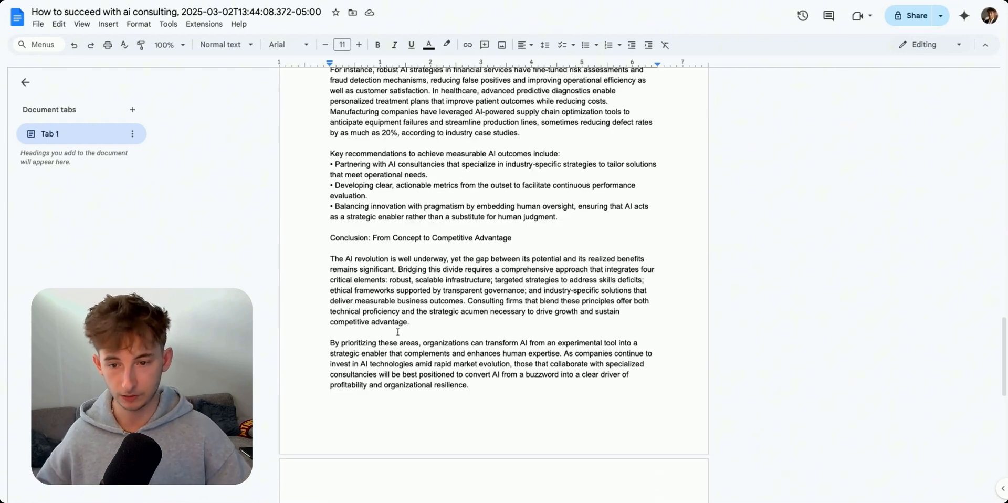
scroll("down", 3)
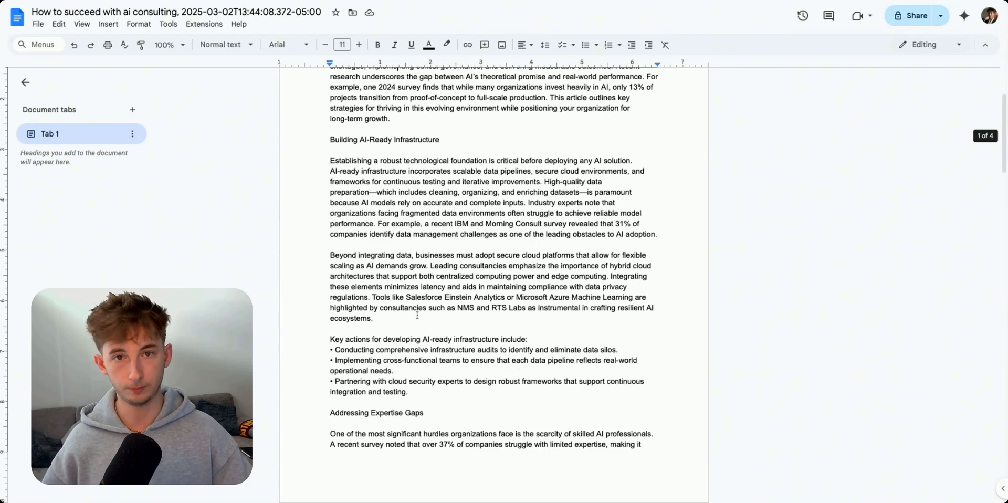
scroll("down", 3)
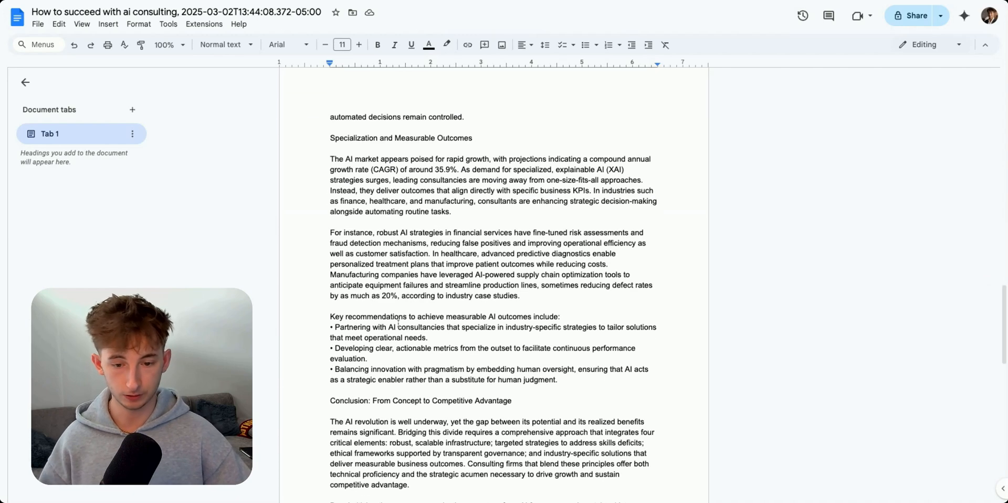
scroll("down", 3)
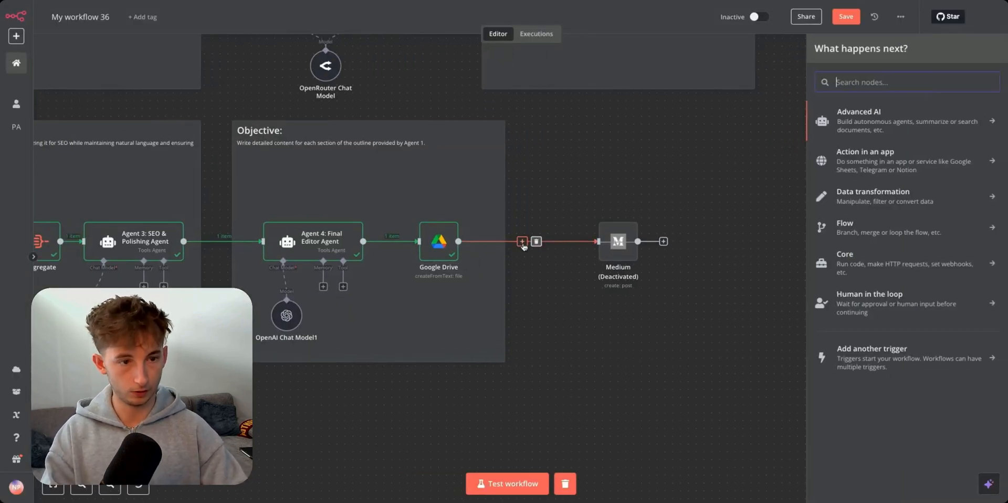
type("slack")
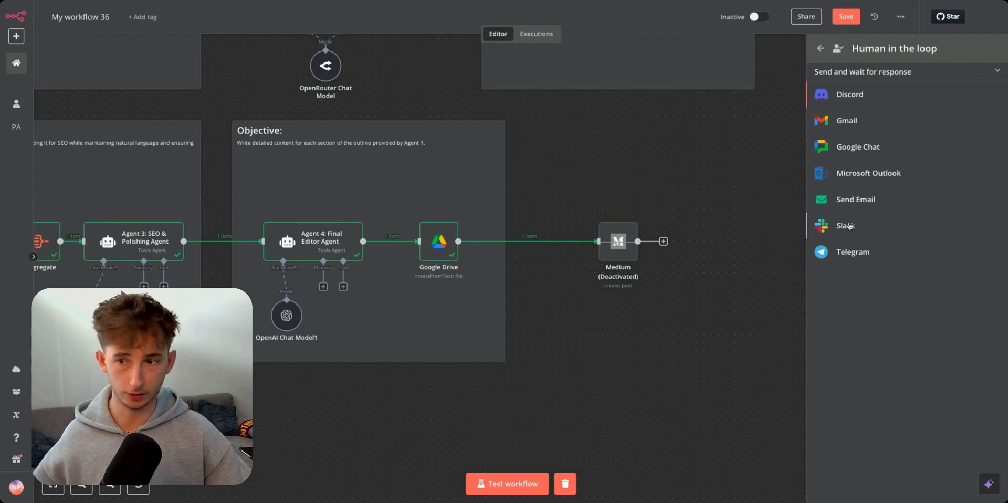
left_click(845, 225)
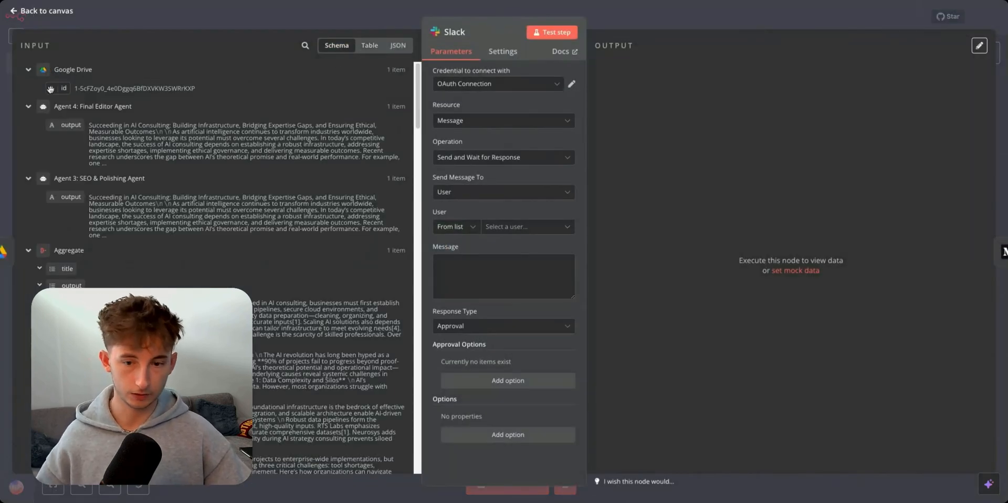
left_click(503, 276)
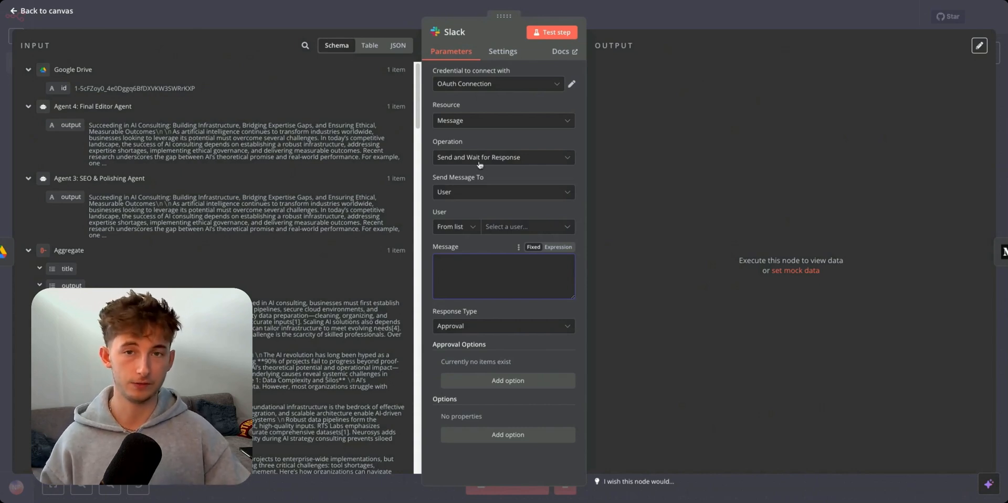
left_click(40, 10)
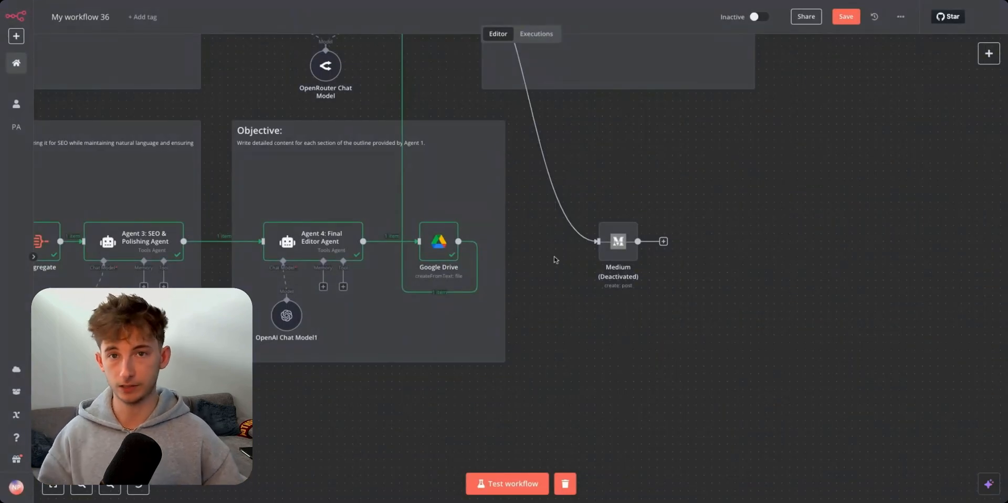
scroll("down", 3)
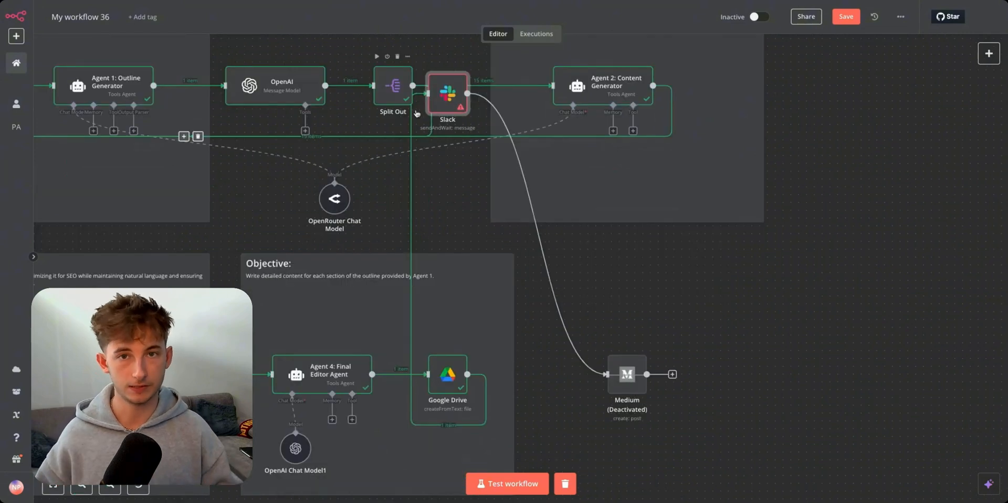
mouse_move(523, 405)
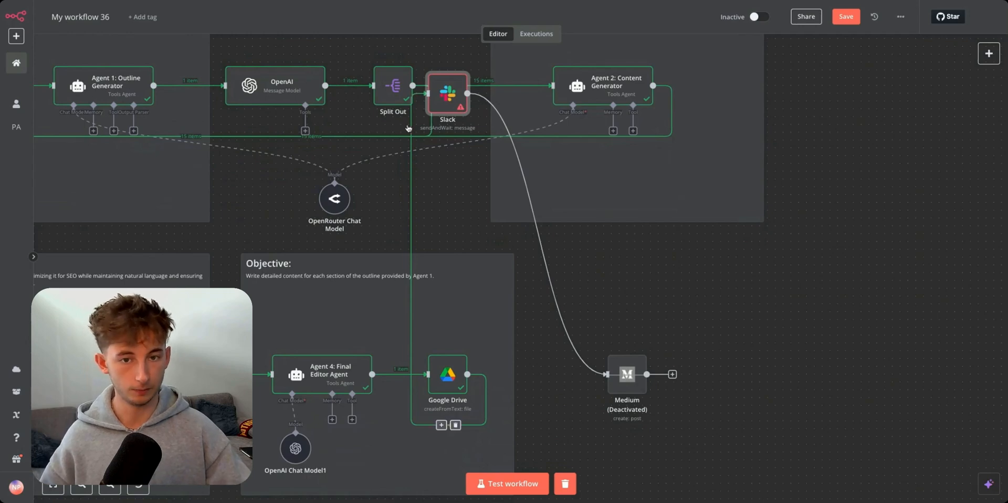
left_click_drag(447, 92, 557, 373)
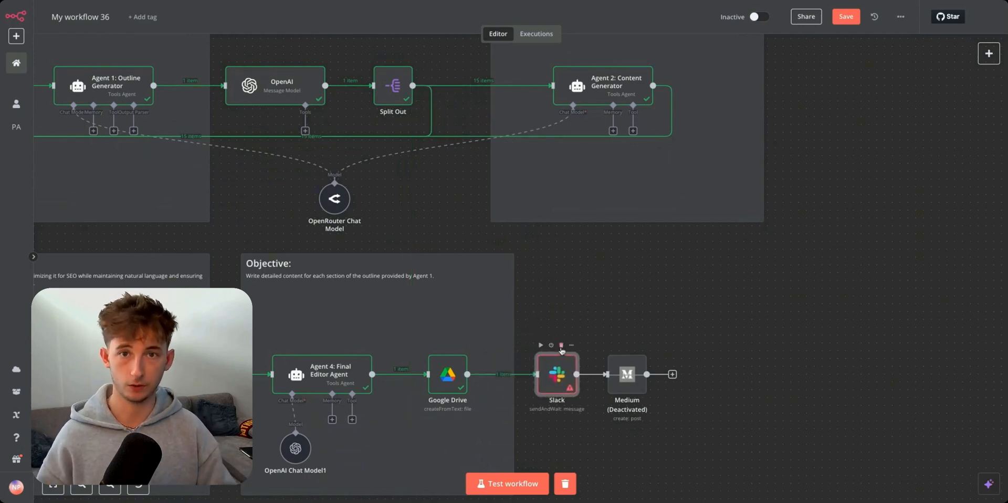
left_click(561, 346)
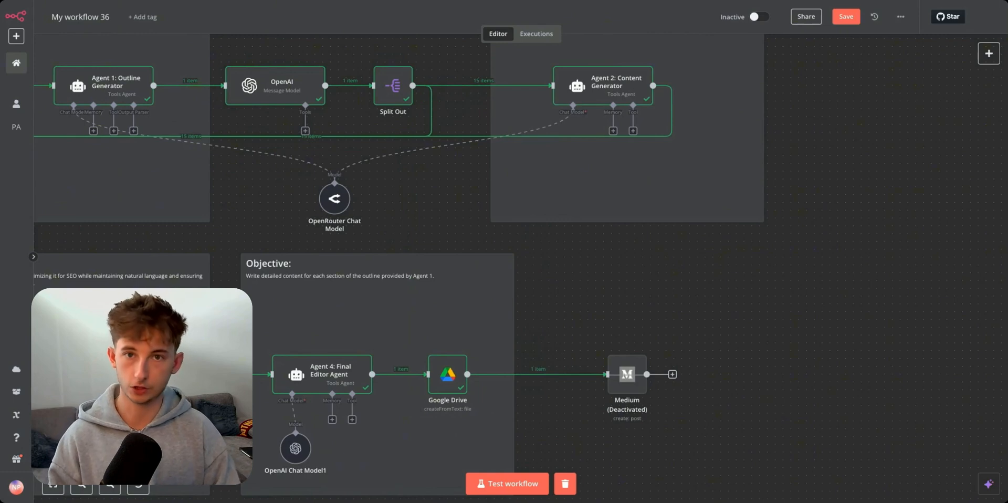